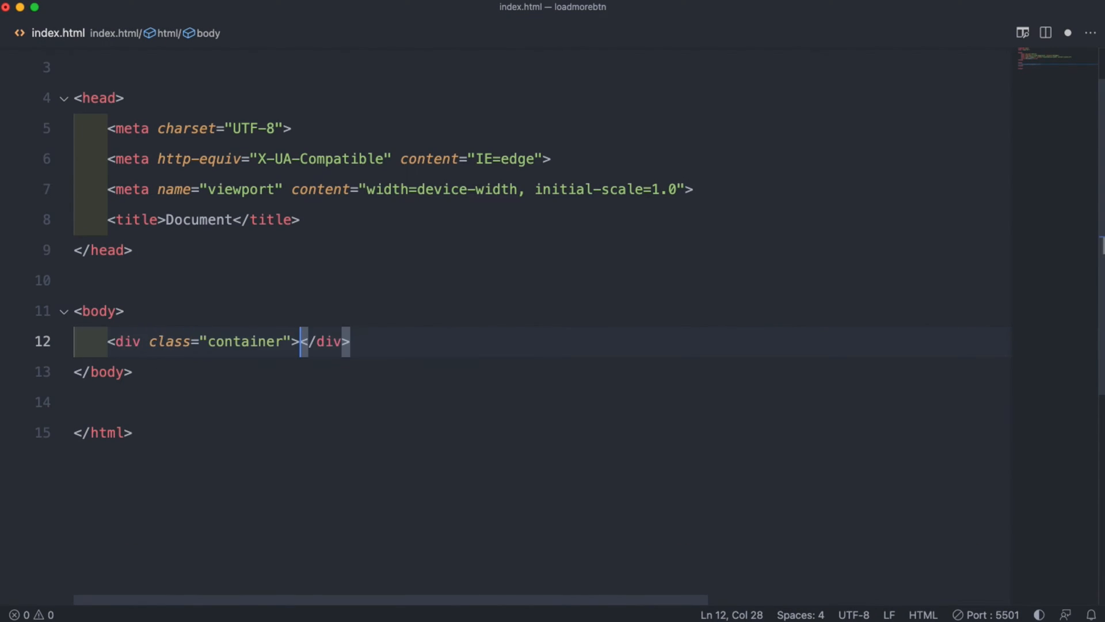
# Step: Add a checkbox input with id btnBox inside the container div
pyautogui.press('enter')
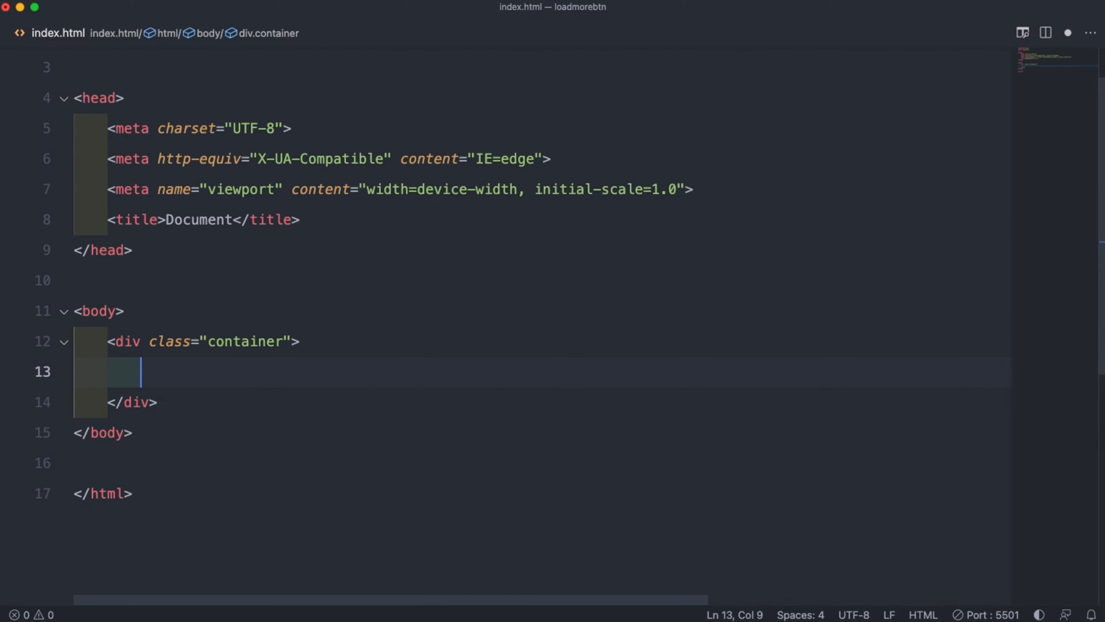
pyautogui.write('<input type="text">')
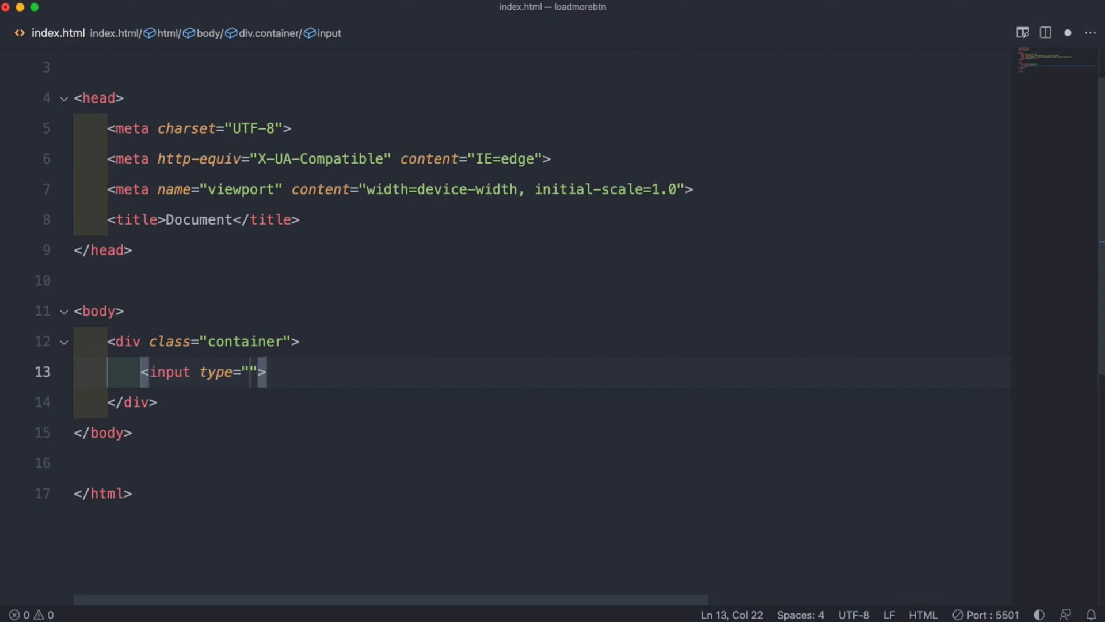
pyautogui.write('check')
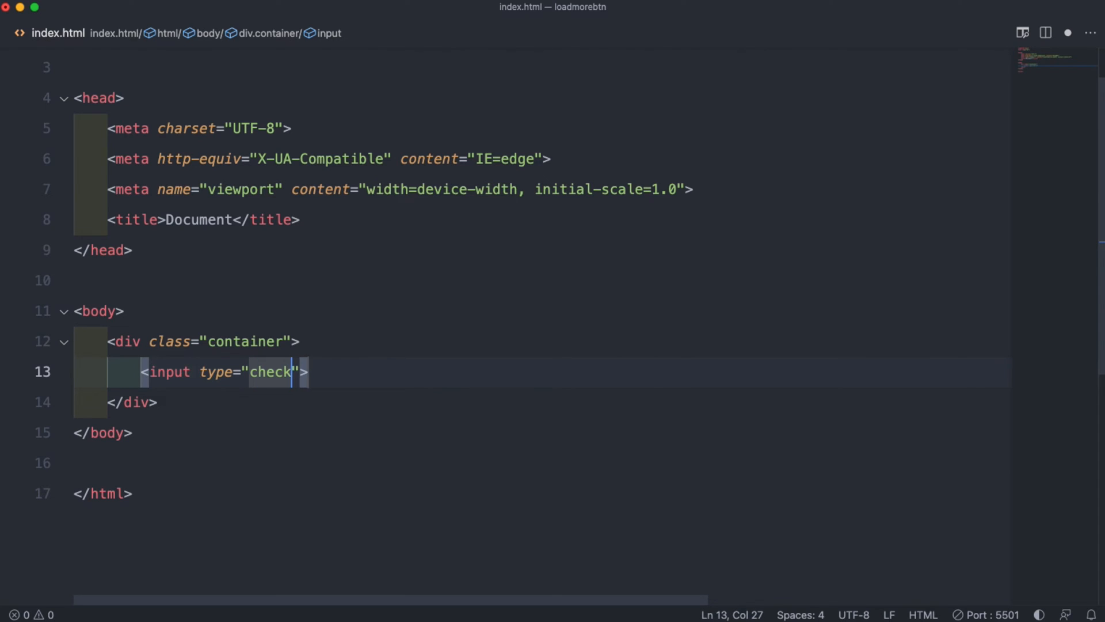
pyautogui.write('box" id')
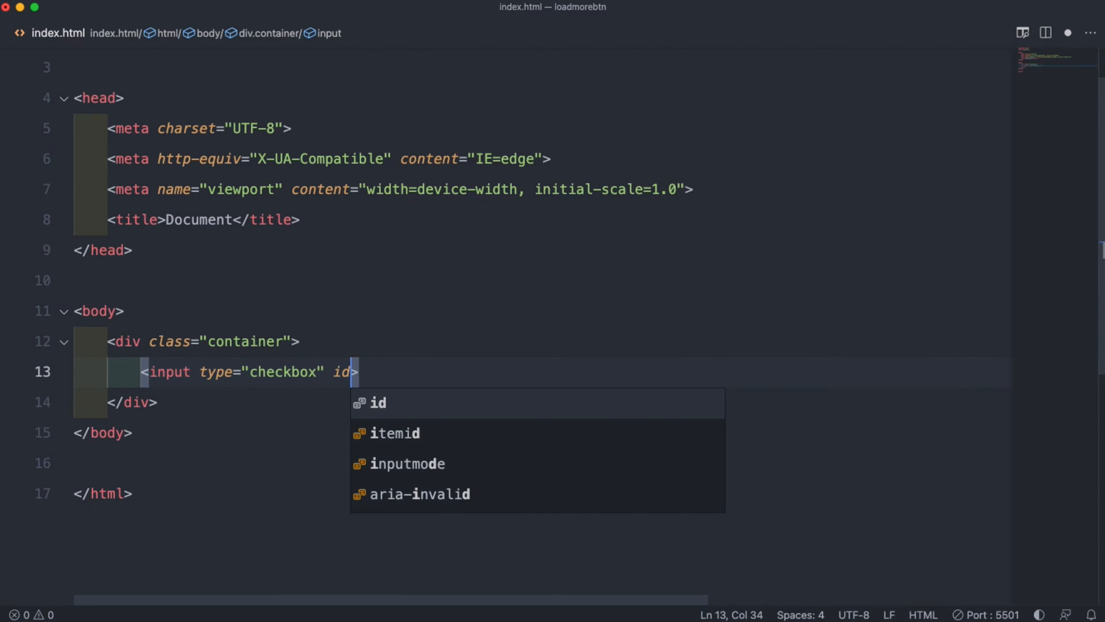
pyautogui.write('="btnB"')
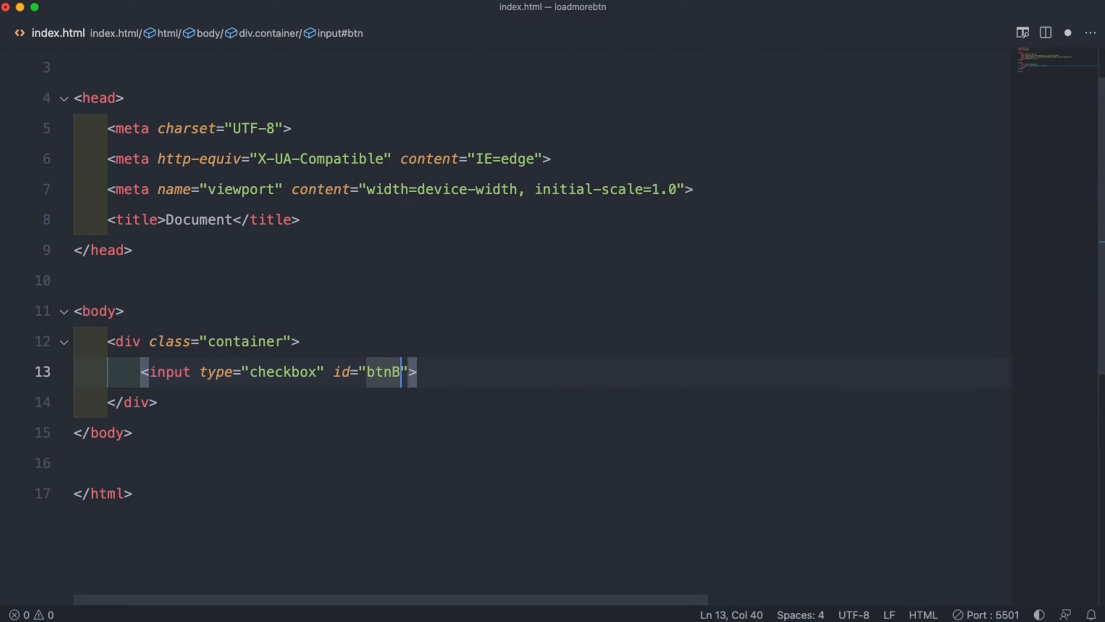
pyautogui.write('ox')
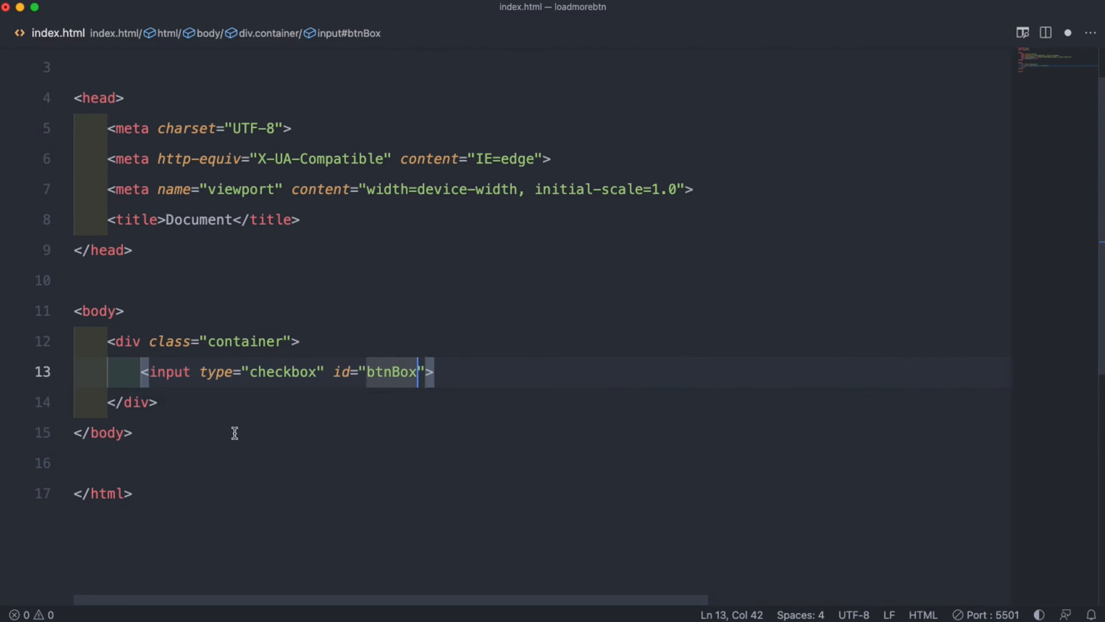
# Step: Add a ul with an li whose inline style begins a background-image declaration
pyautogui.write('<ul></ul>')
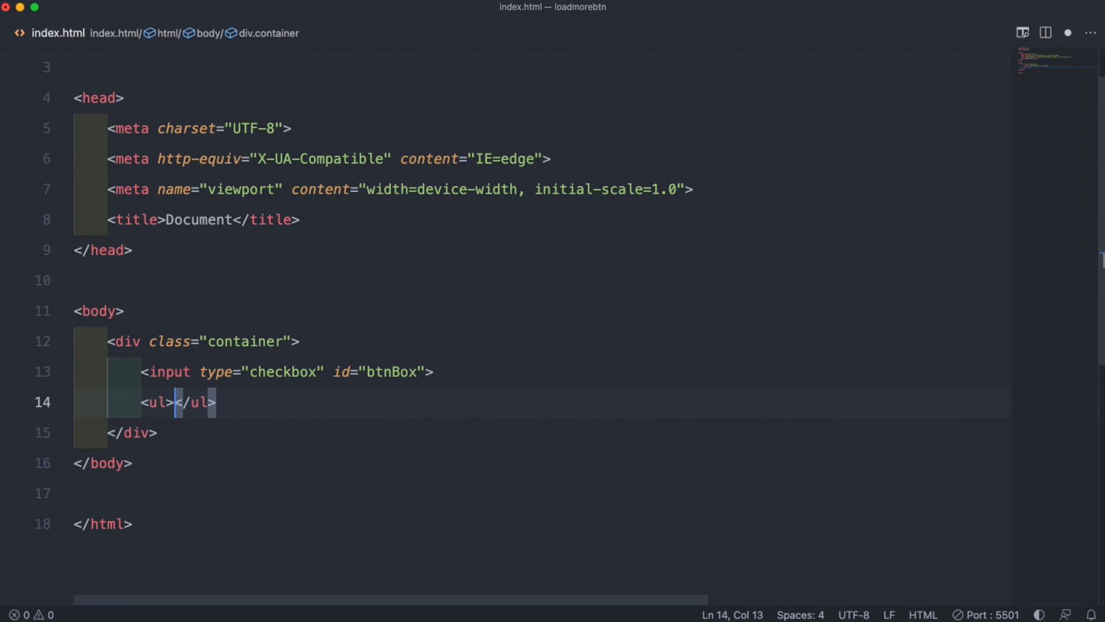
pyautogui.write('li')
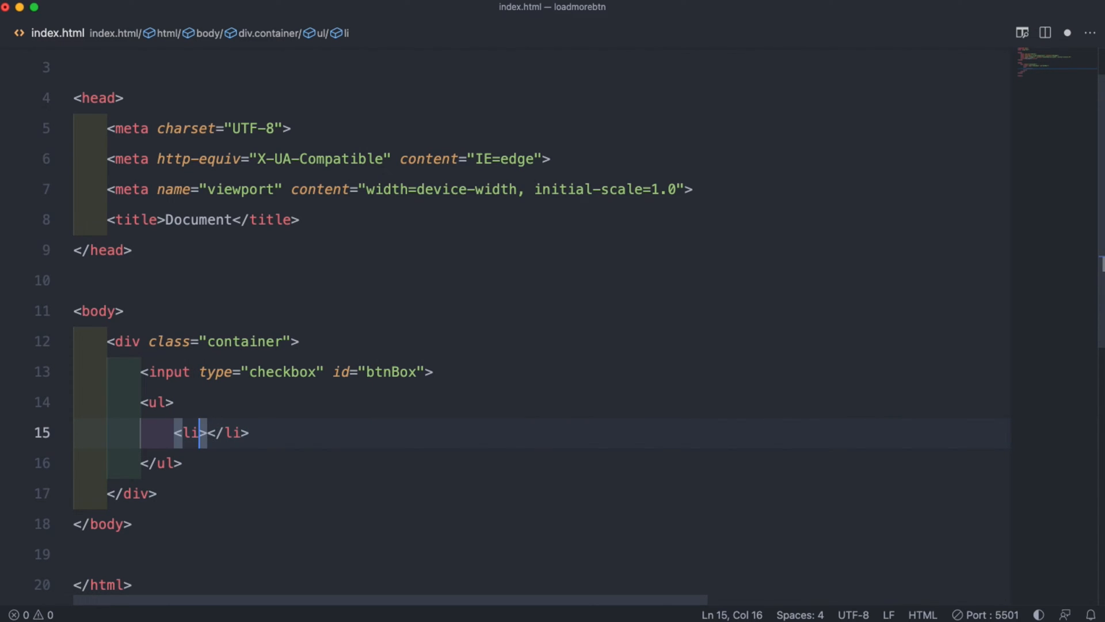
pyautogui.write('style=""')
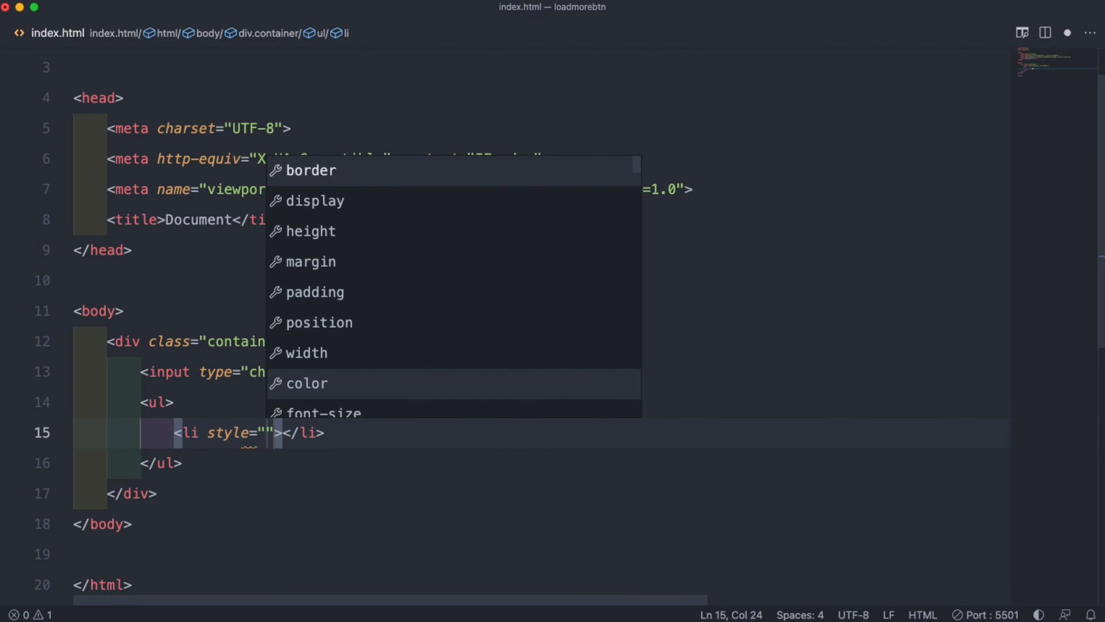
pyautogui.write('background-image: ;')
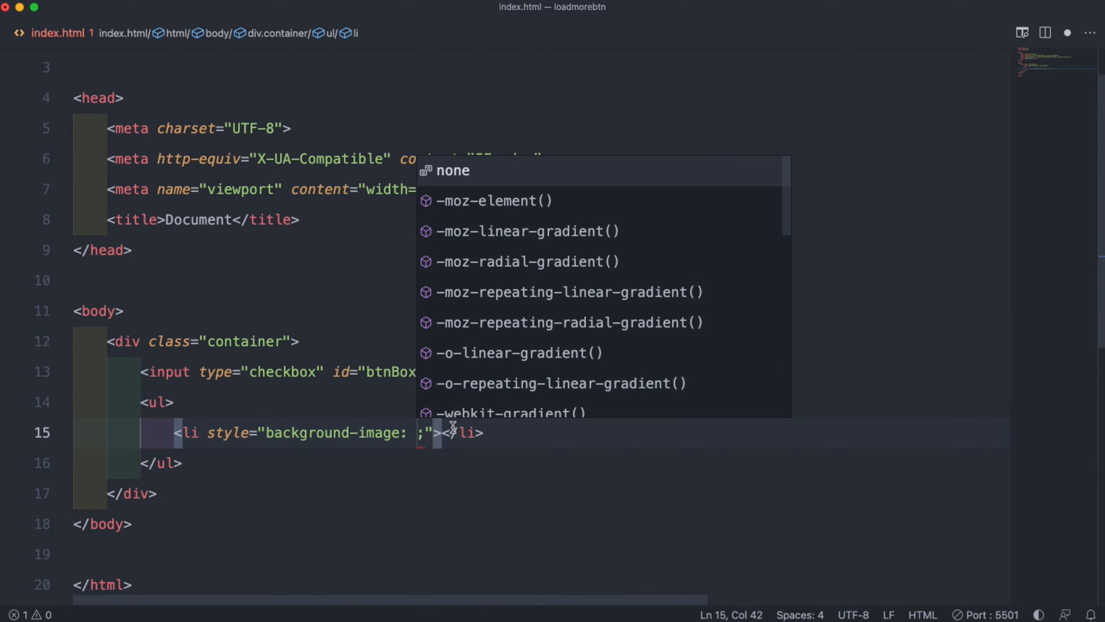
pyautogui.write('url')
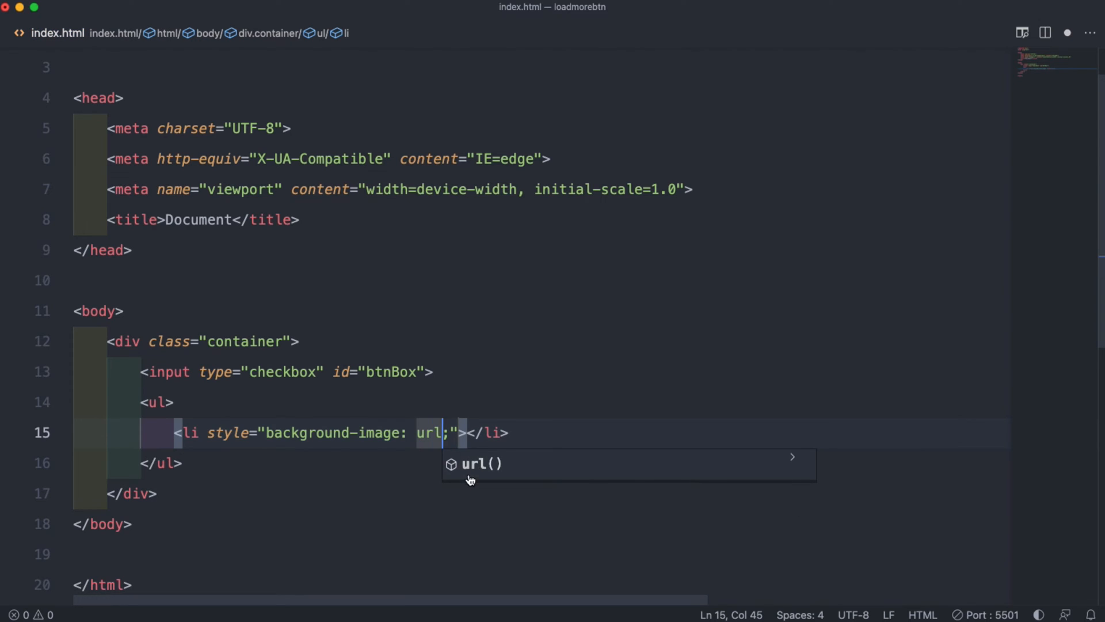
pyautogui.write('https://images.pexels.com/photos/273935/pexels-photo-273935.jpeg?auto=compress&cs=tinysrgb&w=1260&h=750&dpr=1')
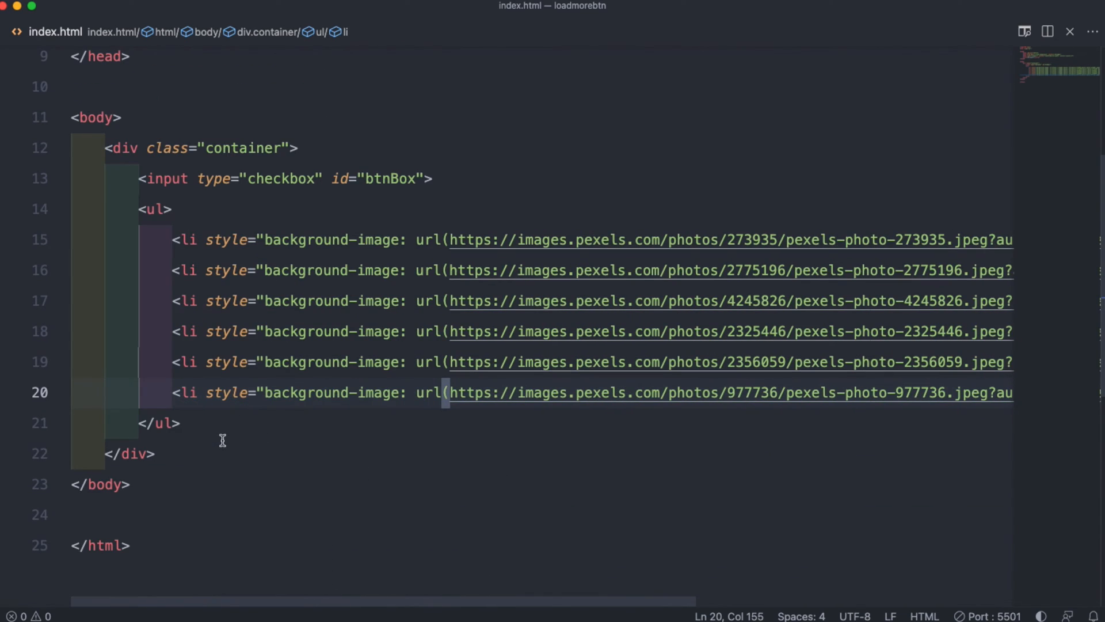
# Step: Add a label for btnBox with class btn-area below the list
pyautogui.write('label for=""></label>')
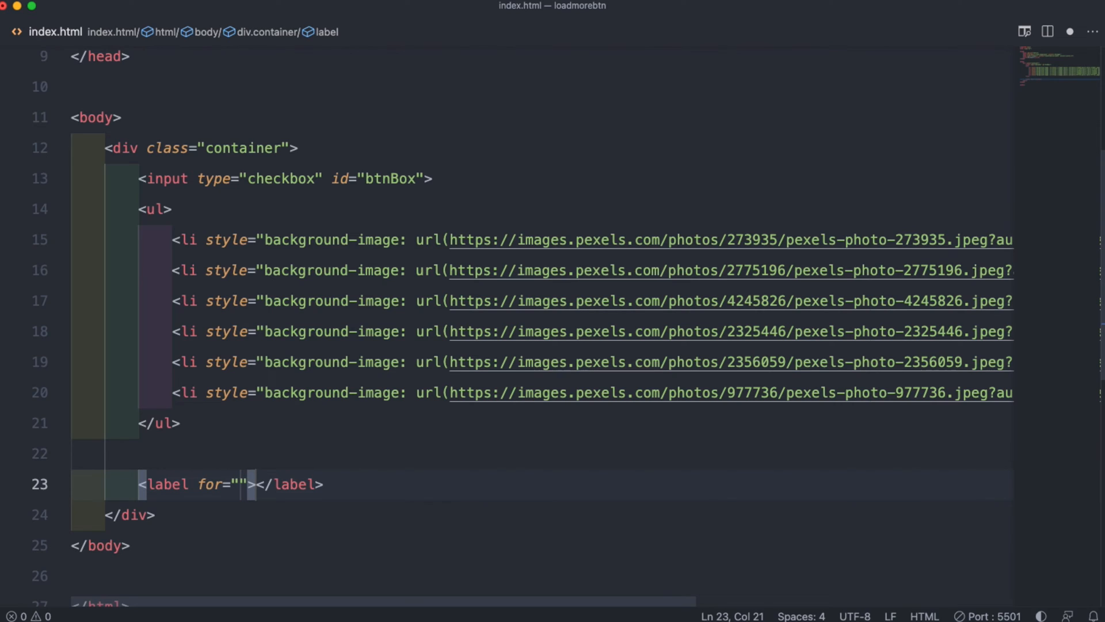
pyautogui.write('btnBox')
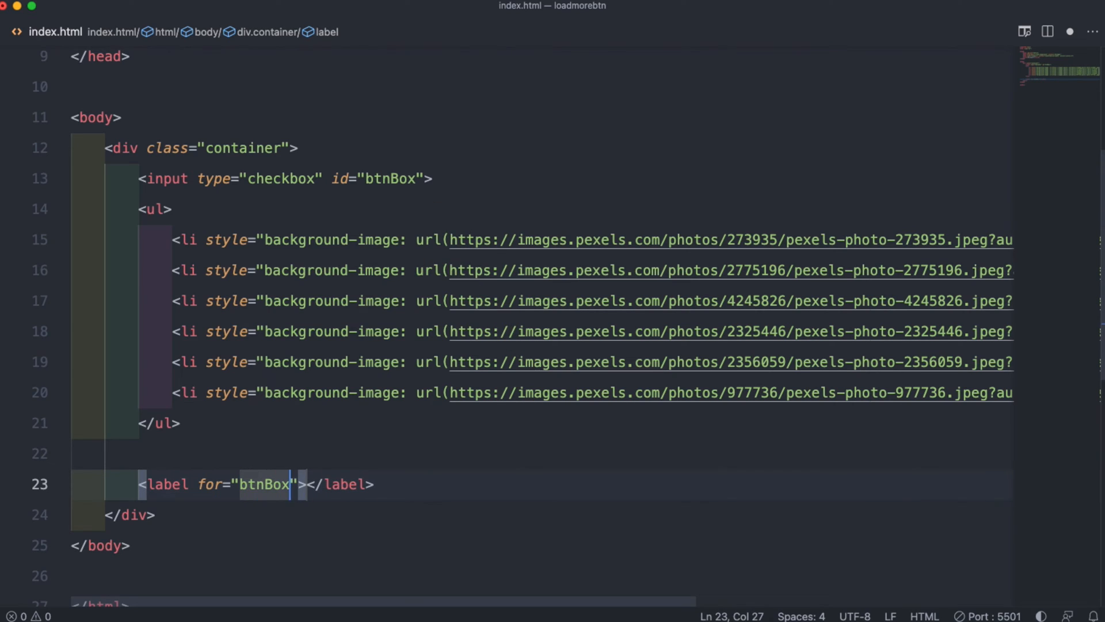
pyautogui.write('class="btn"')
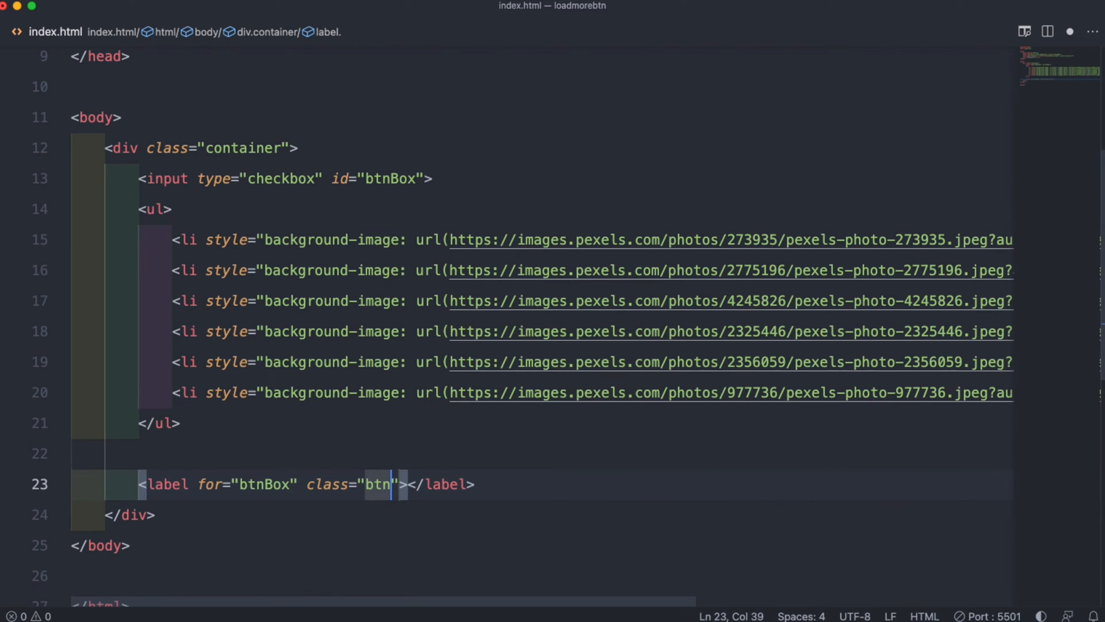
pyautogui.write('-area')
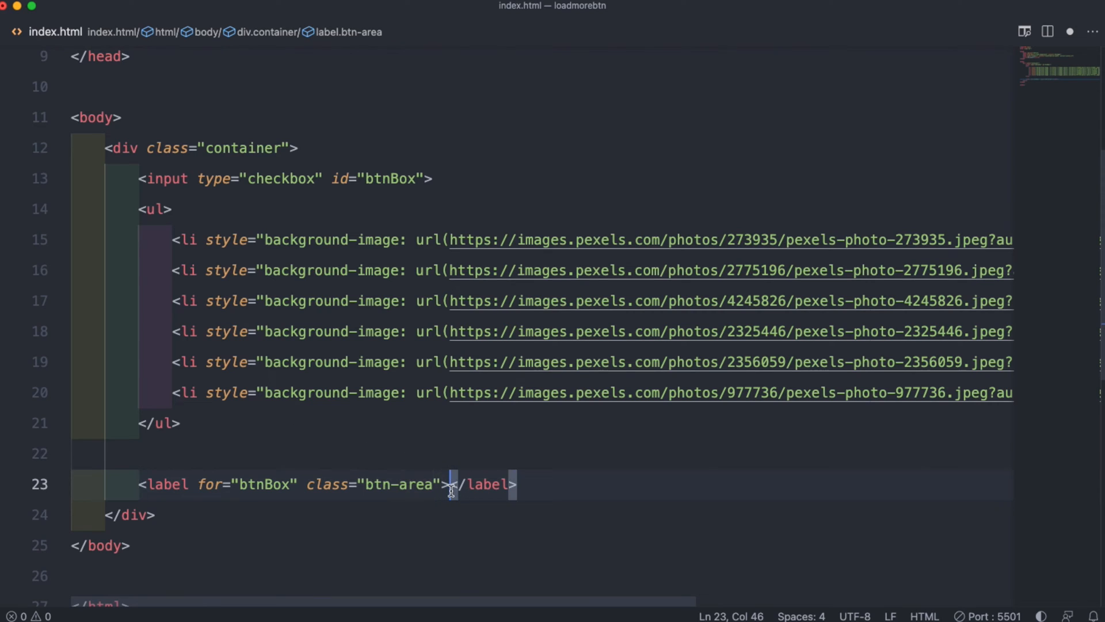
# Step: Inside the label add span.btn1 reading LOAD MORE and span.btn2 reading LOAD LESS
pyautogui.write('span></span><span></span>')
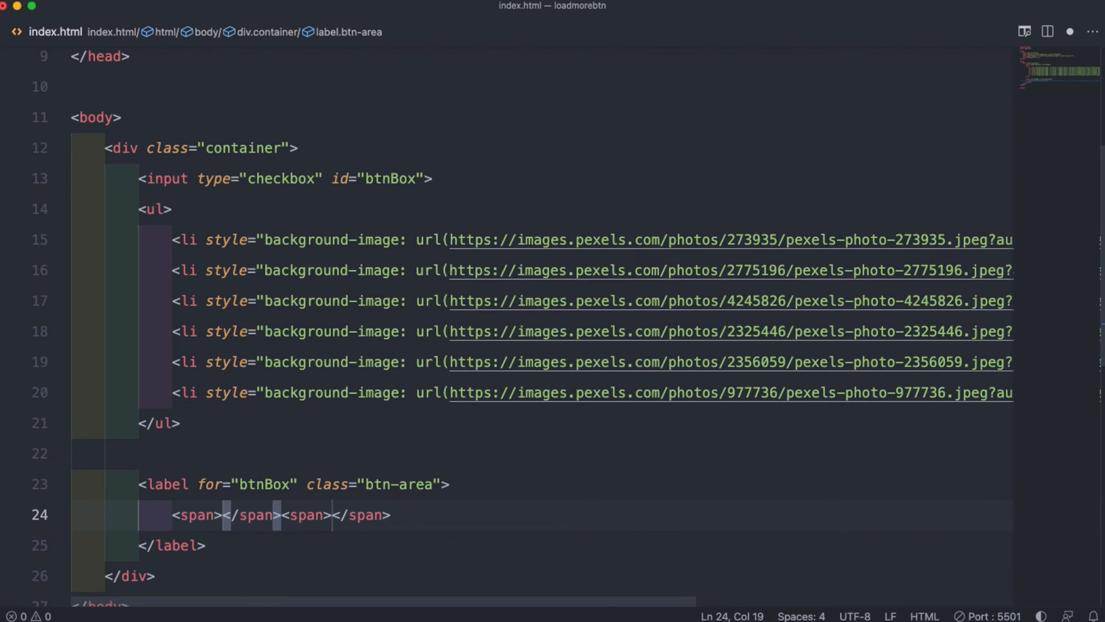
pyautogui.press('Enter')
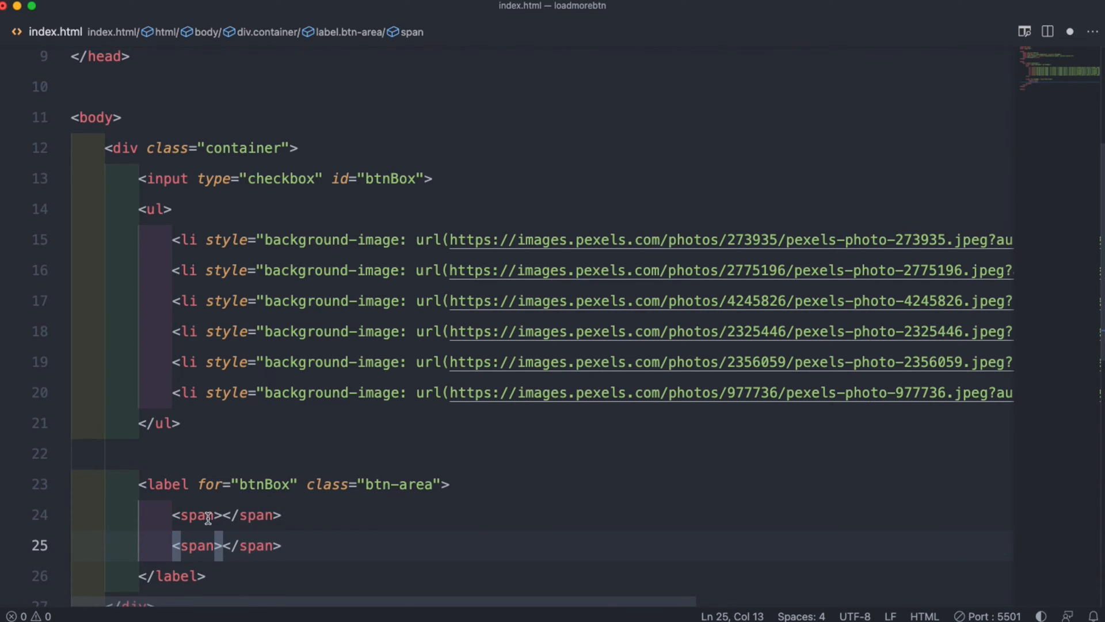
pyautogui.write('class')
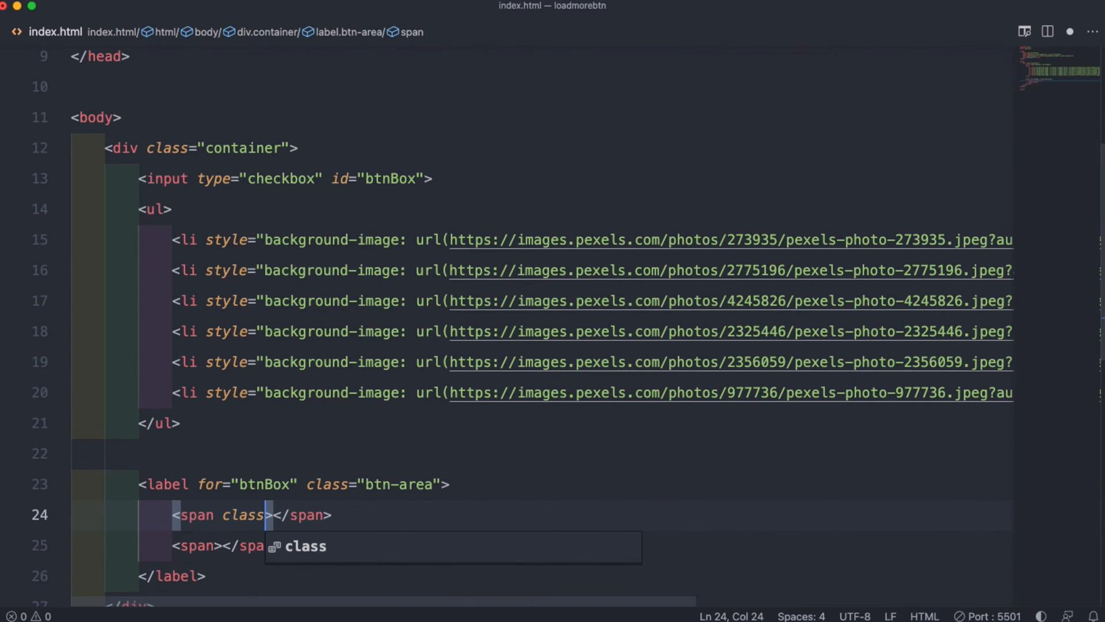
pyautogui.write('="btn"')
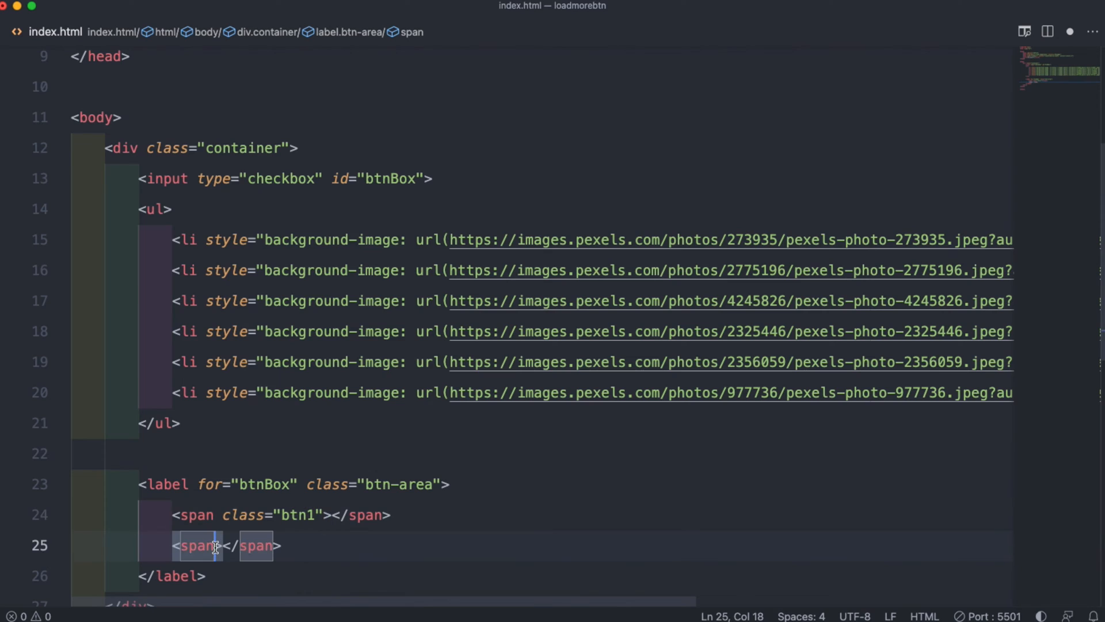
pyautogui.write('class')
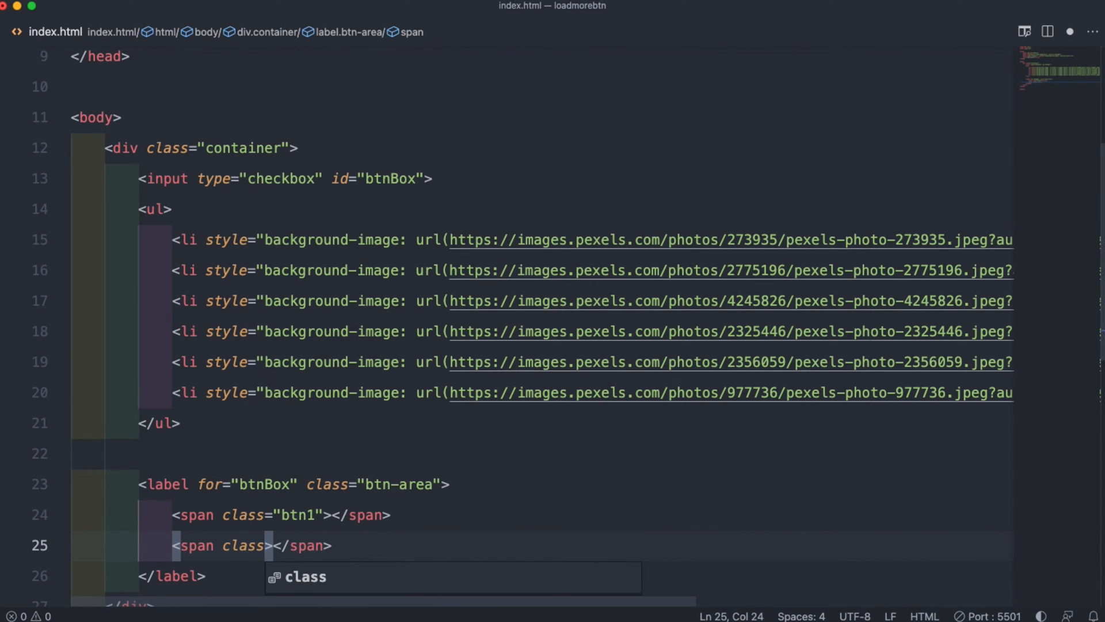
pyautogui.write('="bt"')
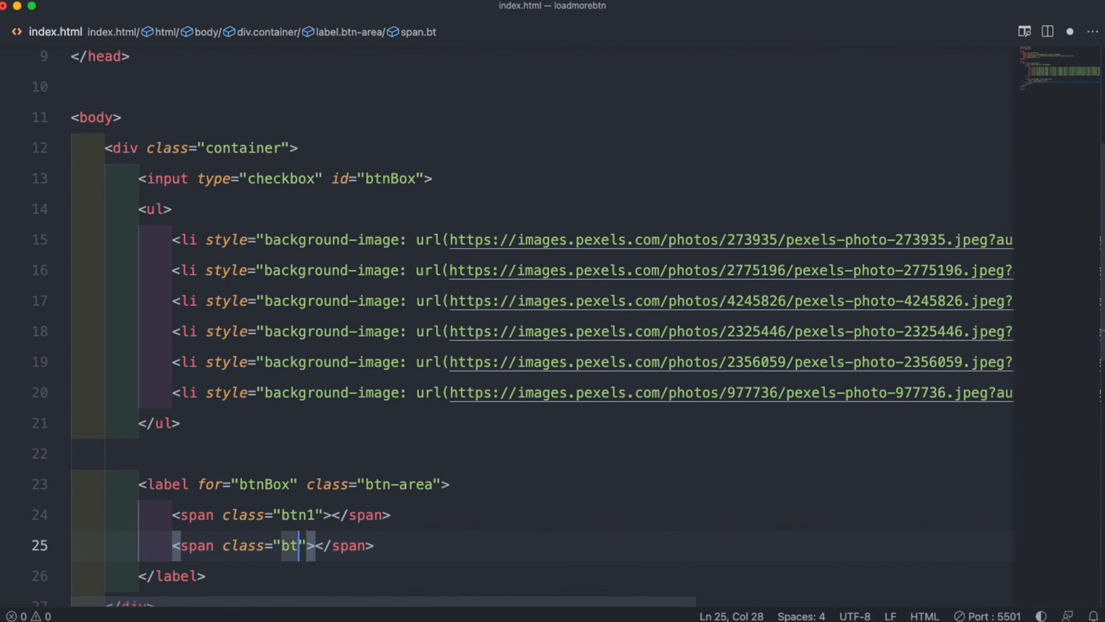
pyautogui.write('n2')
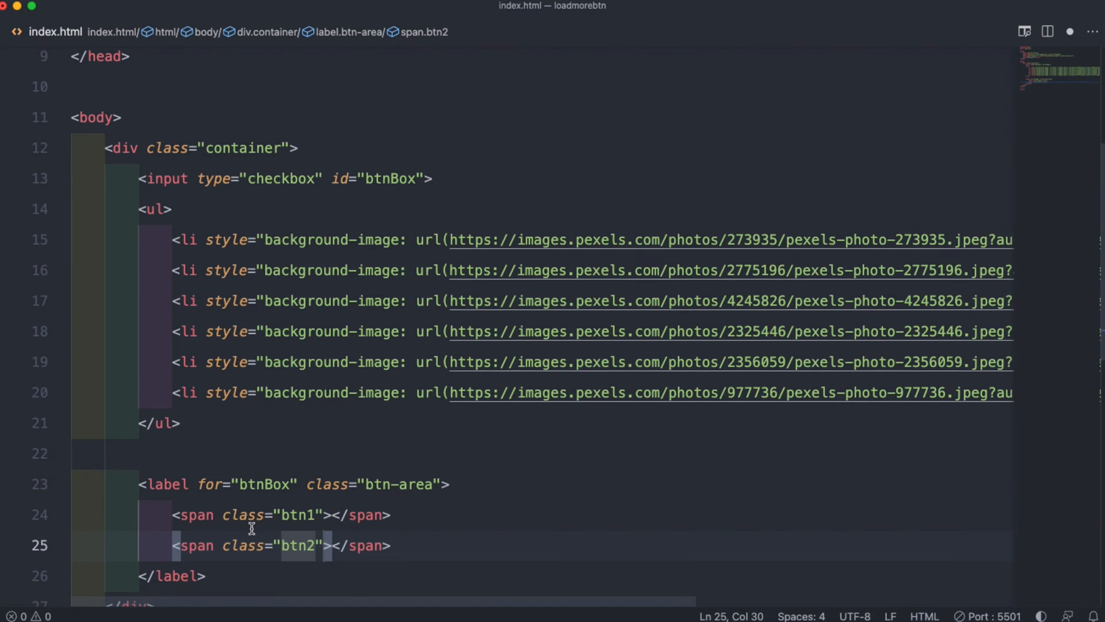
pyautogui.click(331, 514)
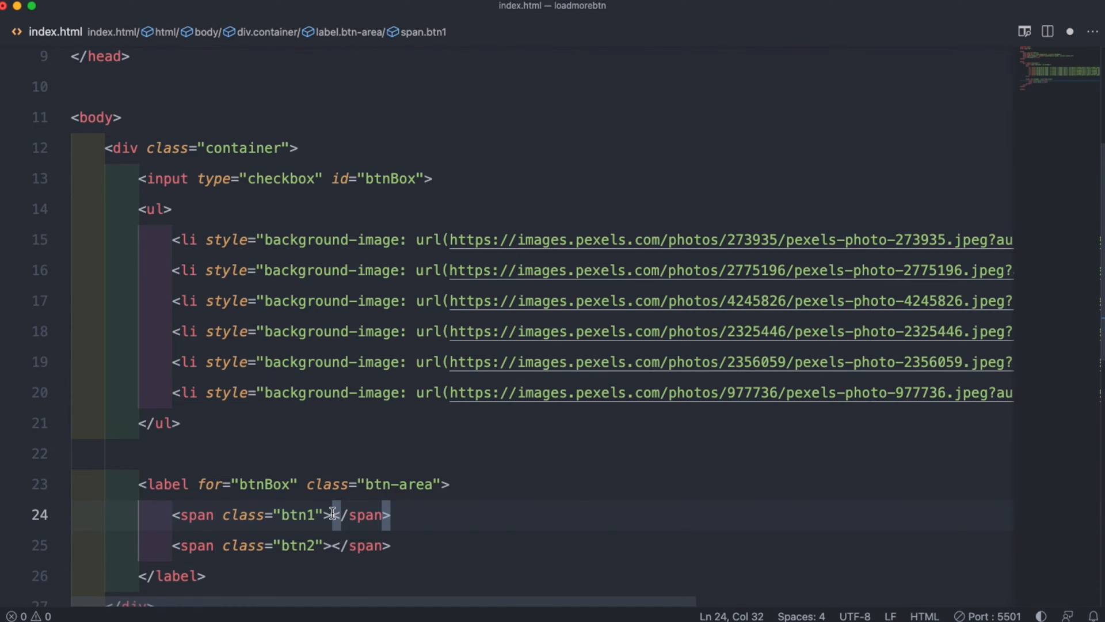
pyautogui.write('LOAD MORE')
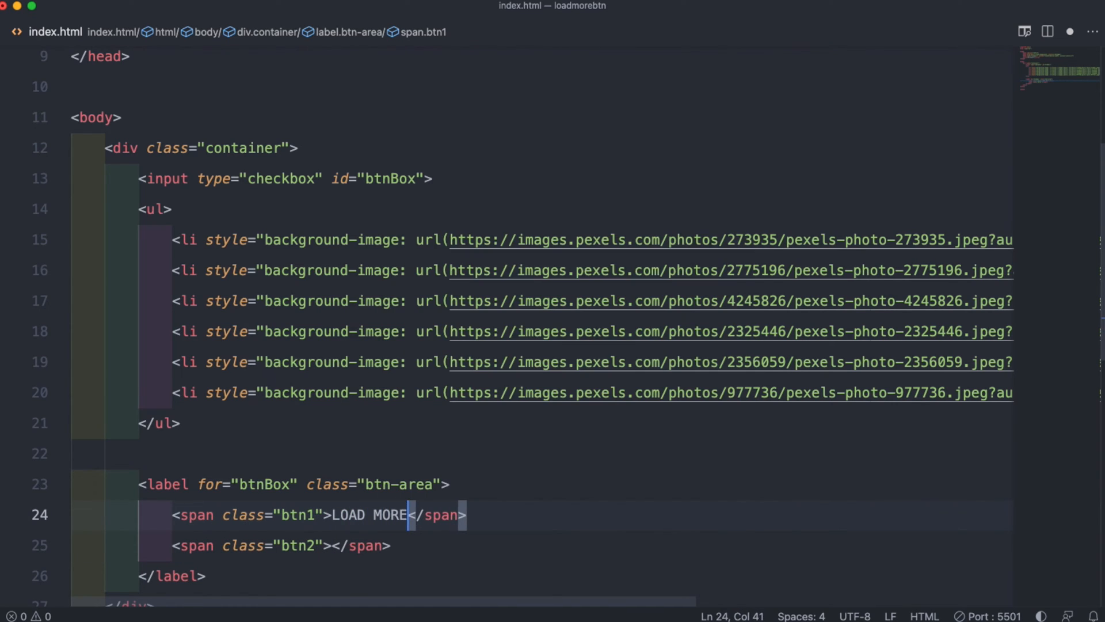
pyautogui.write('LOAD LESS')
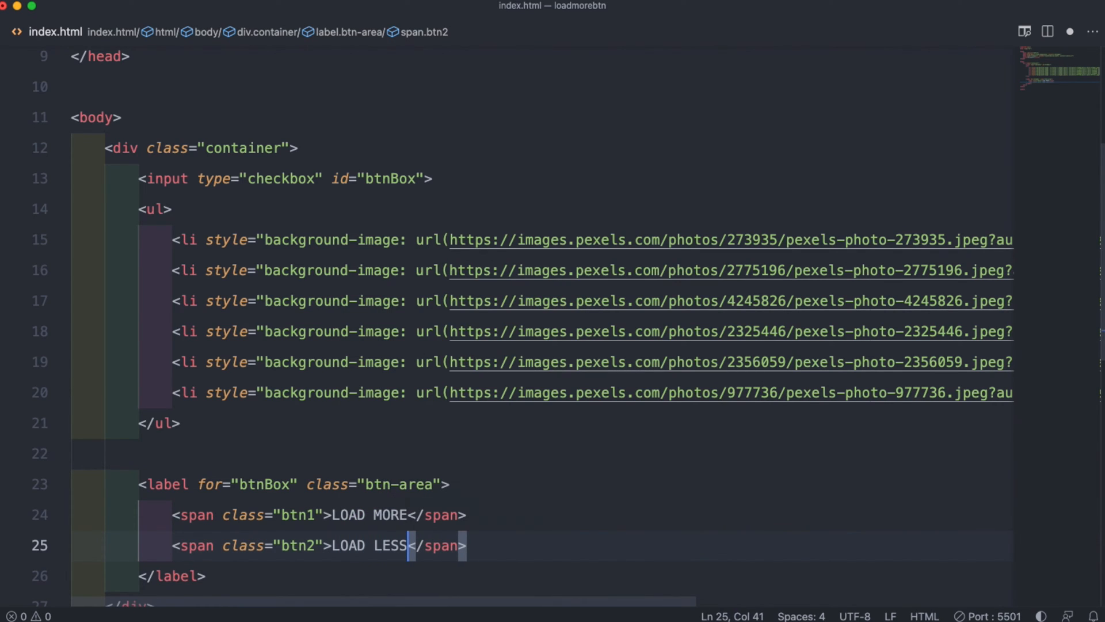
pyautogui.moveTo(511, 513)
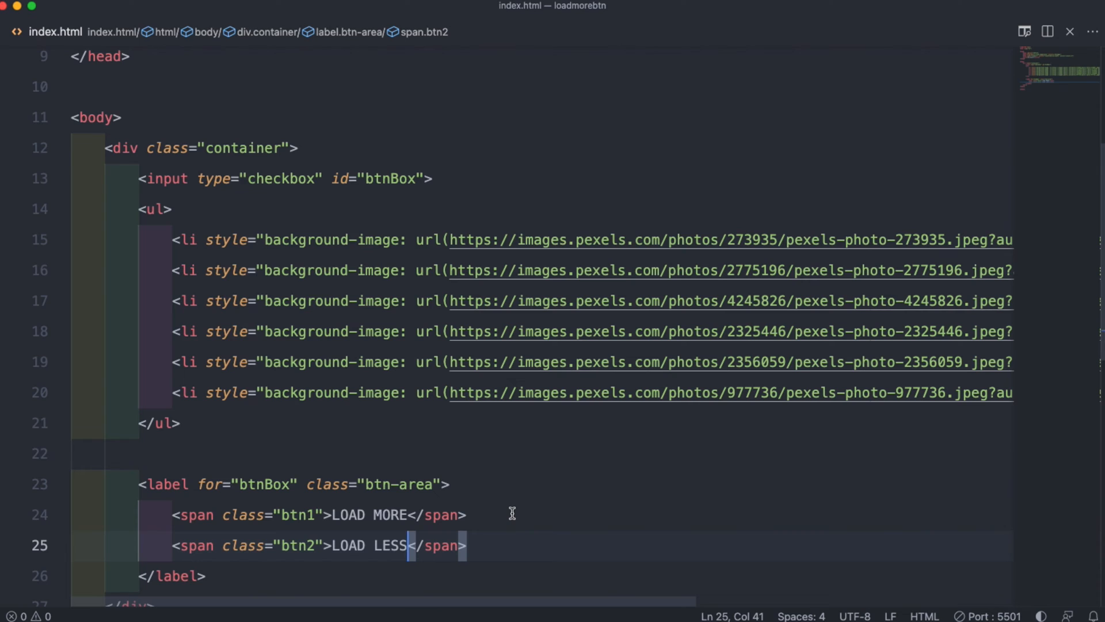
# Step: Style body with background #f2e7e5 and font-family sans-serif
pyautogui.scroll(3)
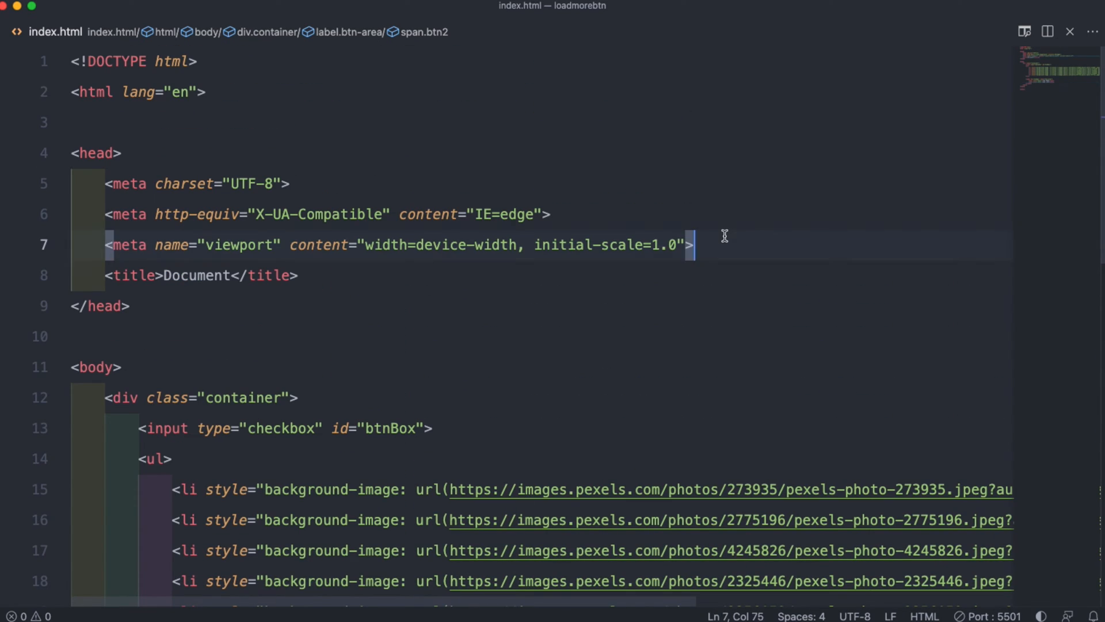
pyautogui.write('link')
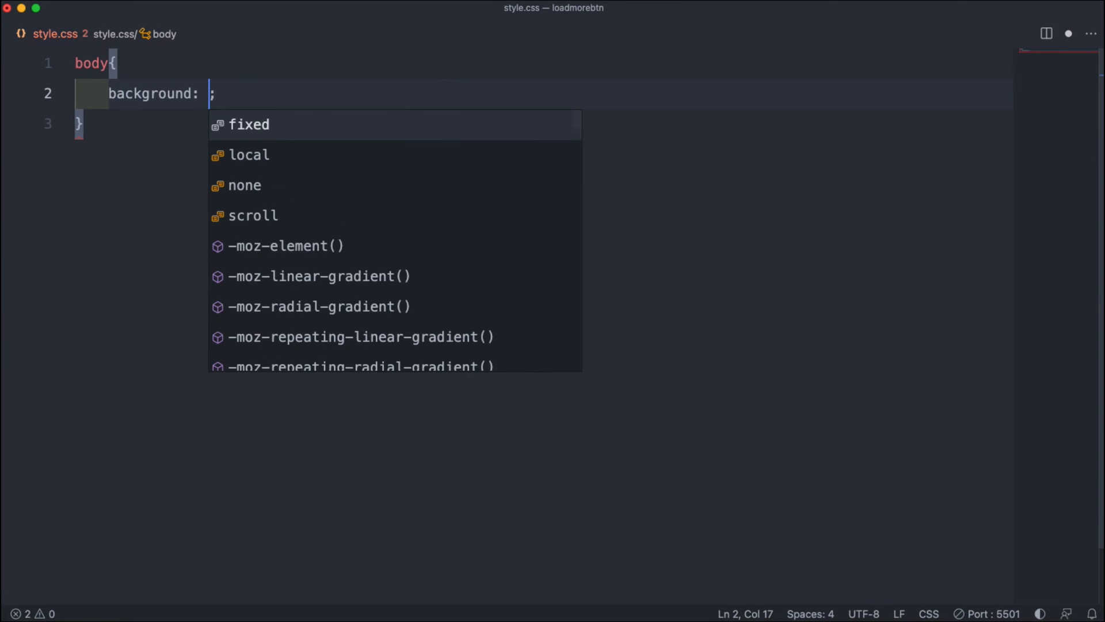
pyautogui.write('#f')
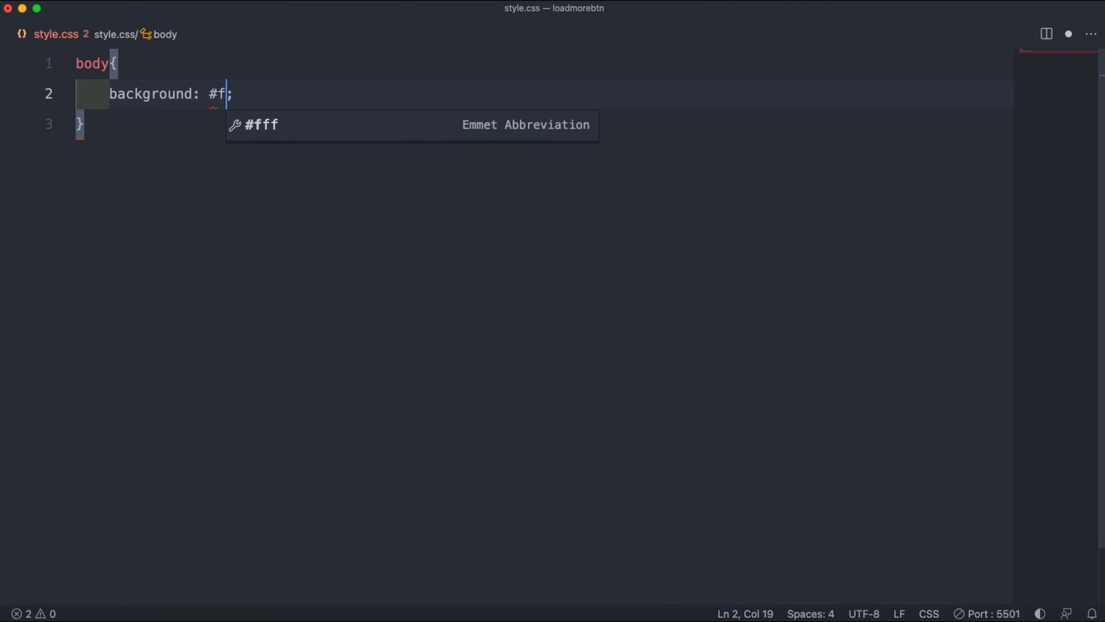
pyautogui.write('2e7e5')
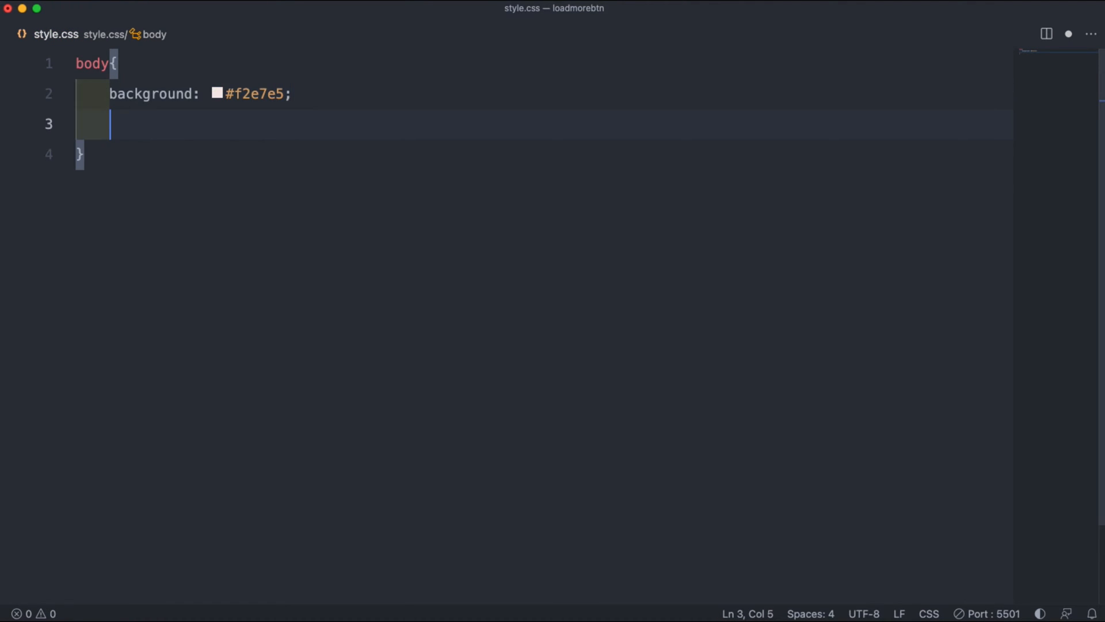
pyautogui.write('font-family: ;')
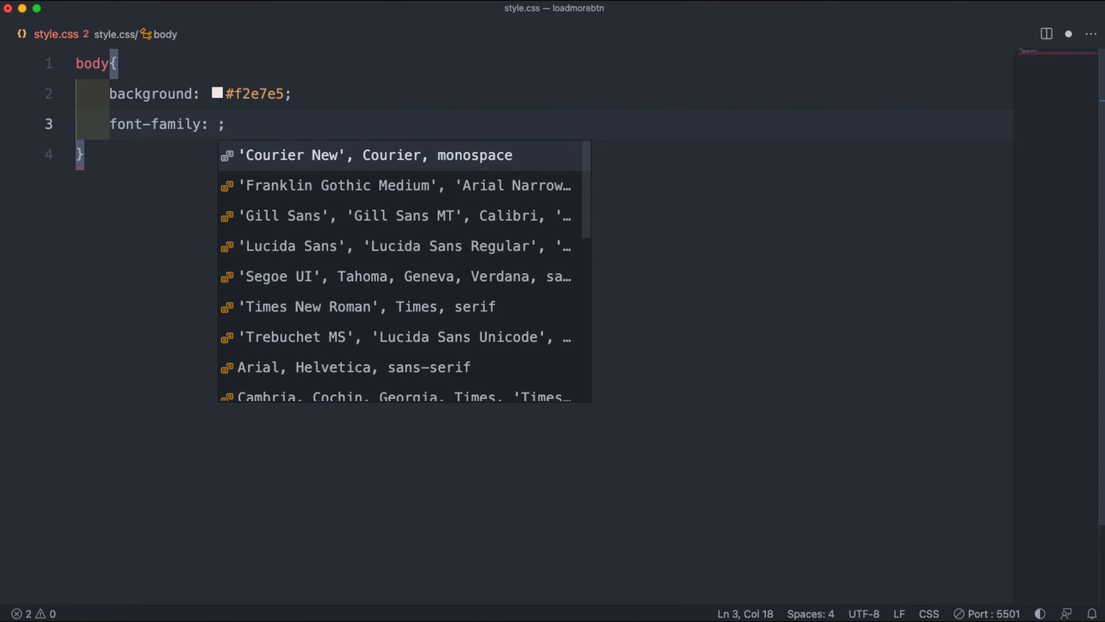
pyautogui.write('sana')
pyautogui.write('.container{')
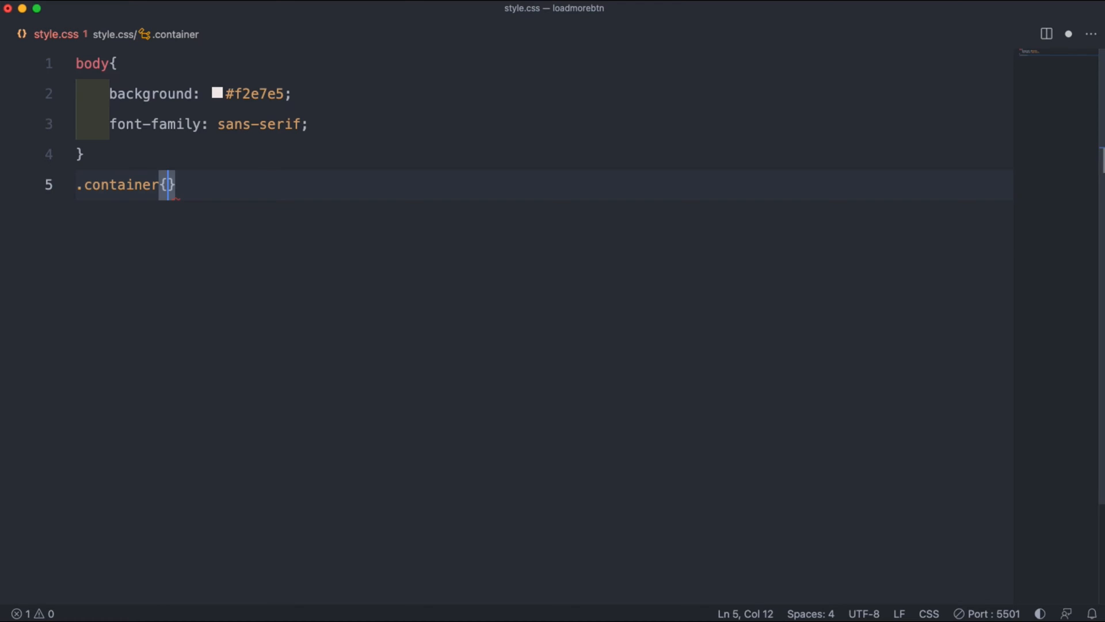
# Step: Style .container with width 900px, min-height auto and margin 20px auto
pyautogui.write('width: ;')
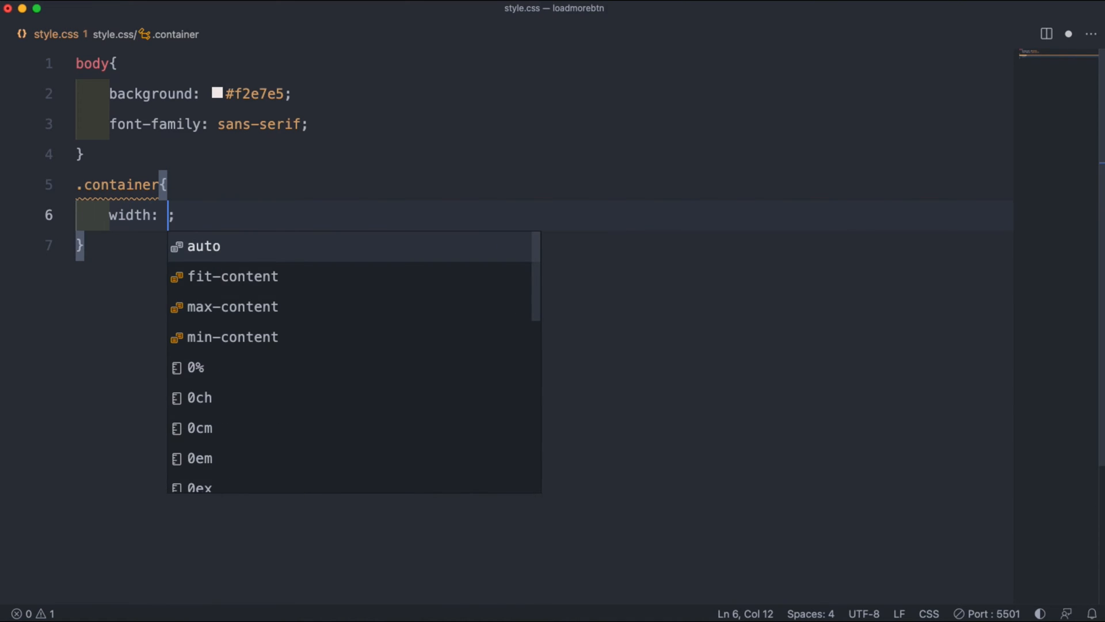
pyautogui.write('900px')
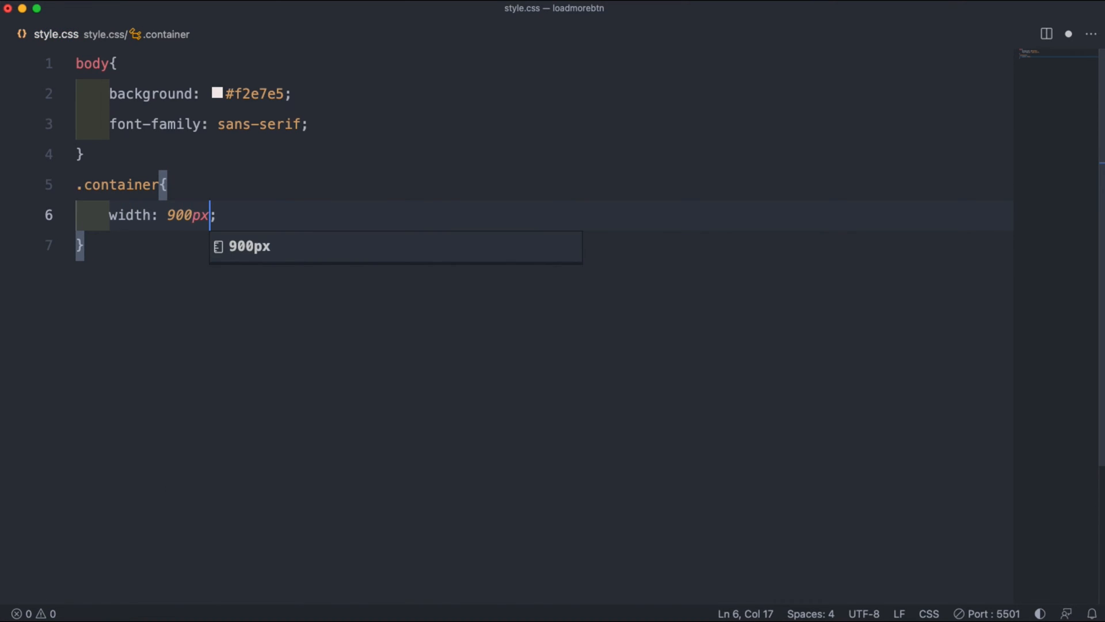
pyautogui.write('min-height: auto;')
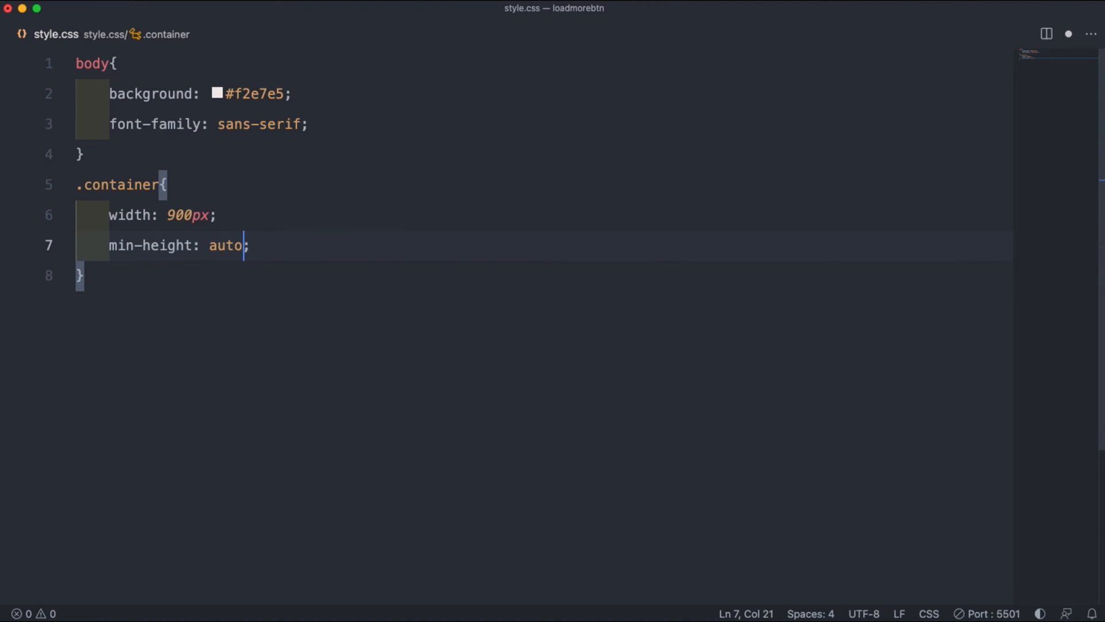
pyautogui.write('margin: 20px ;')
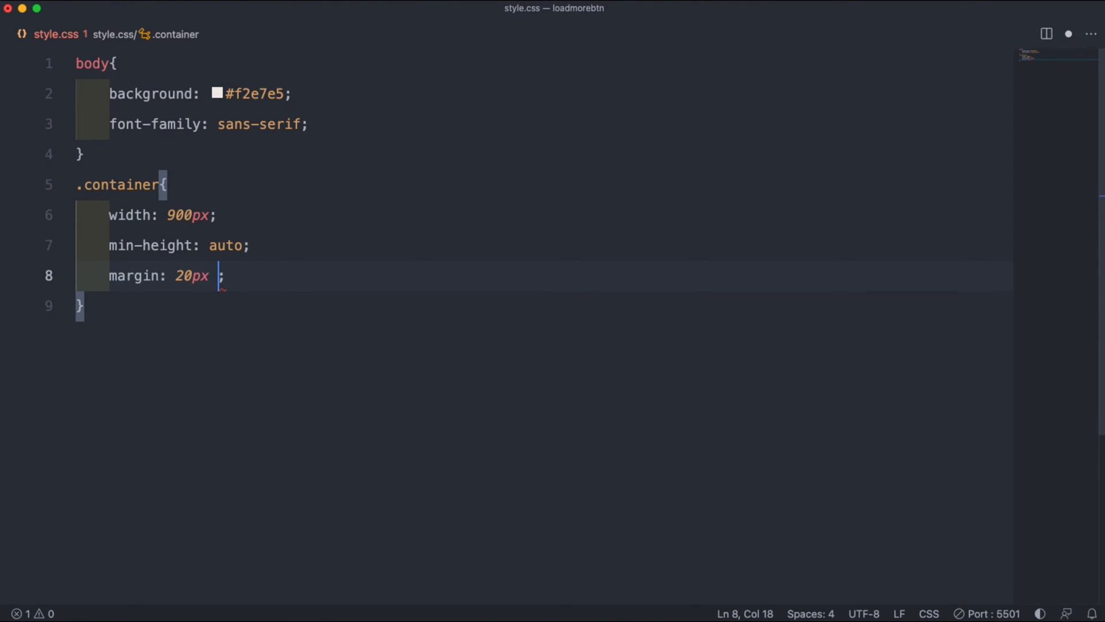
pyautogui.write('auto')
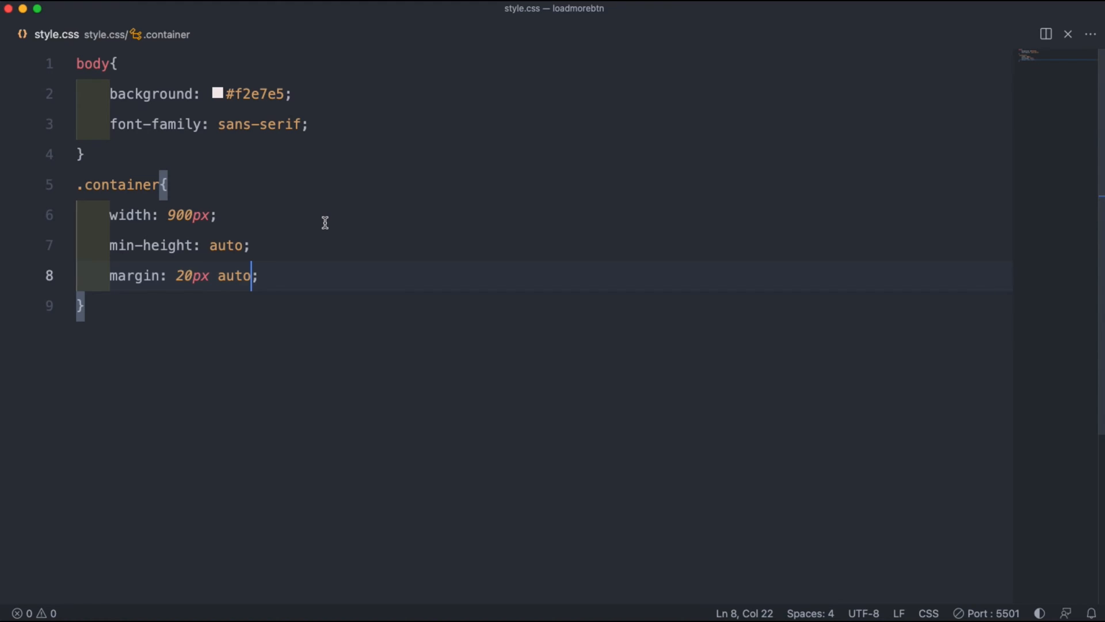
pyautogui.press('Return')
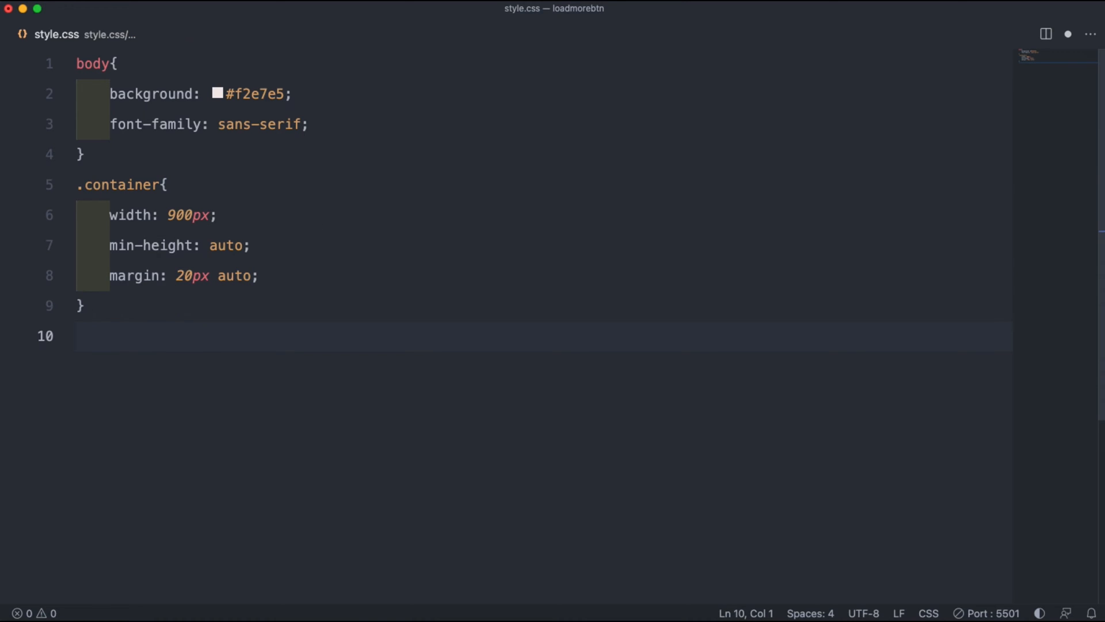
# Step: Give .container ul list-style none and padding 0
pyautogui.write('.container ul{')
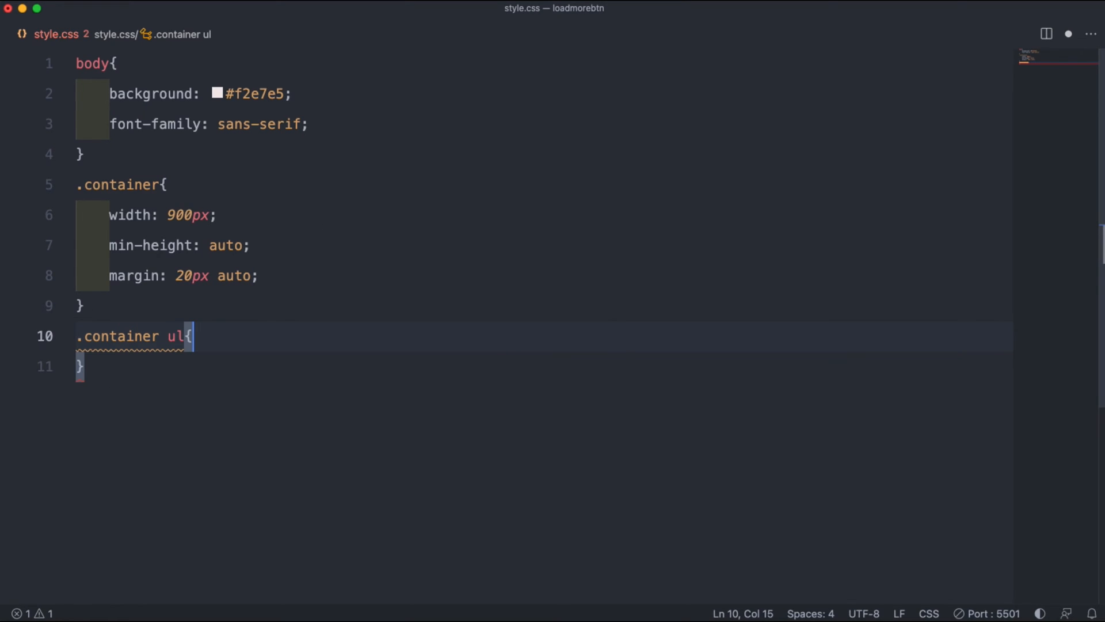
pyautogui.write('list-style: none;')
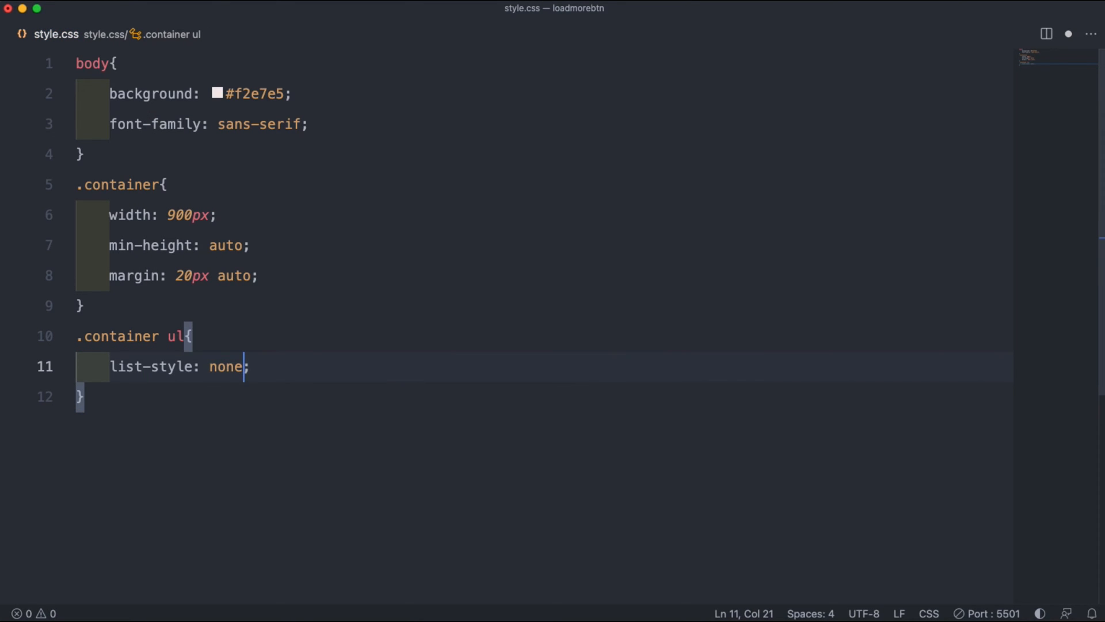
pyautogui.write('padding: 0;')
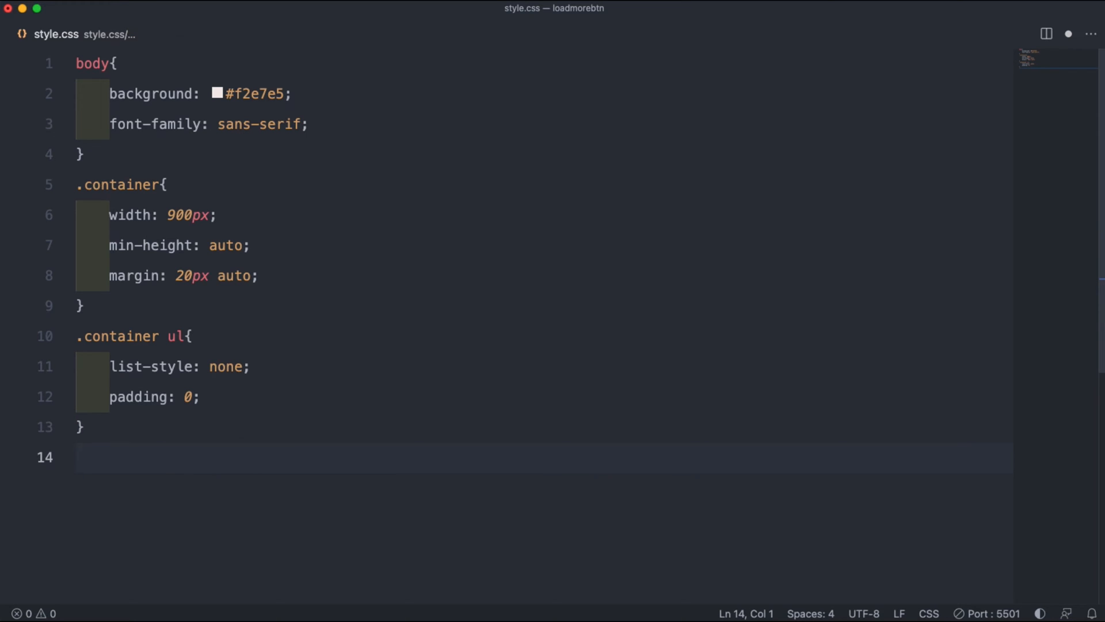
# Step: Add a .container ul:after clearfix with content '', display table, clear both
pyautogui.write('.container ul')
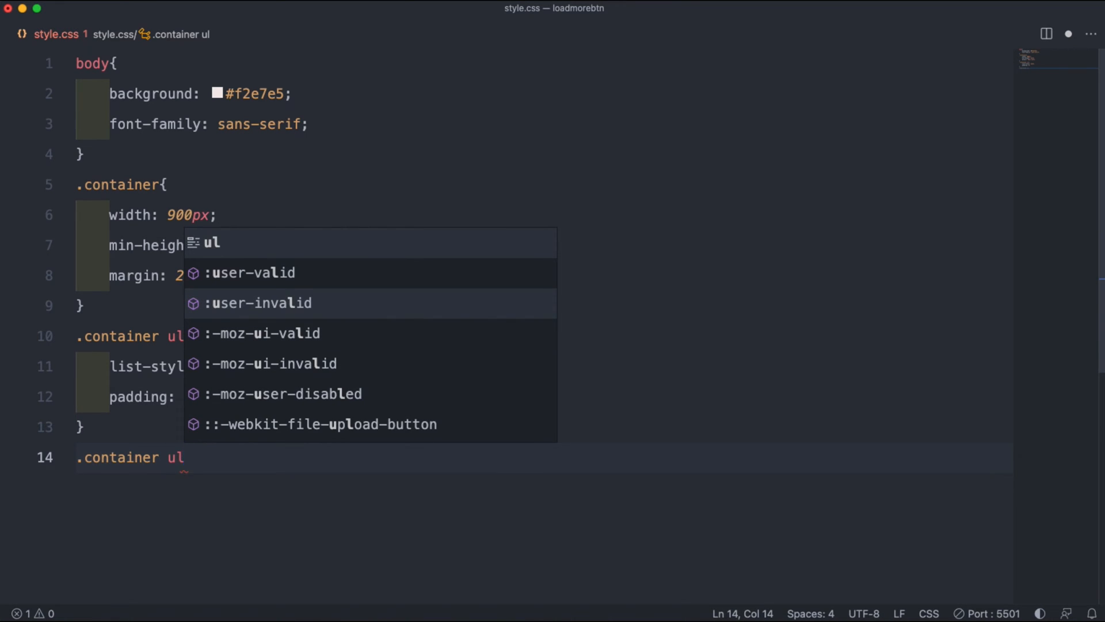
pyautogui.write(':after{')
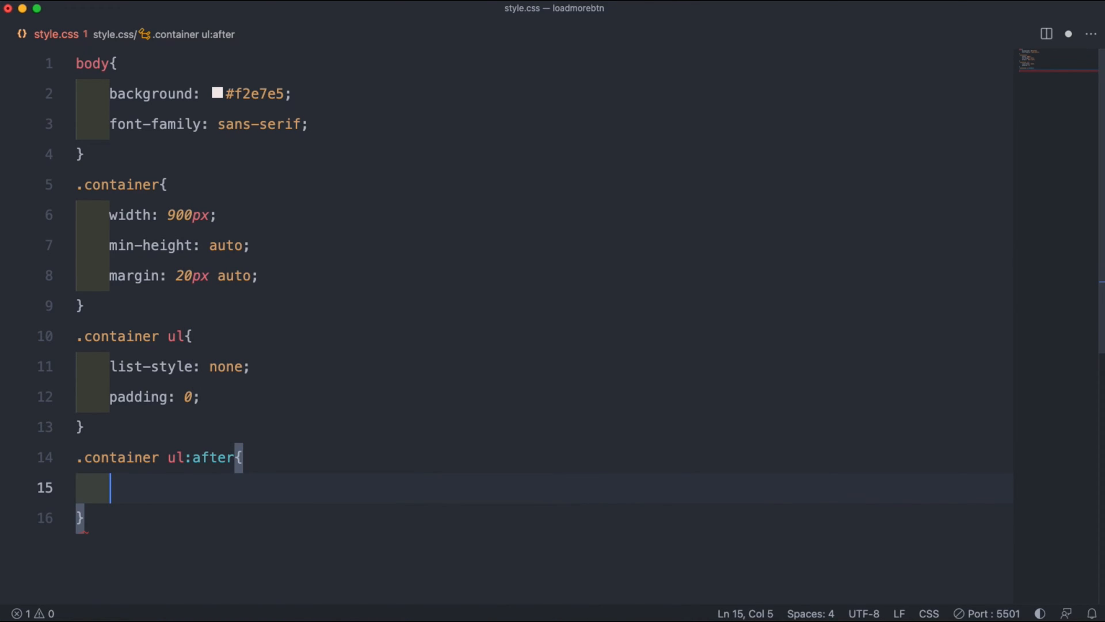
pyautogui.write("content: '';")
pyautogui.write('display: table;')
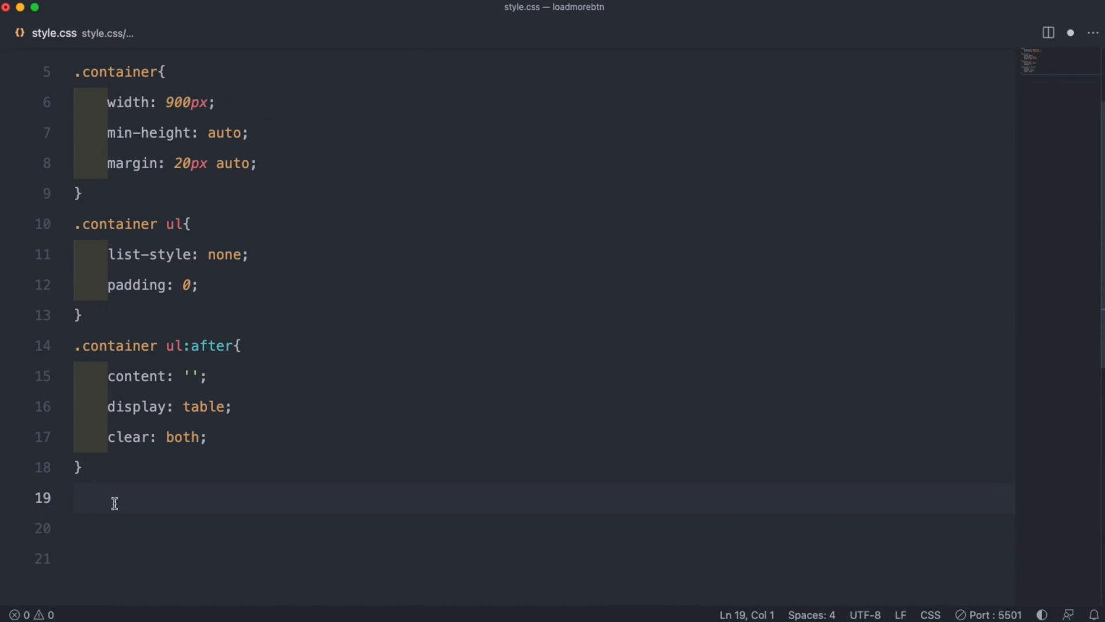
# Step: Give .container ul li width 30%, margin 30px 10px 0 and height 150px
pyautogui.write('.container ul li{')
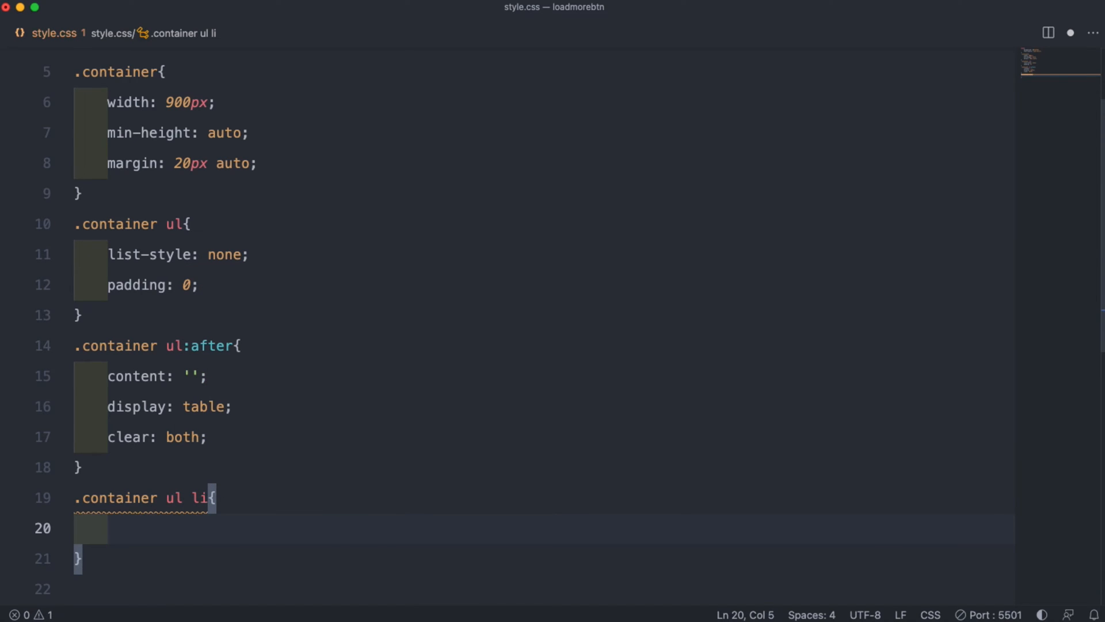
pyautogui.write('width: ;')
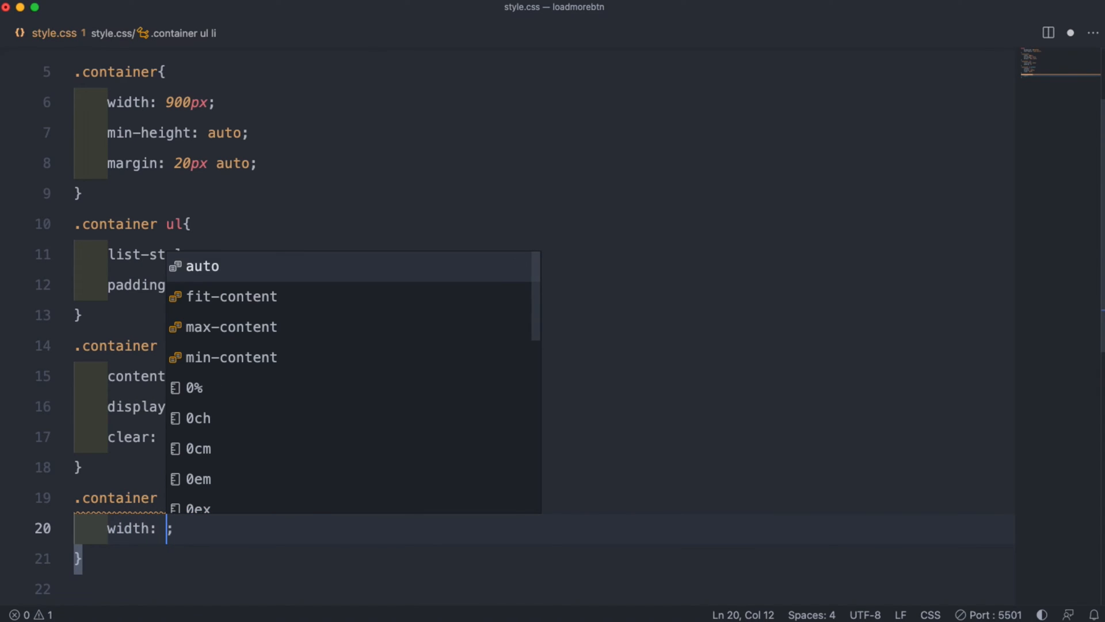
pyautogui.write('30%')
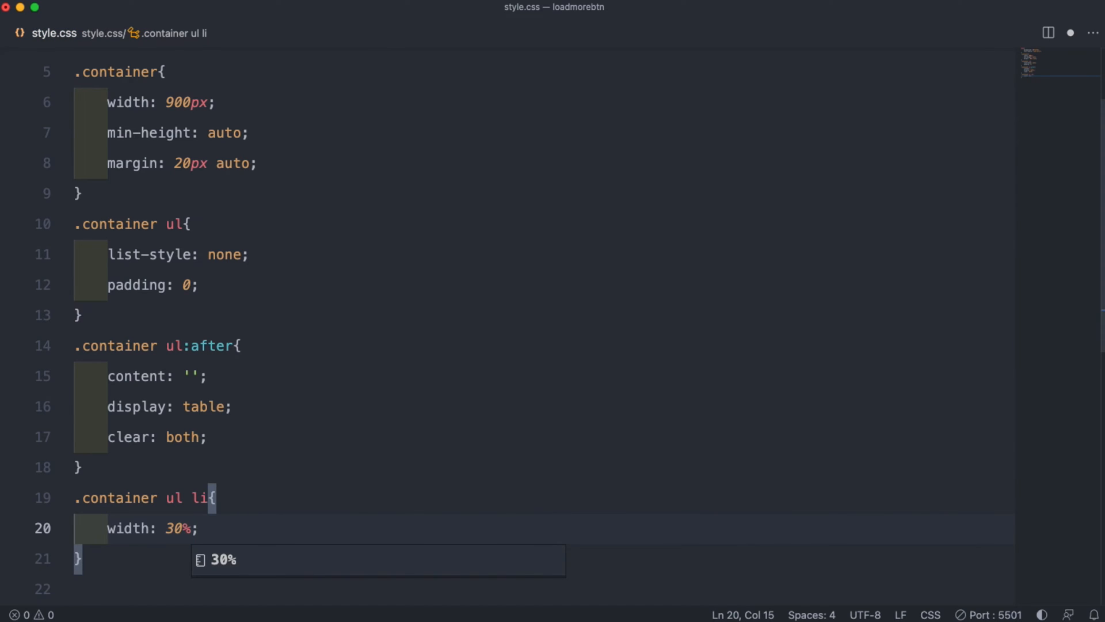
pyautogui.write('m')
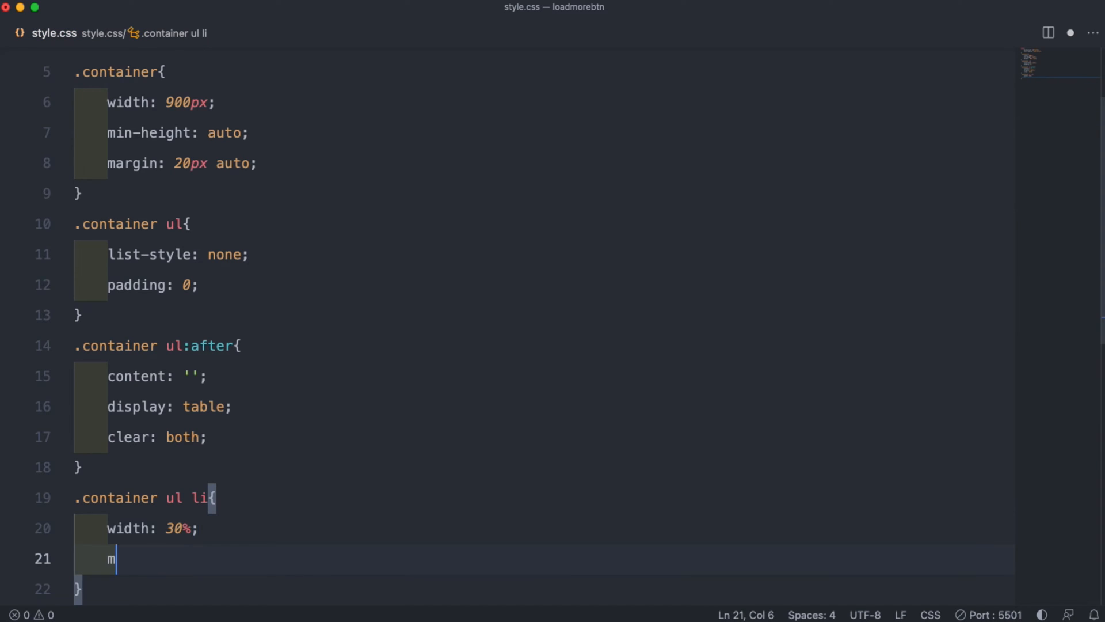
pyautogui.write('argin: 30px 10px;')
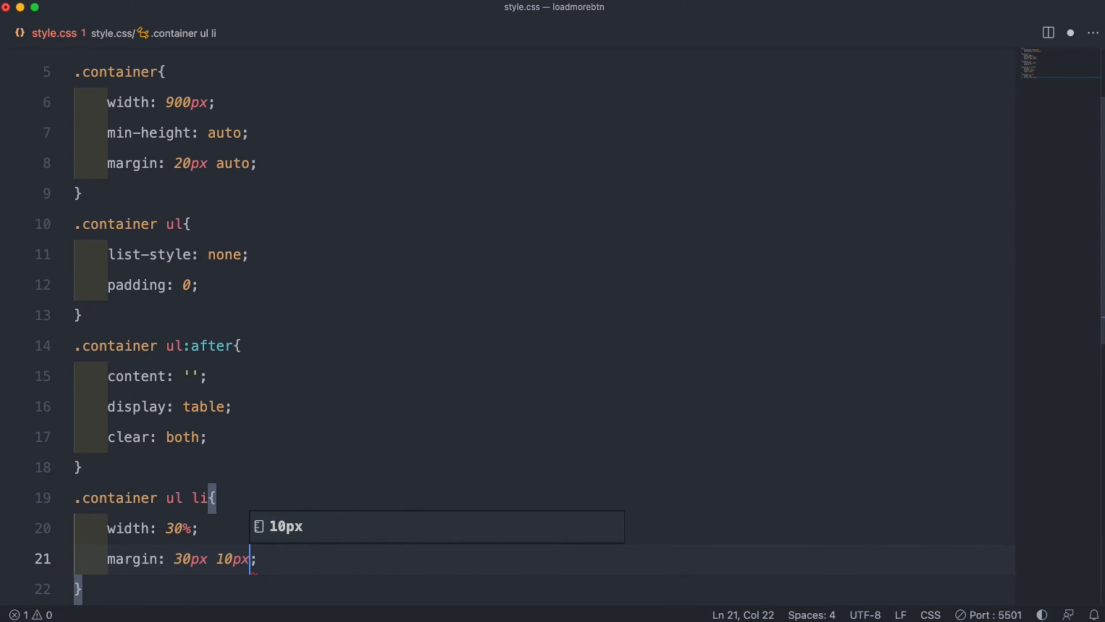
pyautogui.write('0')
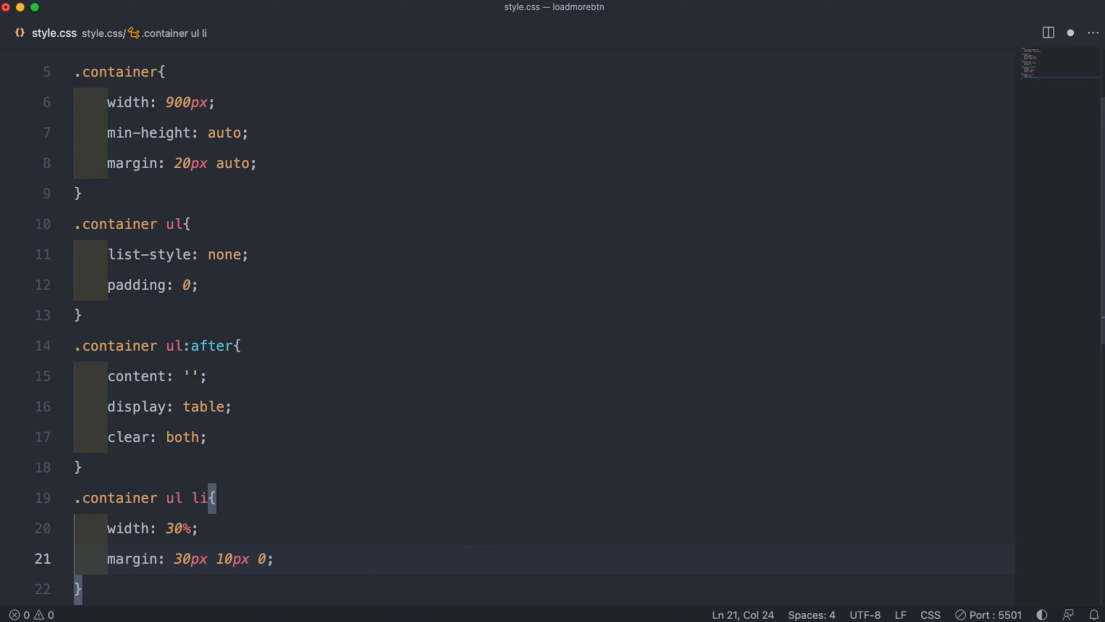
pyautogui.write('height: 150p;')
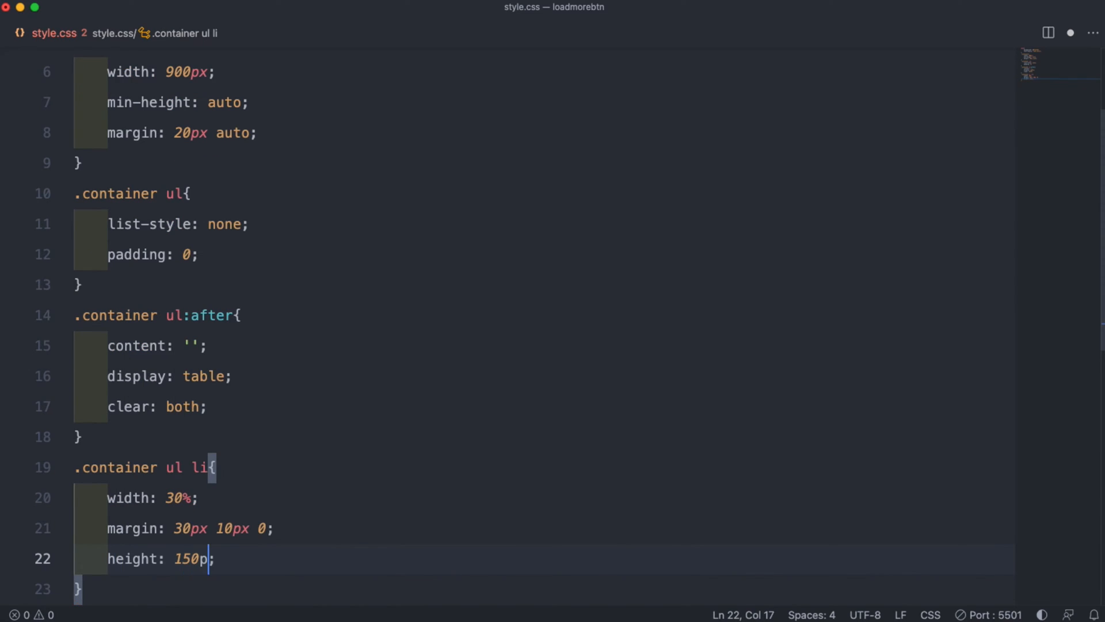
# Step: Add background-size cover, background-position center and float left to the li rule
pyautogui.write('backgrou')
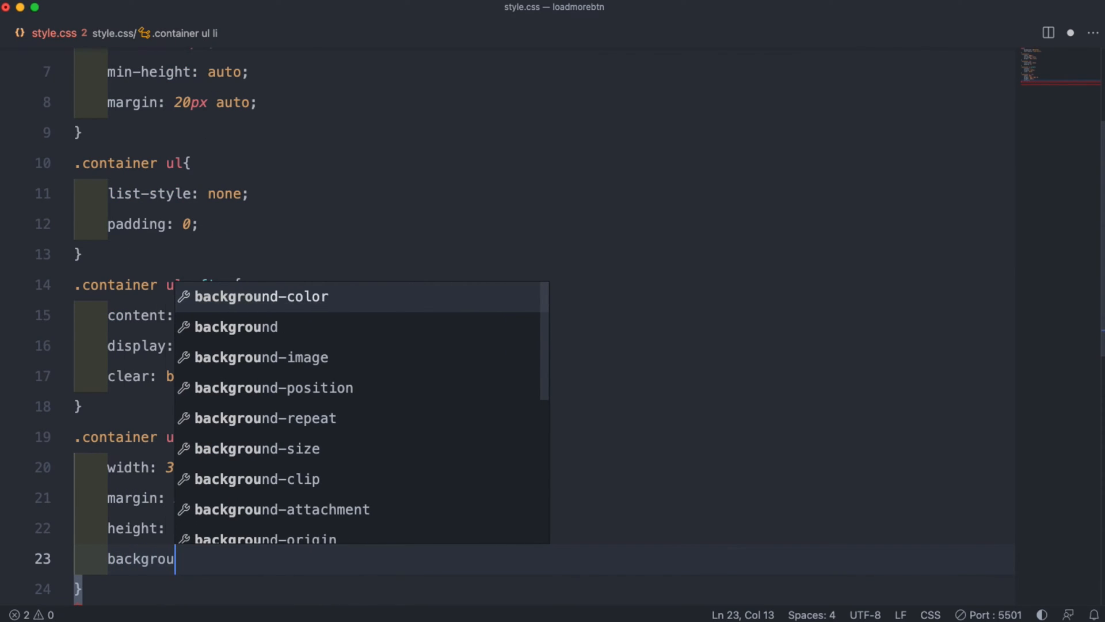
pyautogui.write('d-size: cover;')
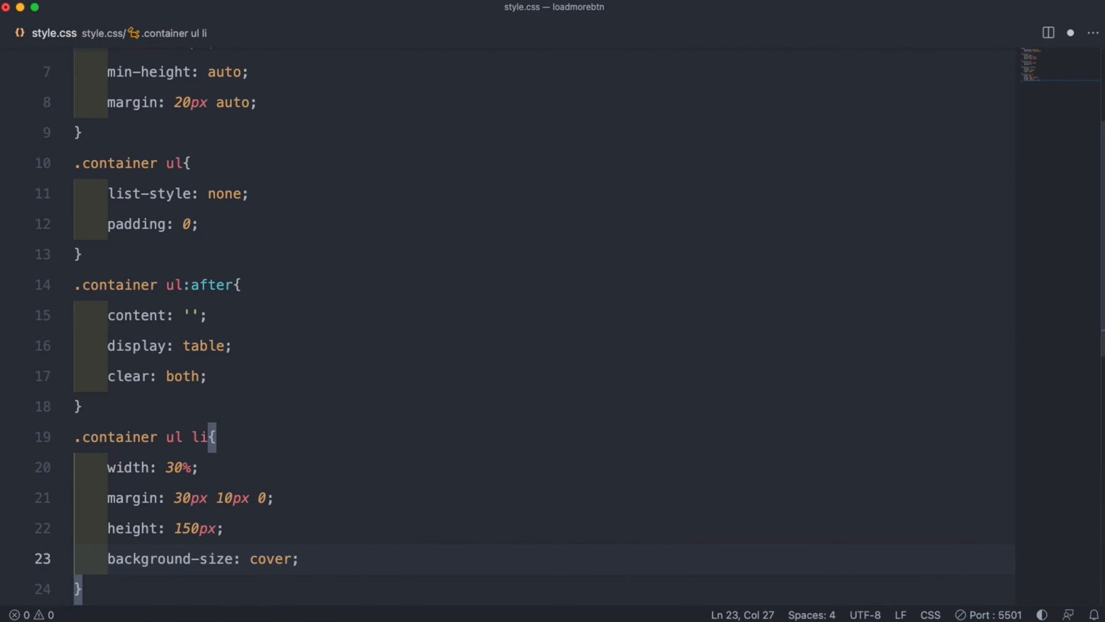
pyautogui.write('background-position: center;')
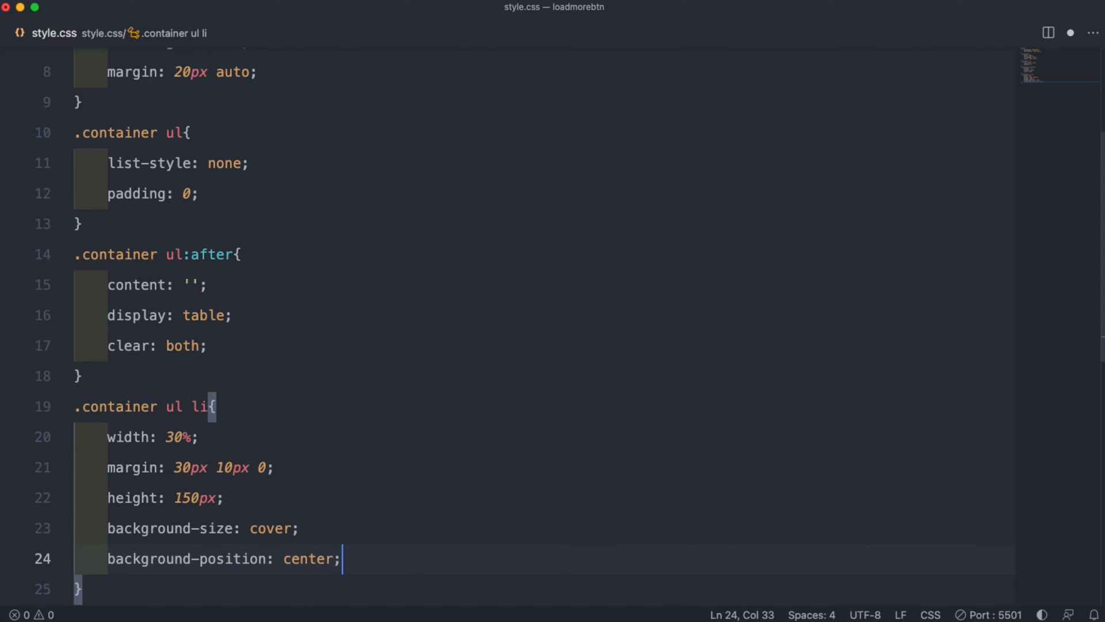
pyautogui.write('float: left;')
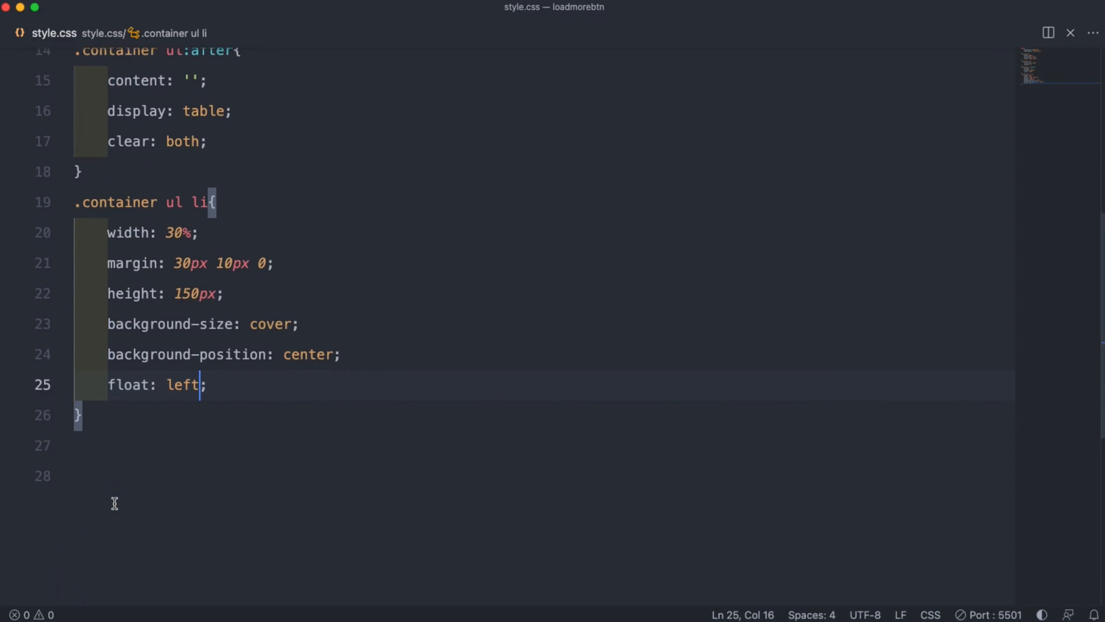
# Step: Give the list items box-shadow 0 5px 5px 1px rgba(0, 0, 0, 0.5)
pyautogui.write('b')
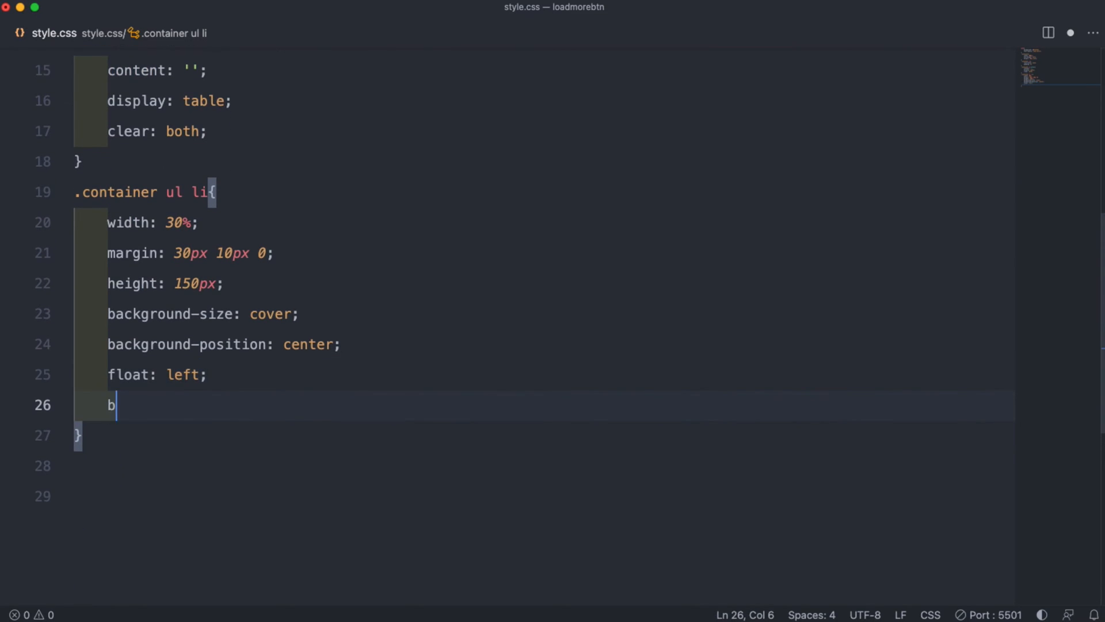
pyautogui.write('ox-shadow: 0 5;')
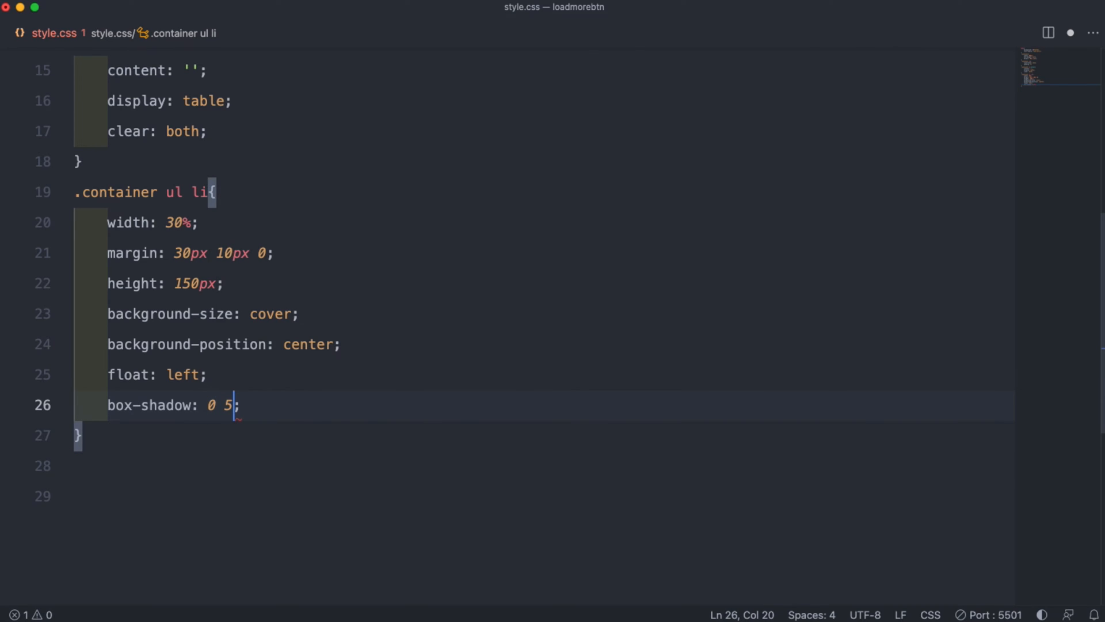
pyautogui.write('px 5px 1px rgba(red, green, blue, alpha')
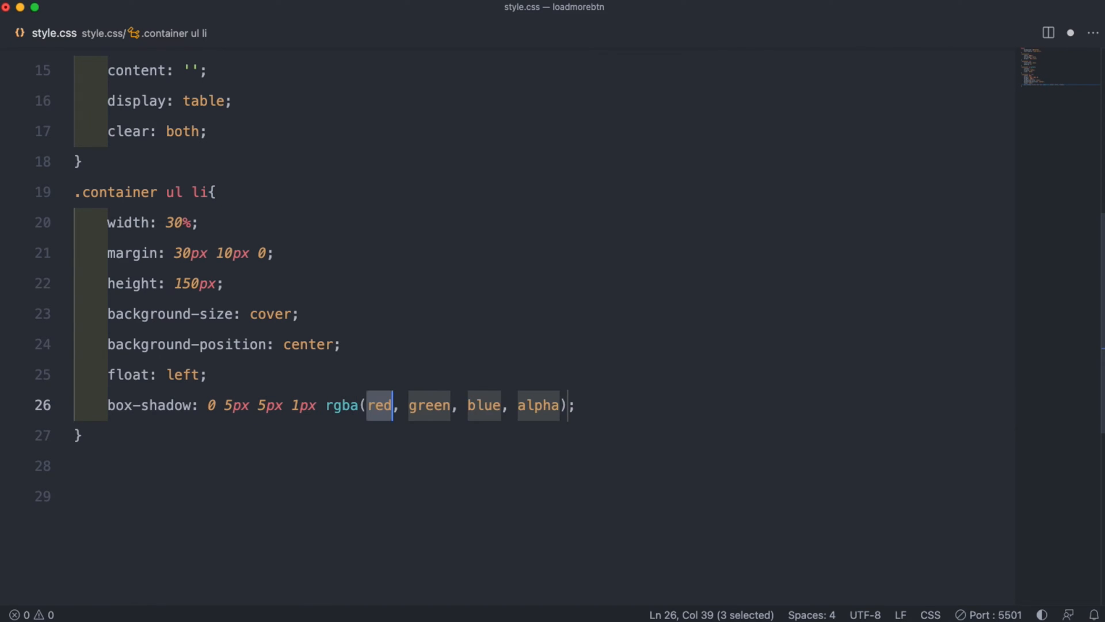
pyautogui.write('0')
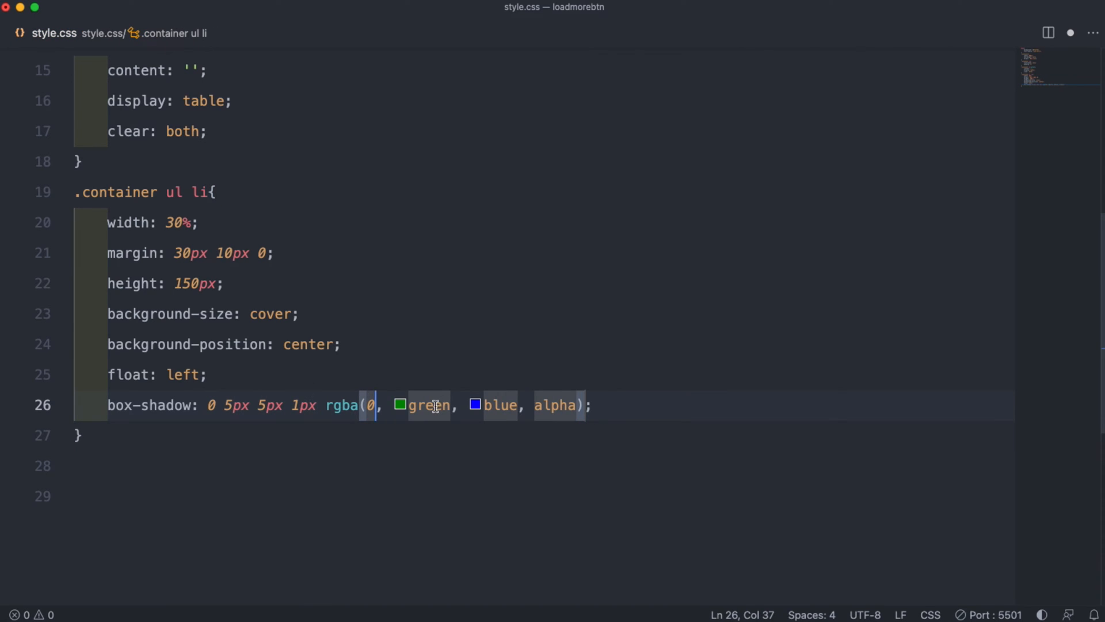
pyautogui.write('0')
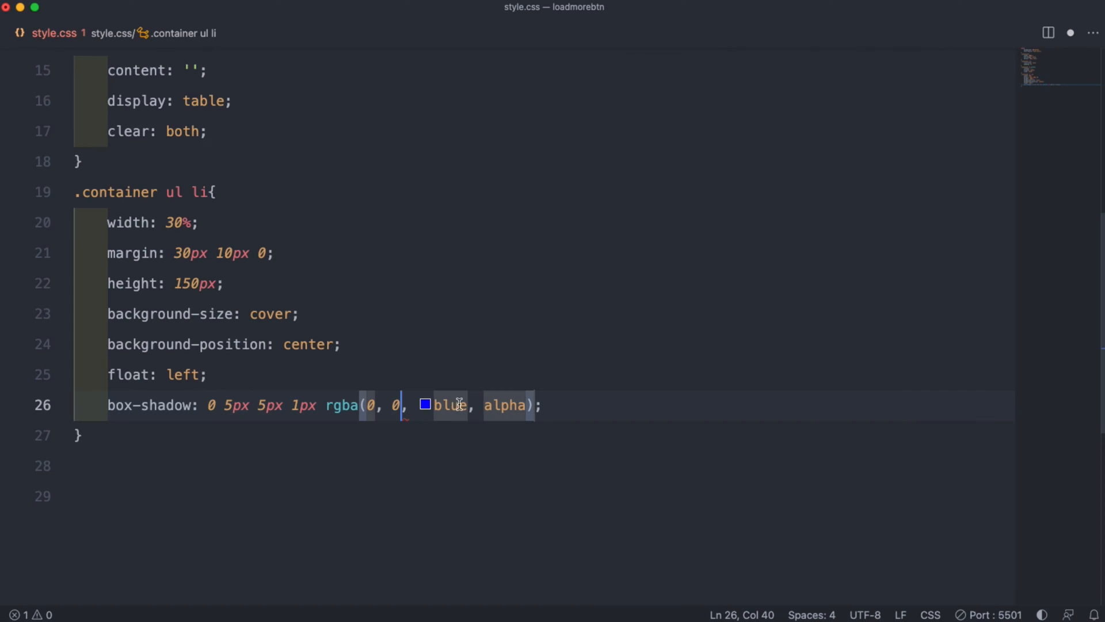
pyautogui.press('Backspace')
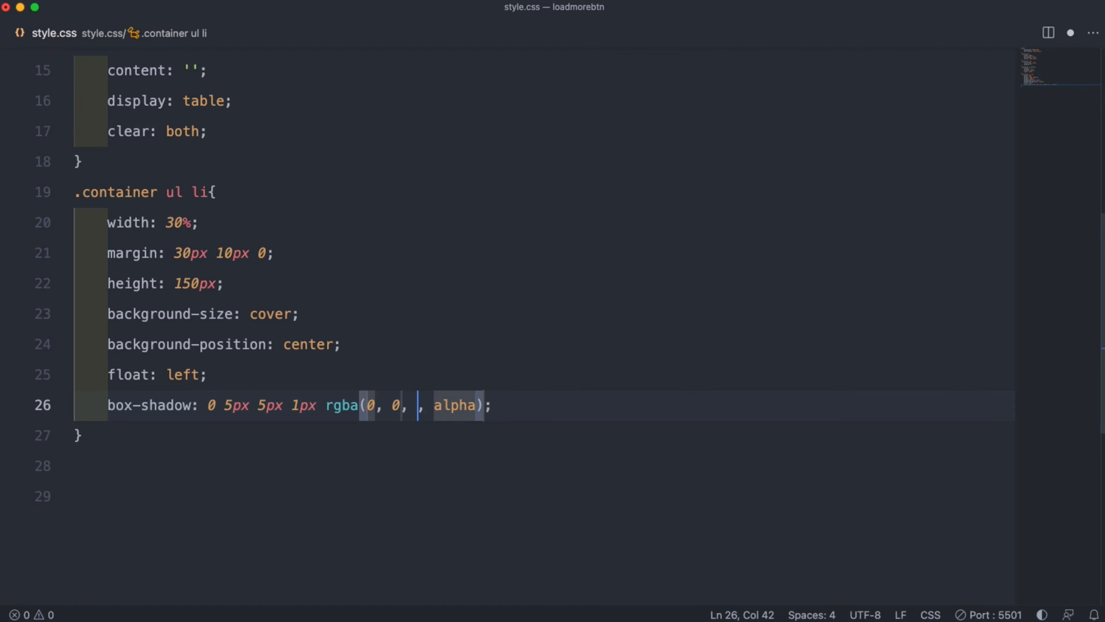
pyautogui.write('0')
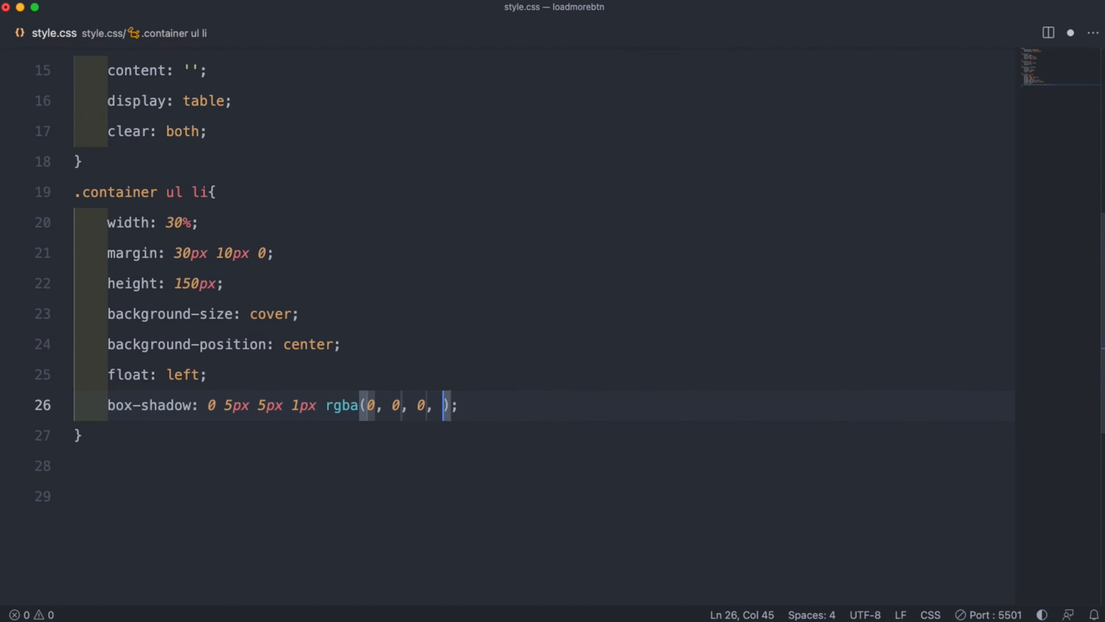
pyautogui.write('0.')
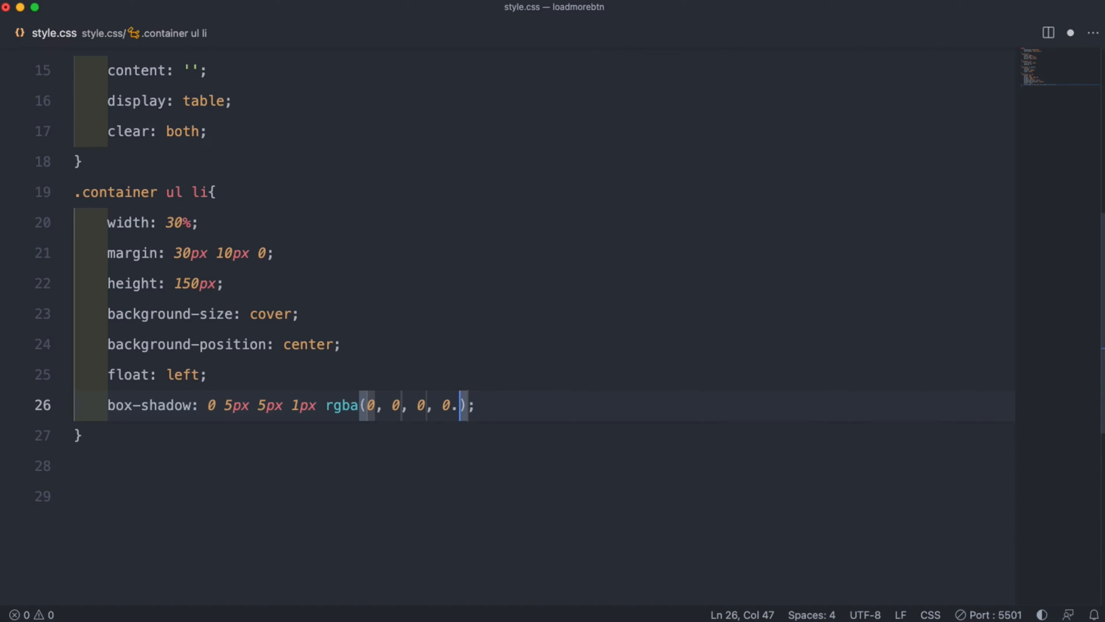
pyautogui.write('5')
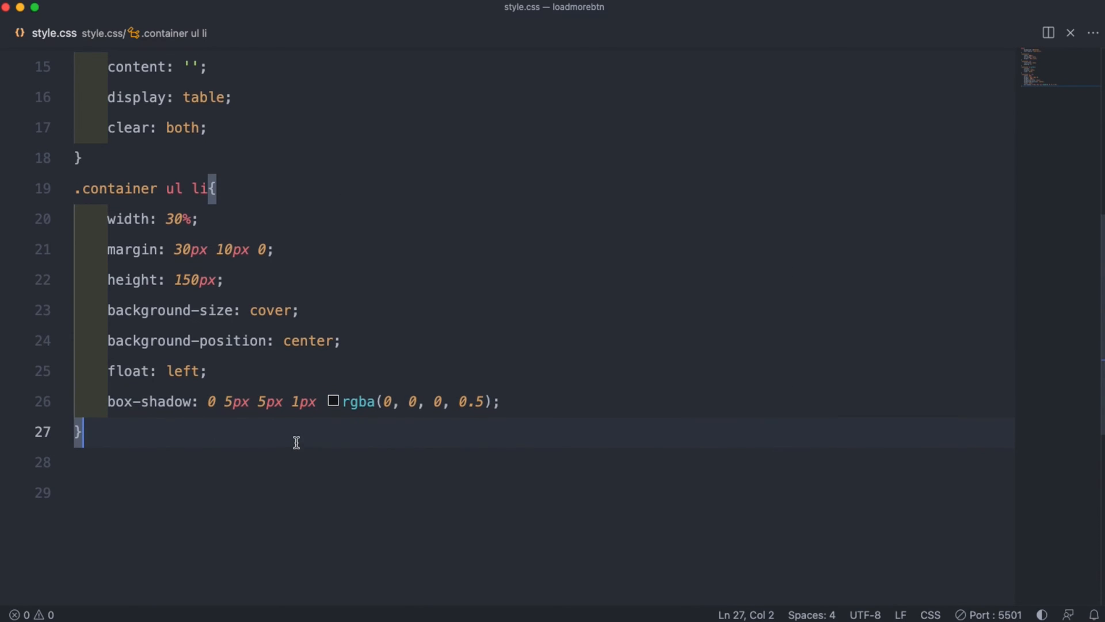
# Step: Start a .container ul li:nth-child(1n + 4) rule
pyautogui.write('.')
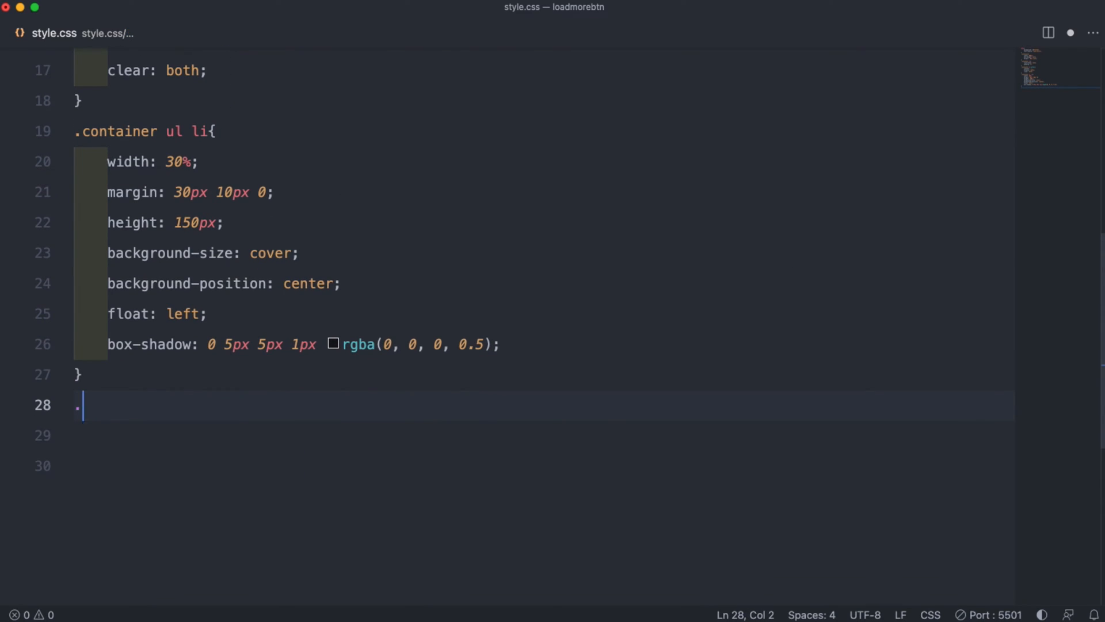
pyautogui.write('container')
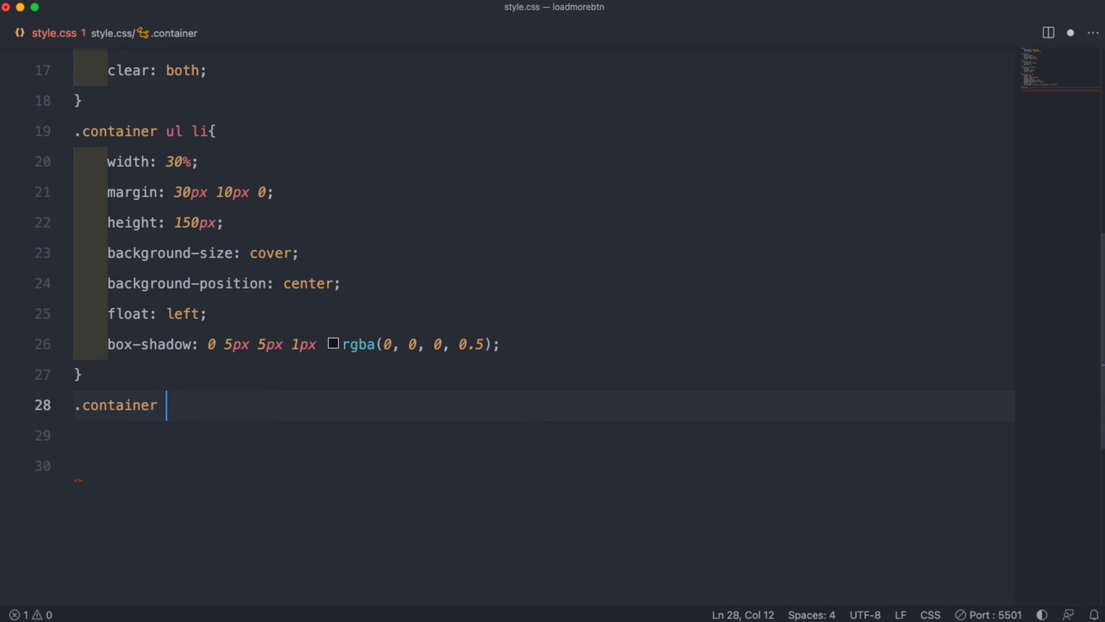
pyautogui.write('ul li:n')
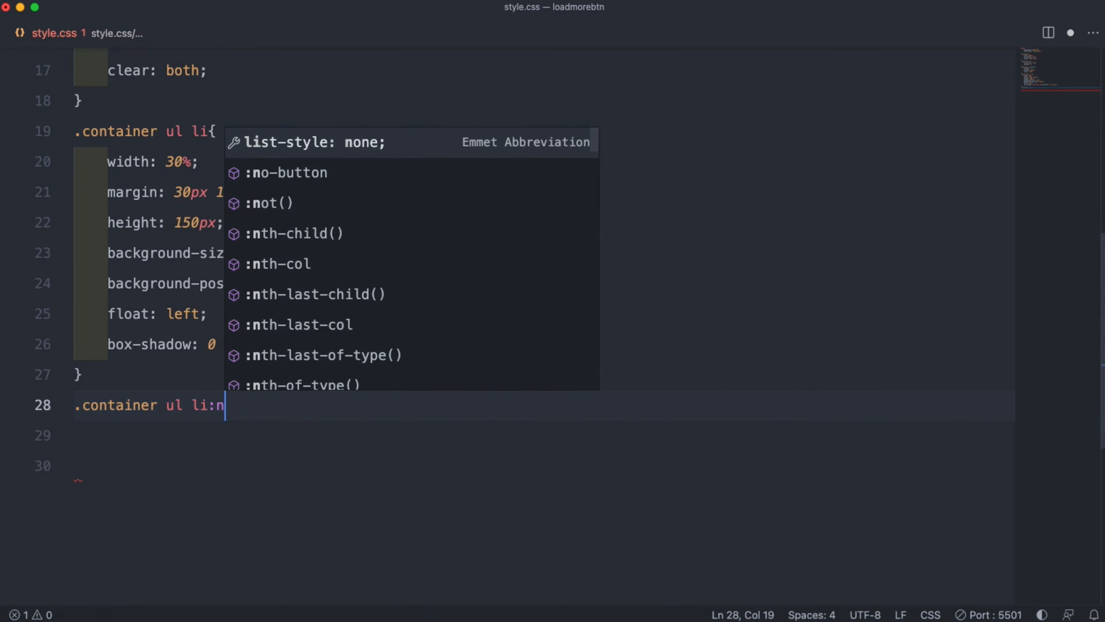
pyautogui.write('th-child(')
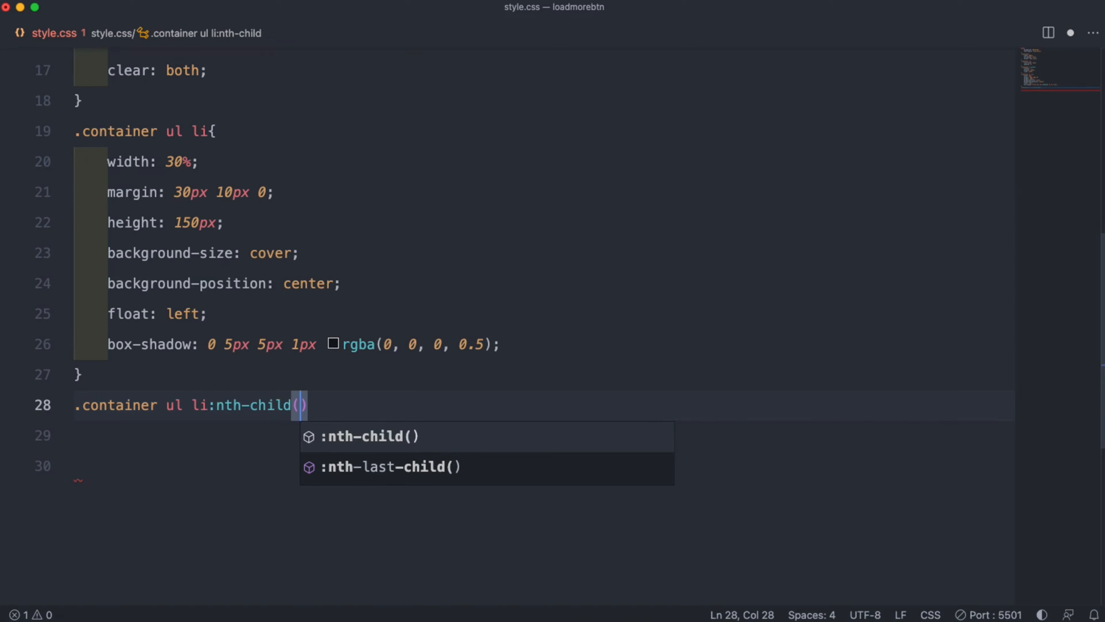
pyautogui.write('1n')
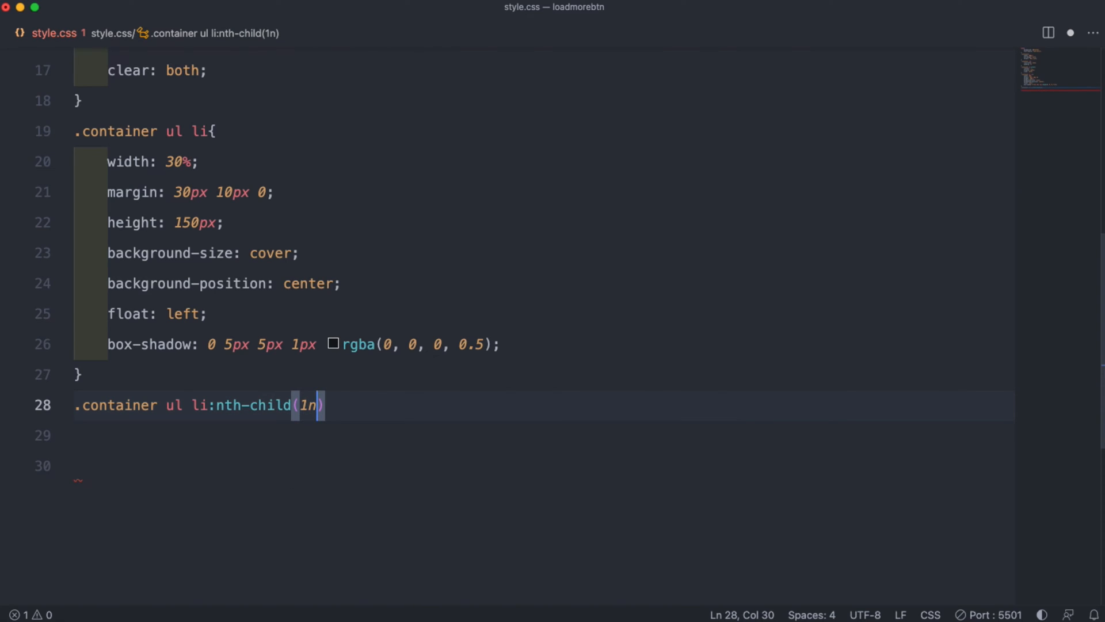
pyautogui.write('+ 4')
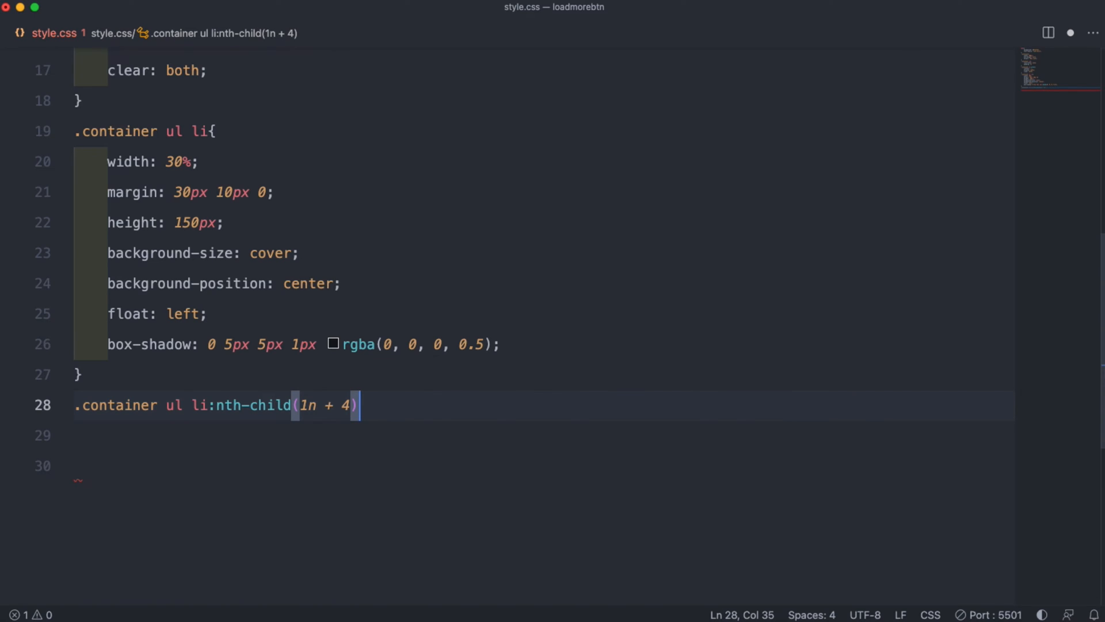
pyautogui.write('{')
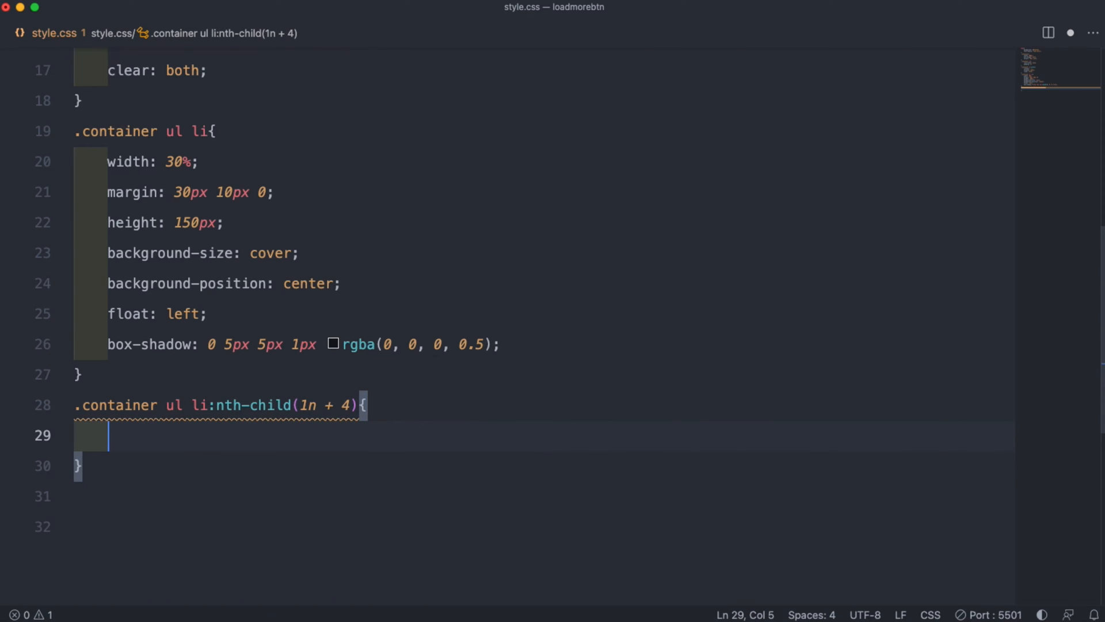
# Step: Set max-height 0, opacity 0 and transition 0.2s ease-in in that rule
pyautogui.write('max-height: 0;')
pyautogui.write('opacity: 0;')
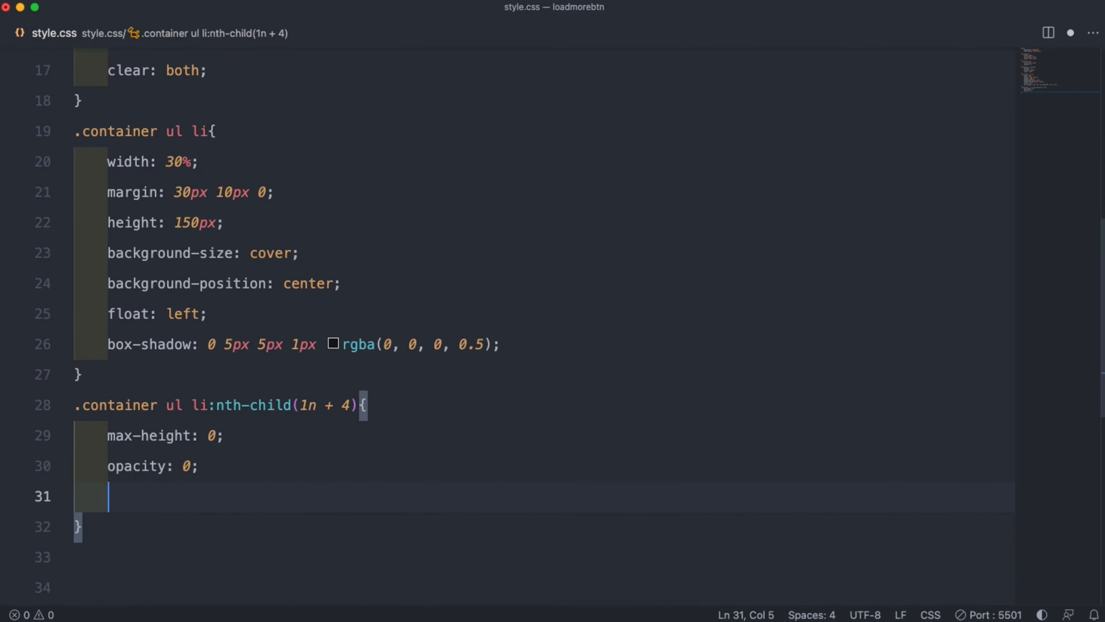
pyautogui.write('transi')
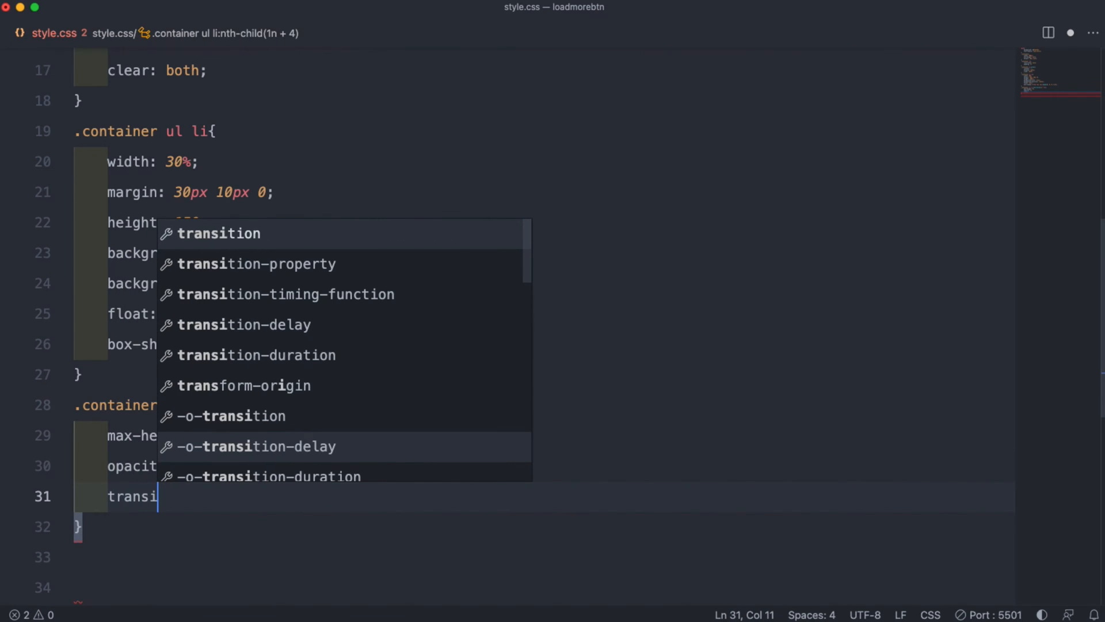
pyautogui.write('tion: 0.2s ease-in;')
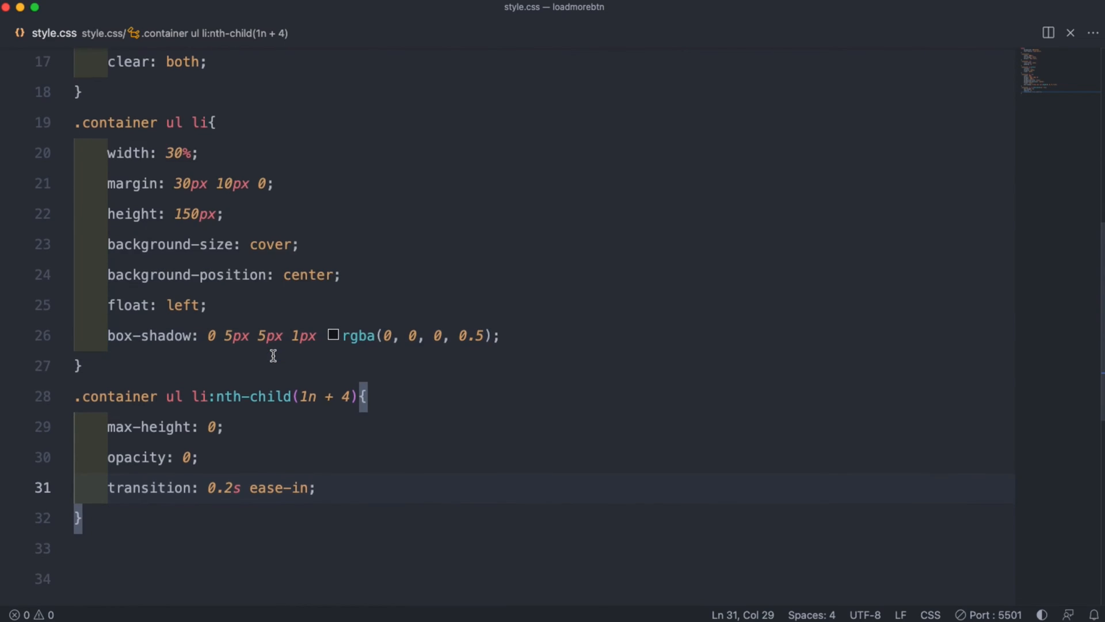
pyautogui.scroll(-3)
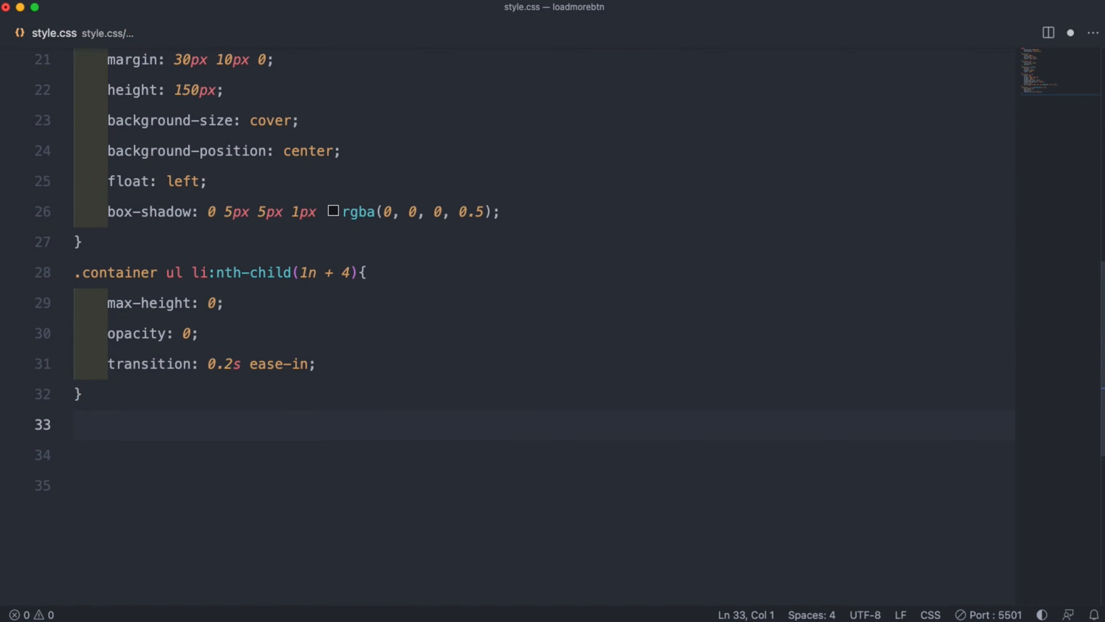
# Step: Start .container .btn-area with background #7f2a4b and white text colour
pyautogui.write('.container')
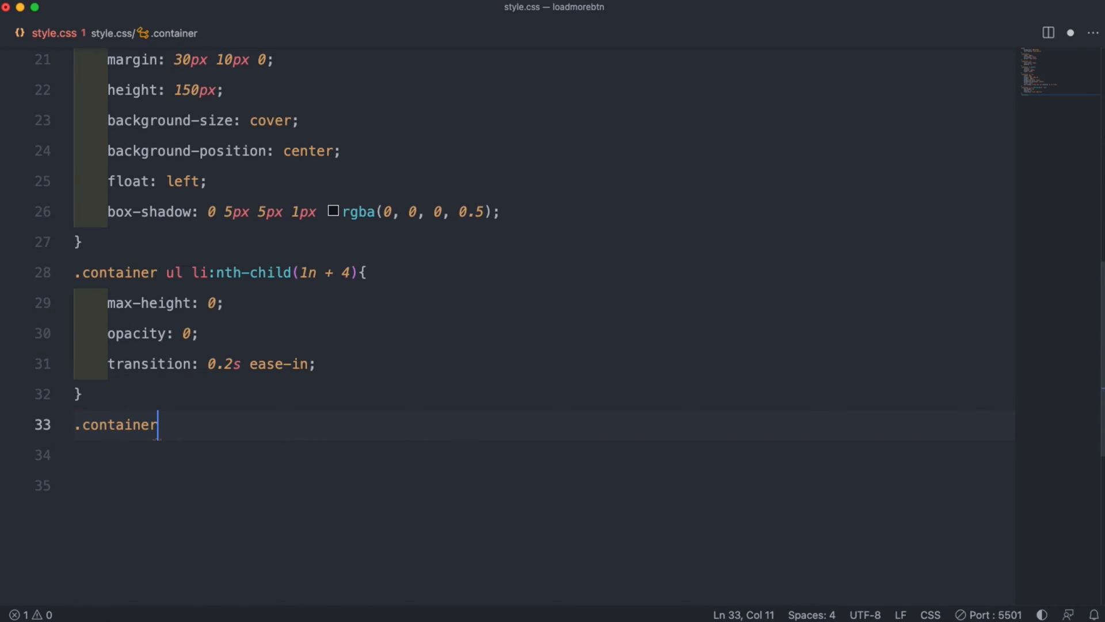
pyautogui.write('.btn-')
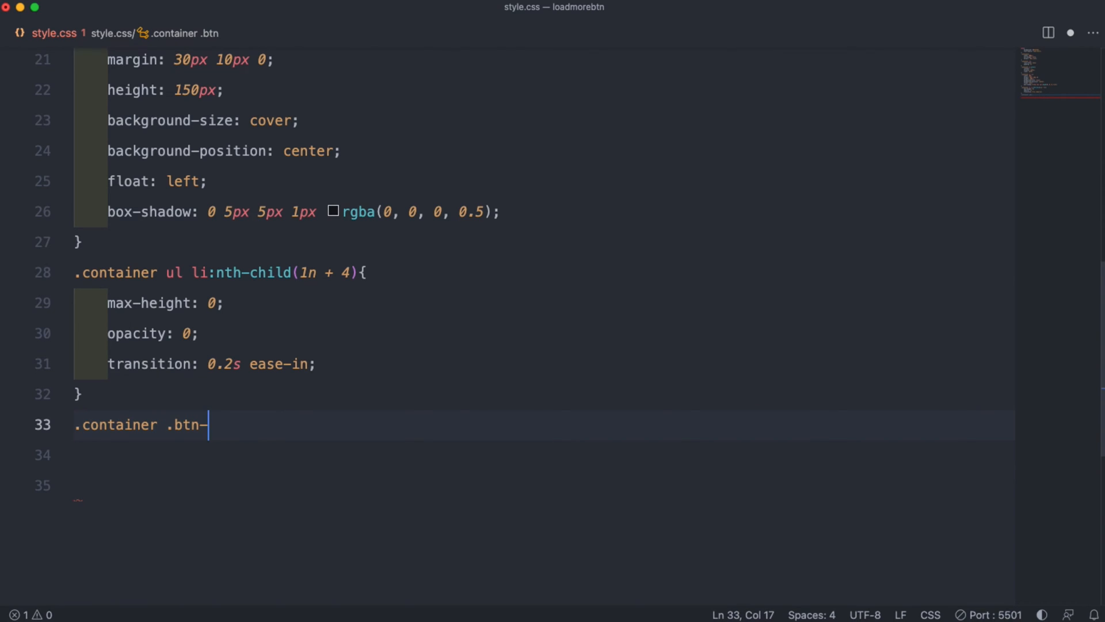
pyautogui.write('area{')
pyautogui.click(543, 455)
pyautogui.write('display: block;')
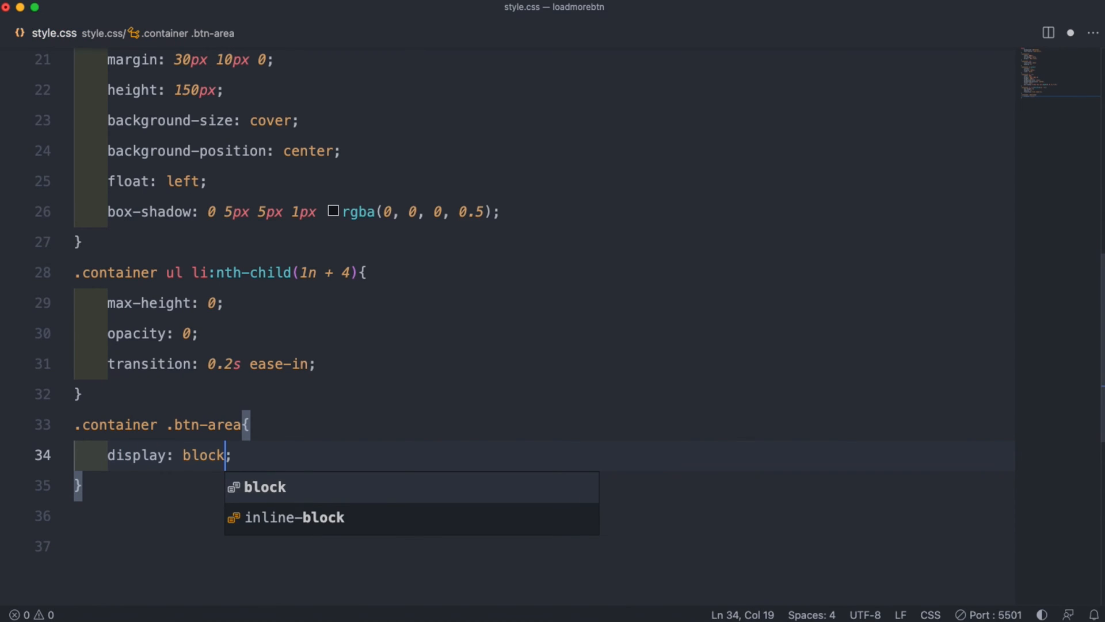
pyautogui.write('a')
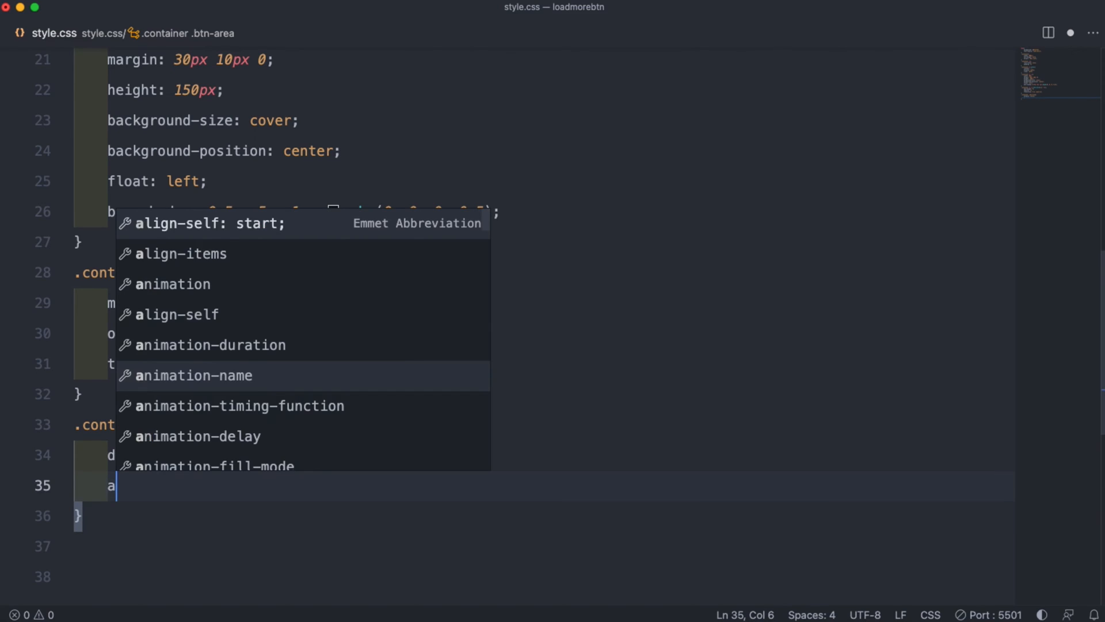
pyautogui.write('ackground: ;')
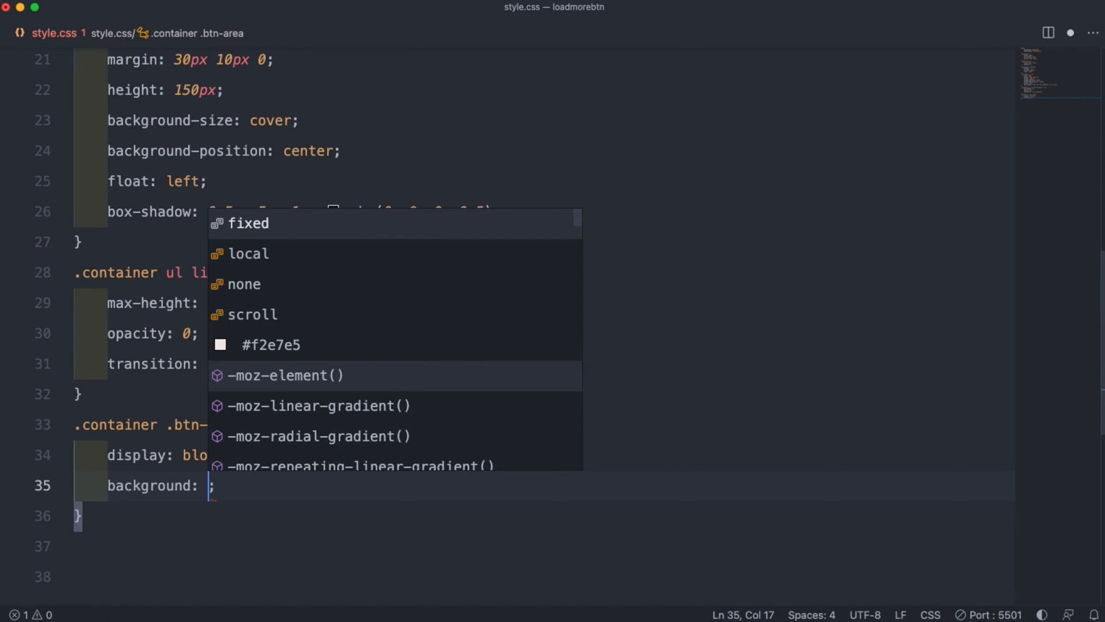
pyautogui.write('#7f')
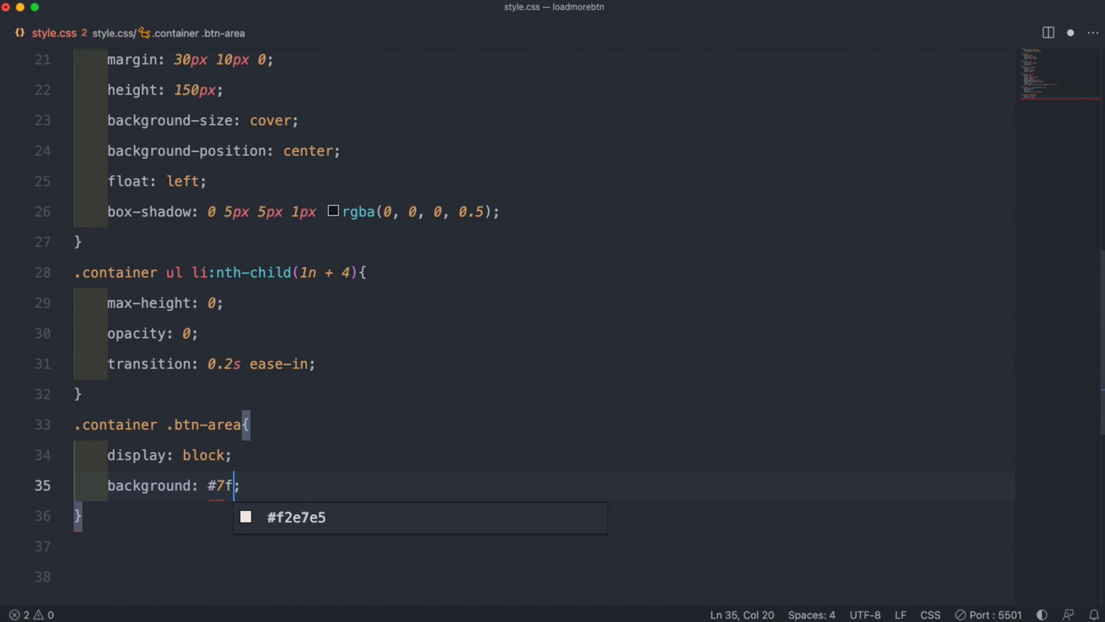
pyautogui.write('2a')
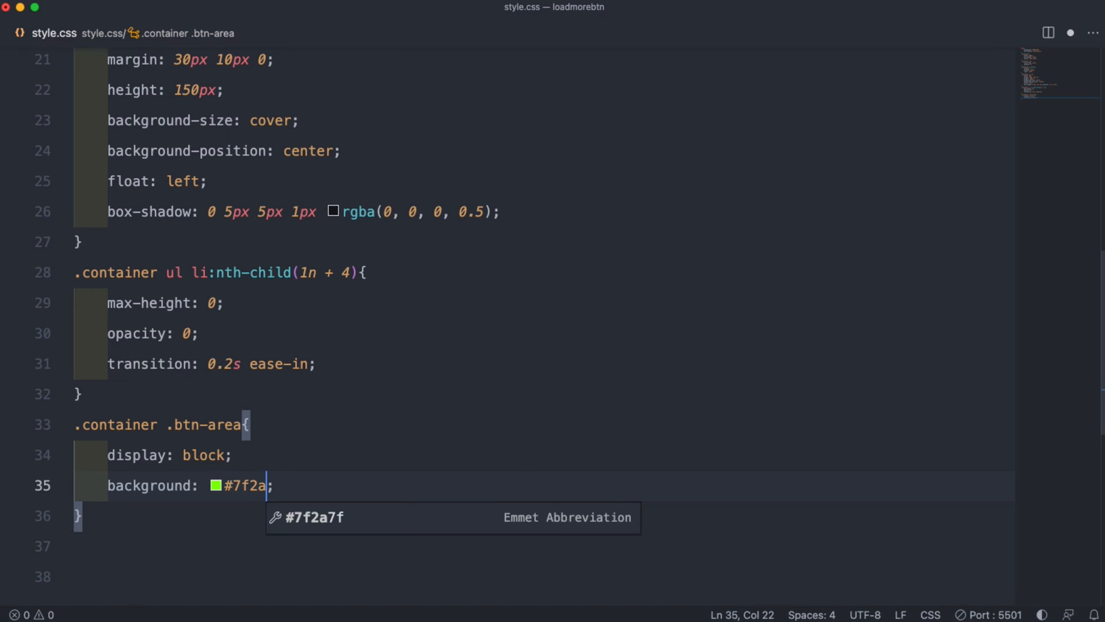
pyautogui.write('4b')
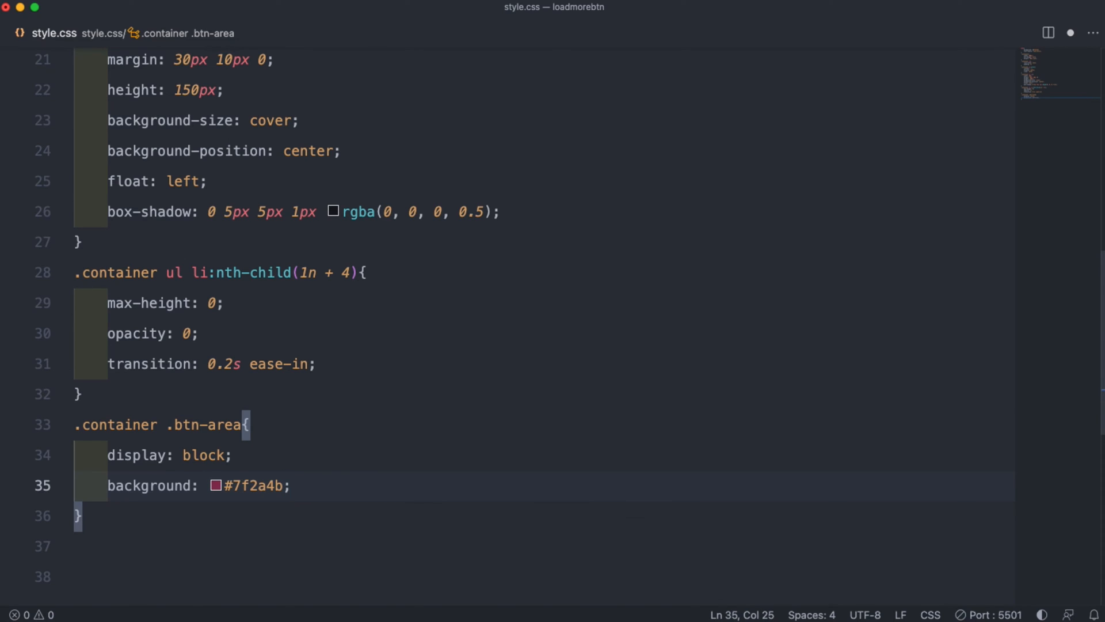
pyautogui.write('color: #fff;')
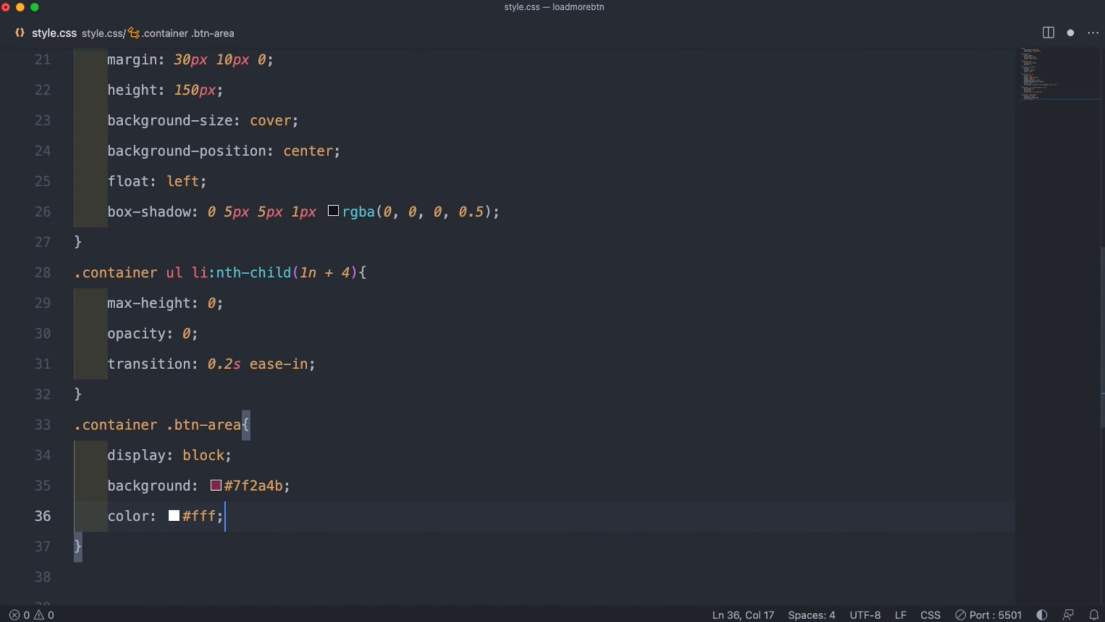
# Step: Add cursor pointer, centred text and bold font weight to .btn-area
pyautogui.write('curso')
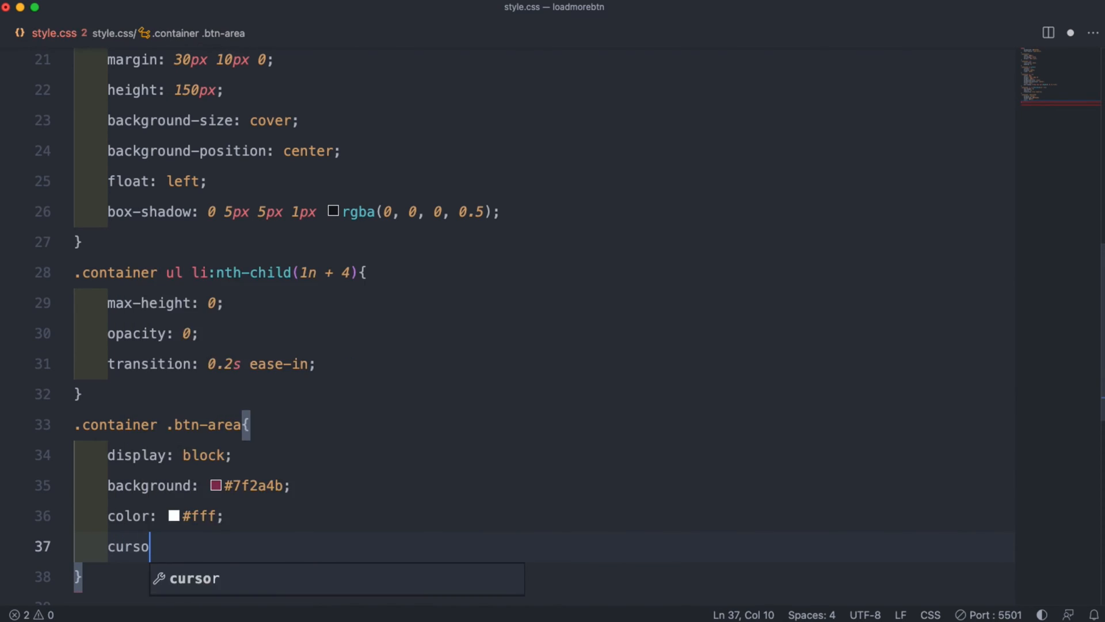
pyautogui.write('r: pointer;')
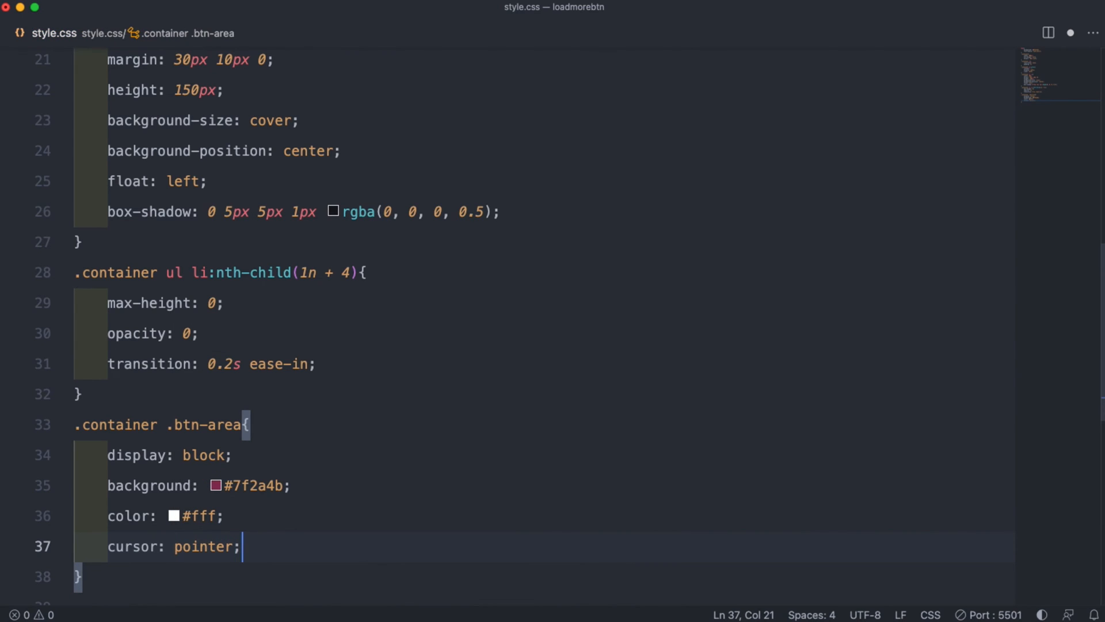
pyautogui.write('text-align: center;')
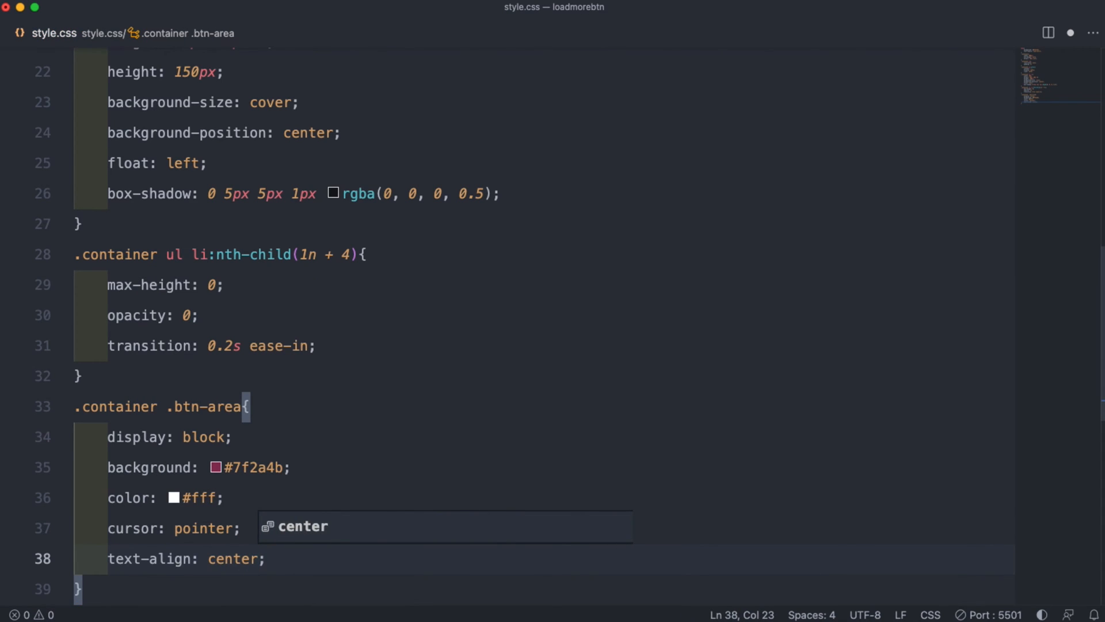
pyautogui.write('font-weight: 900;')
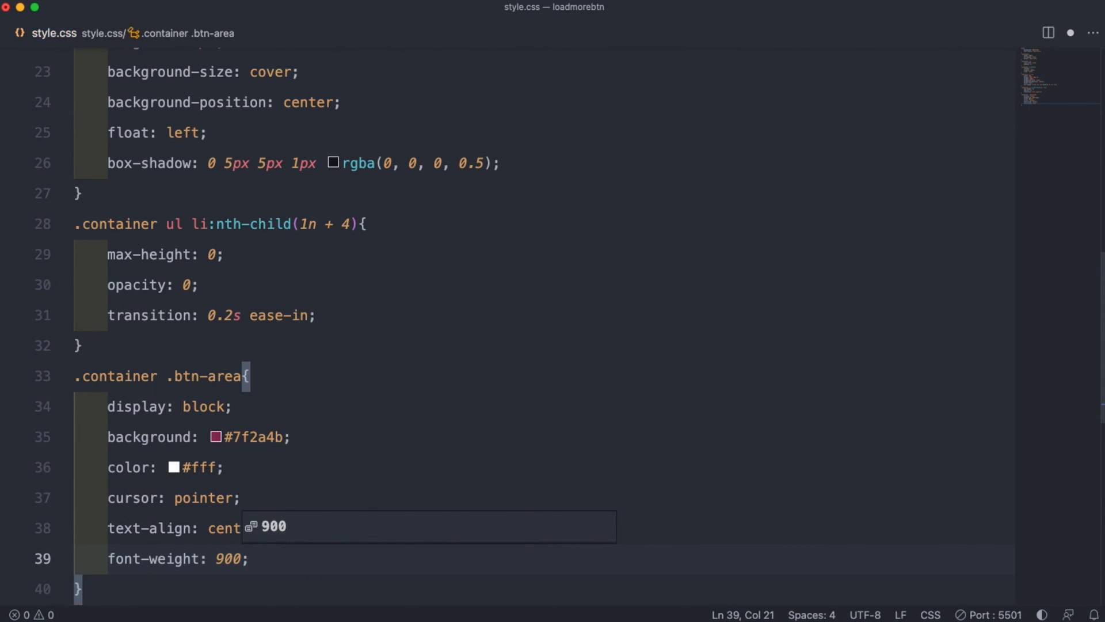
# Step: Add width 180px, line-height 50px, margin 50px auto 0 and border-radius 50px
pyautogui.write('width: 1;')
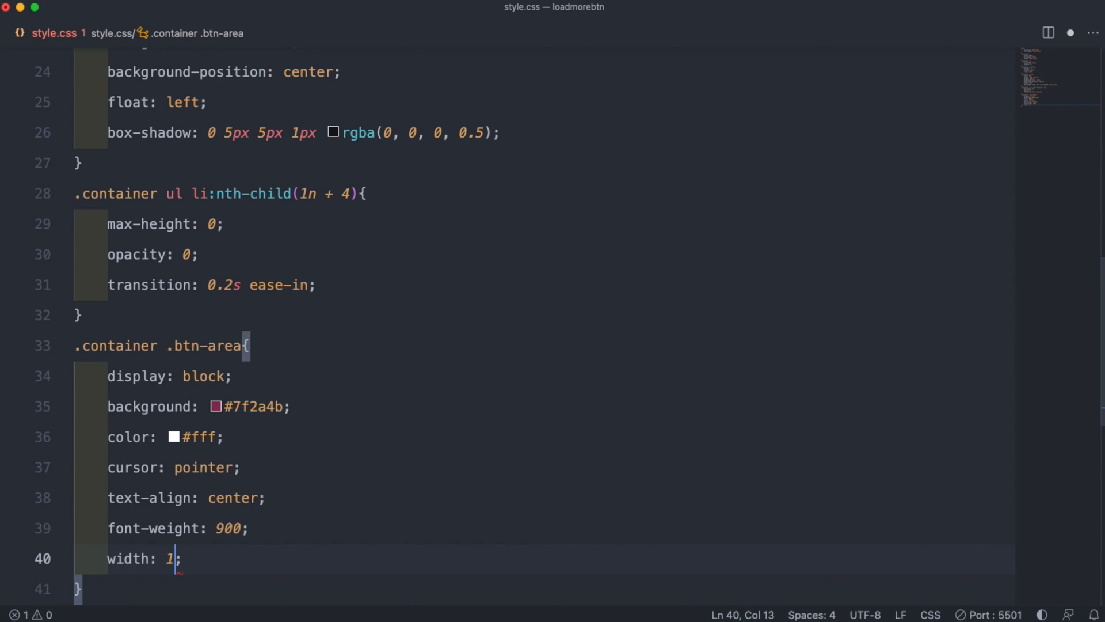
pyautogui.write('80px')
pyautogui.write('l')
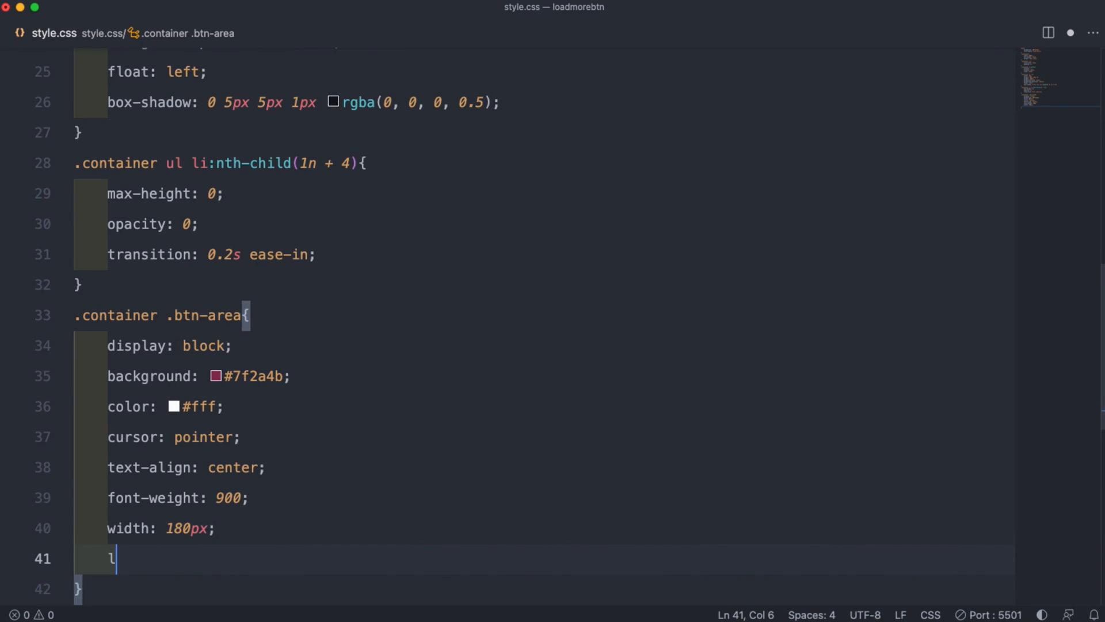
pyautogui.write('ine-height: 50px;')
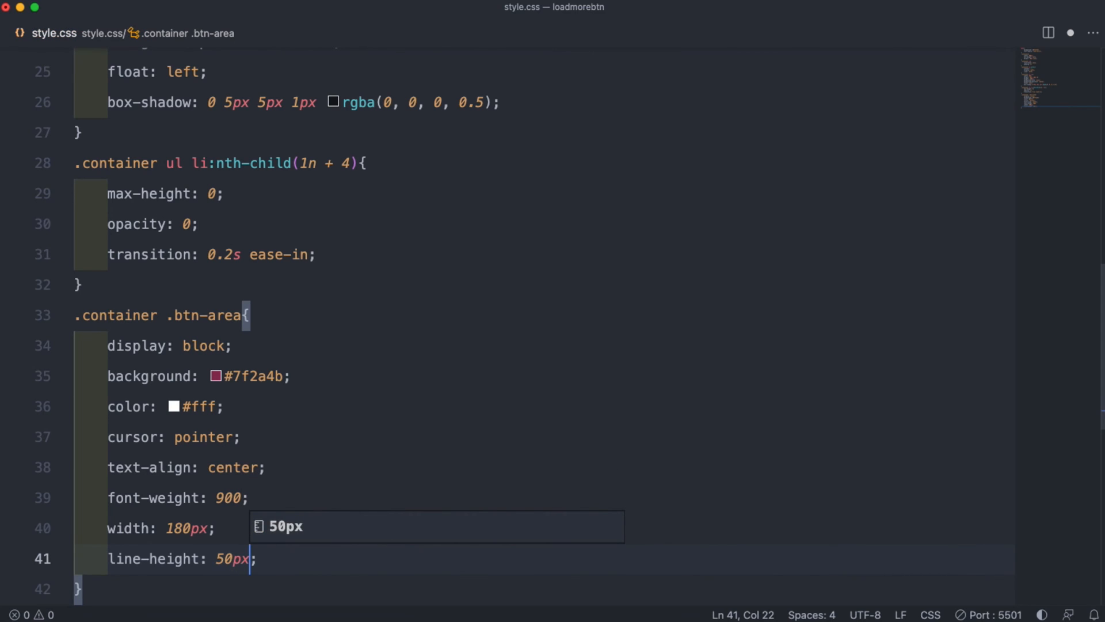
pyautogui.write('margin: 50px;')
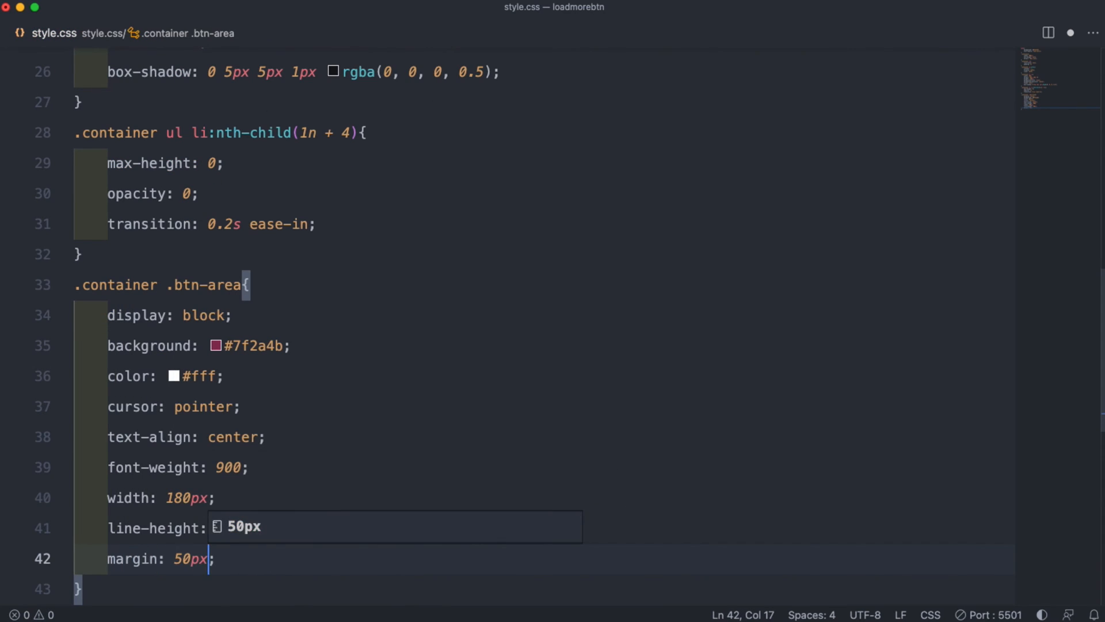
pyautogui.write('auto 0')
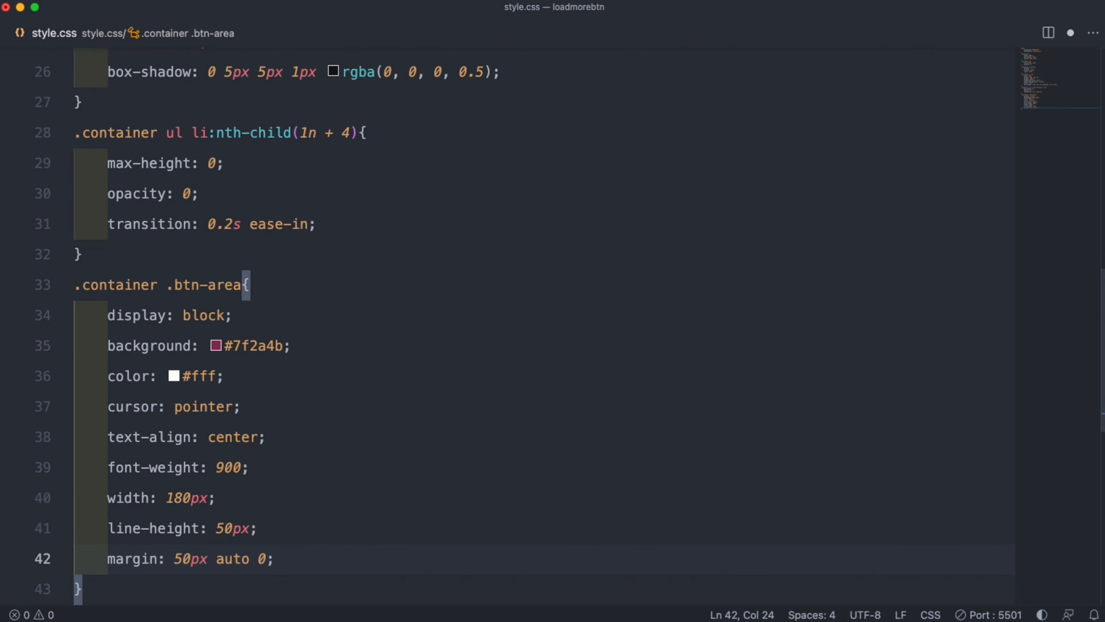
pyautogui.write('border-radius: 50px;')
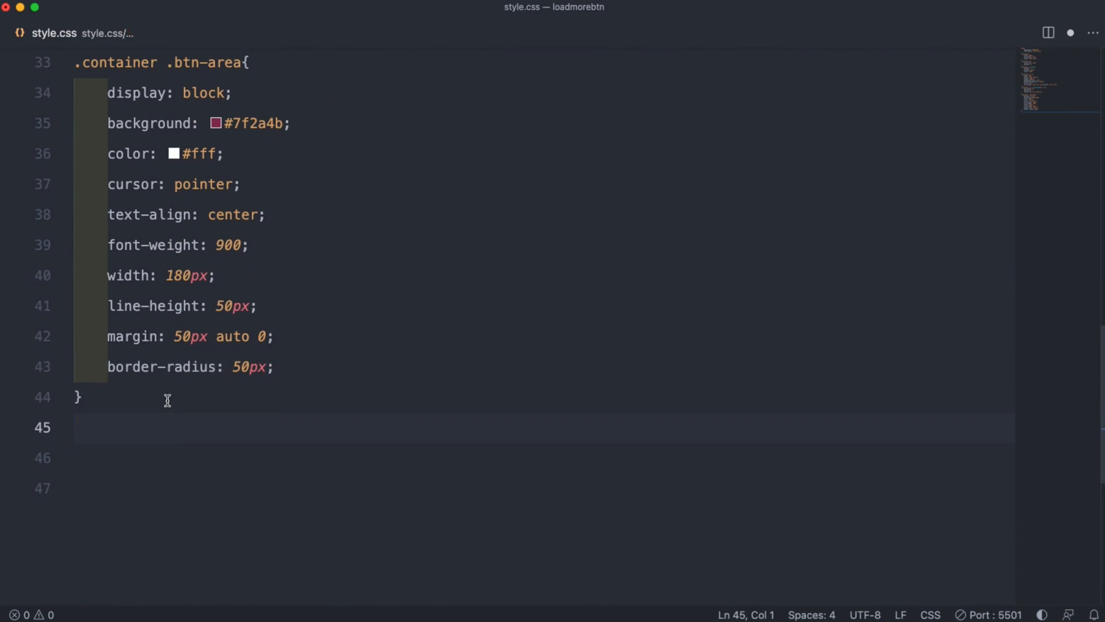
# Step: Hide .container .btn-area .btn2 with display none
pyautogui.write('.container .btn-area .btn')
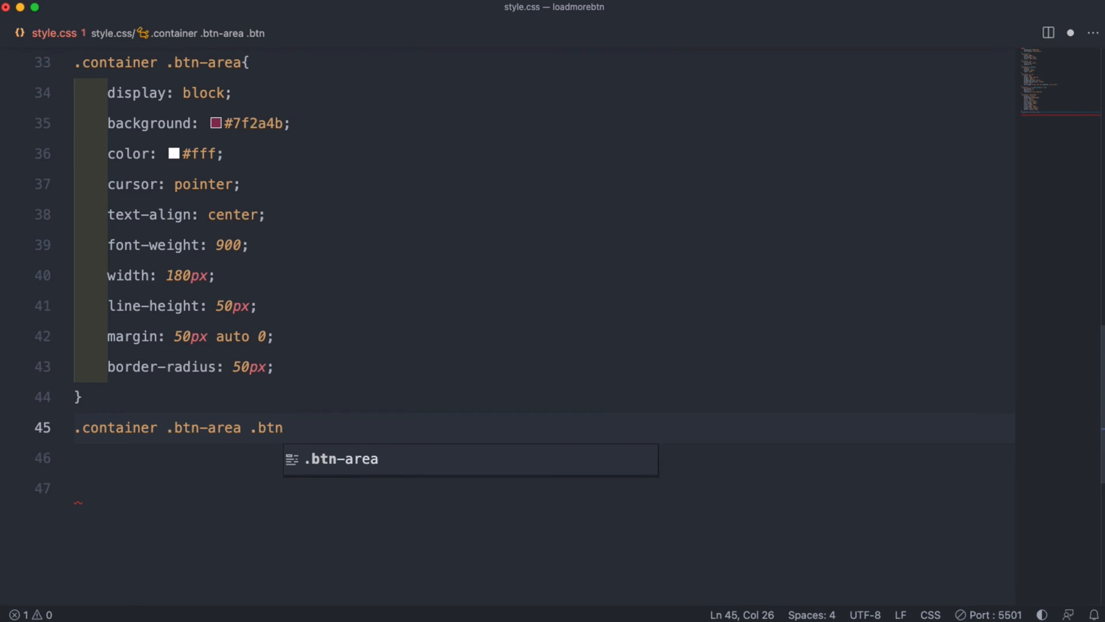
pyautogui.write('2')
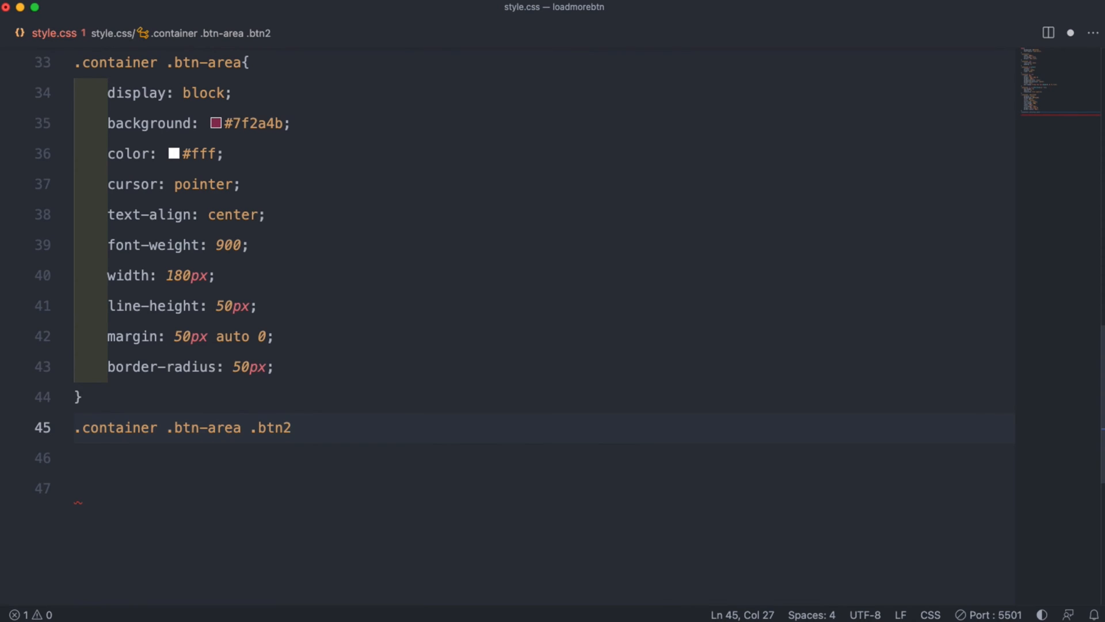
pyautogui.write('display: none;')
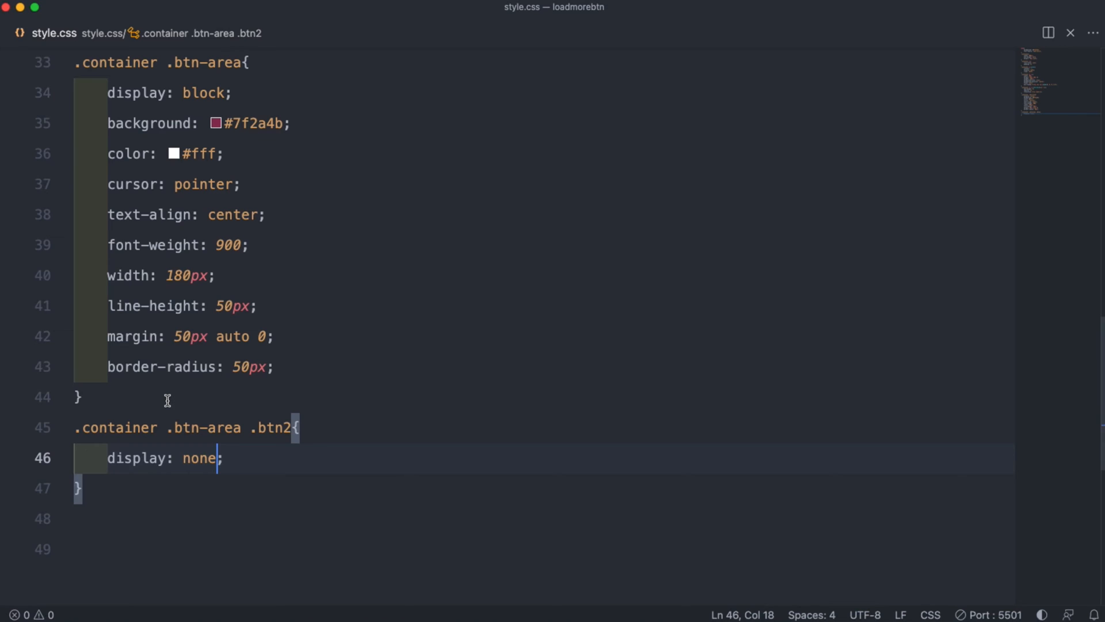
pyautogui.moveTo(88, 503)
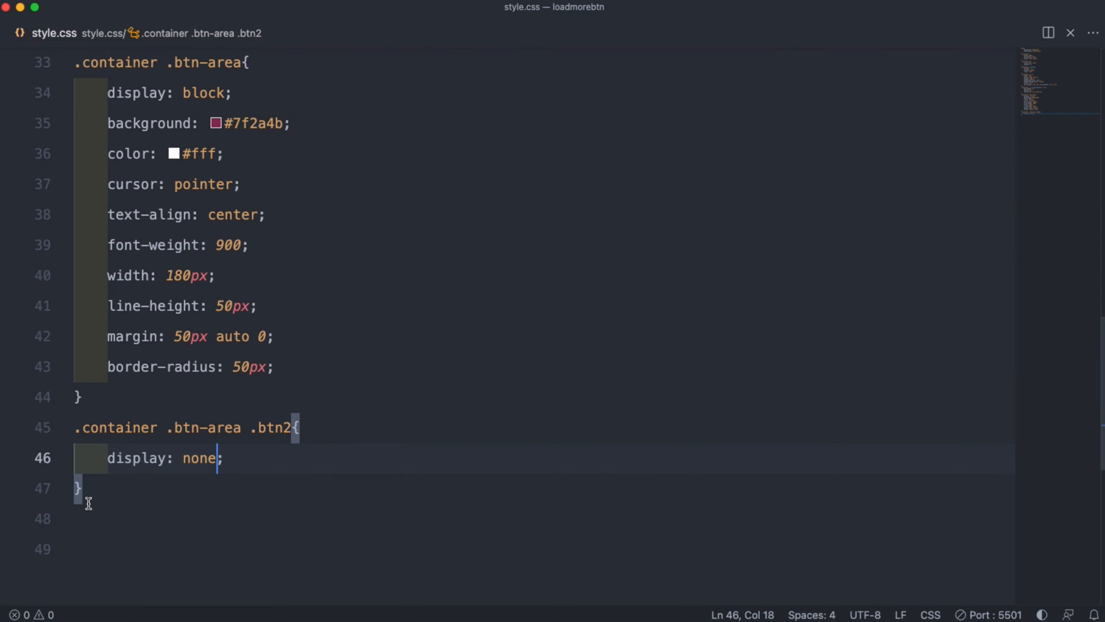
# Step: Hide .container #btnBox with display none and begin a new .container selector
pyautogui.write('.container')
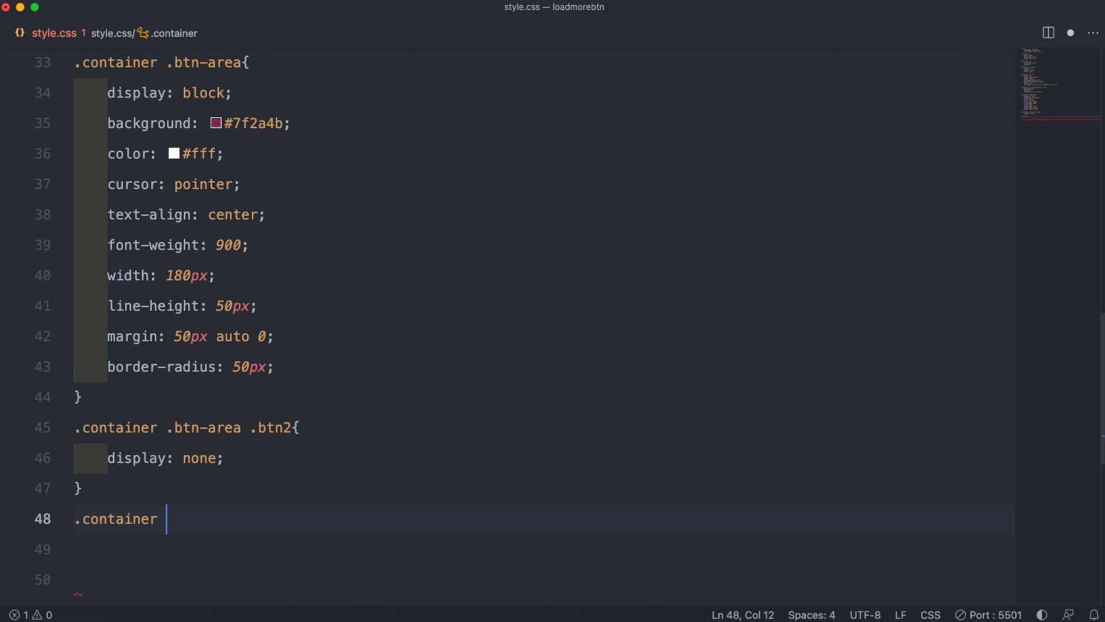
pyautogui.write('#btn')
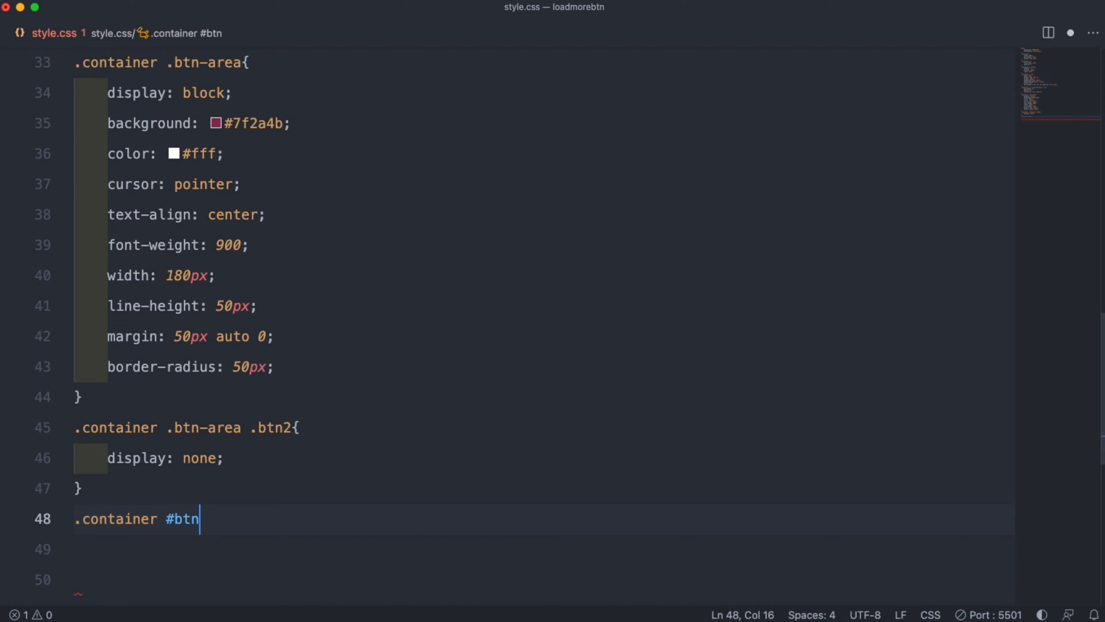
pyautogui.write('Box{')
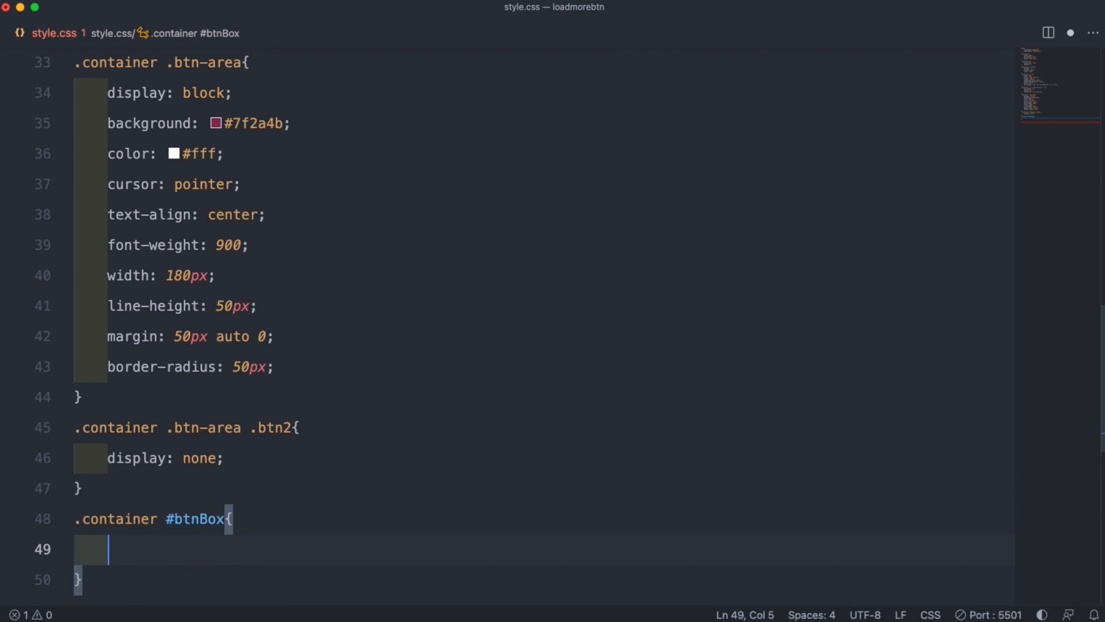
pyautogui.write('display: none;')
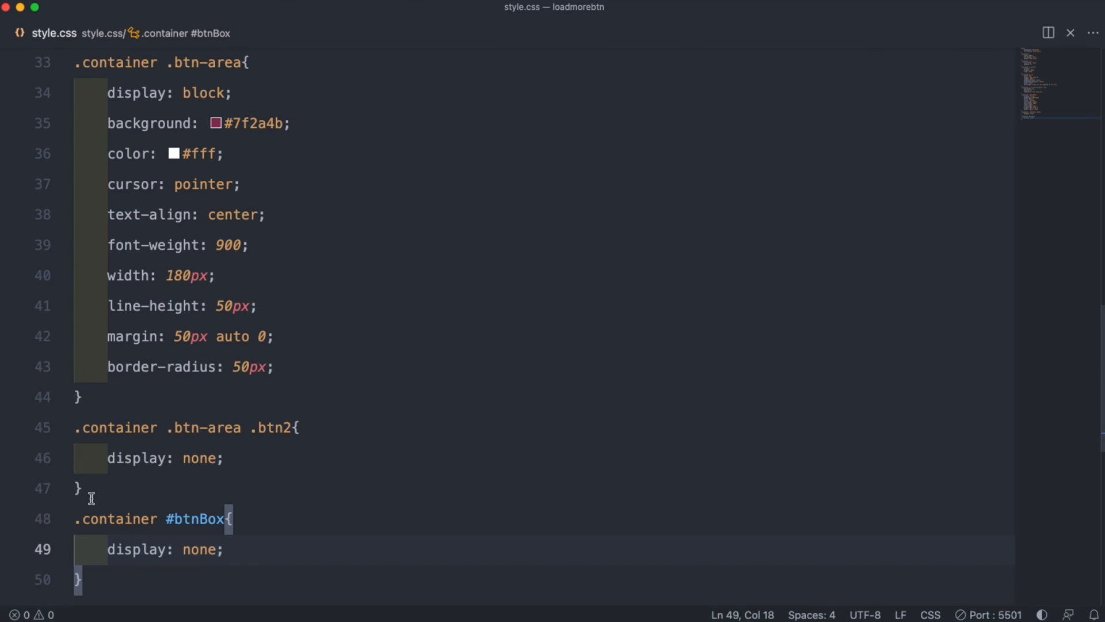
pyautogui.scroll(-3)
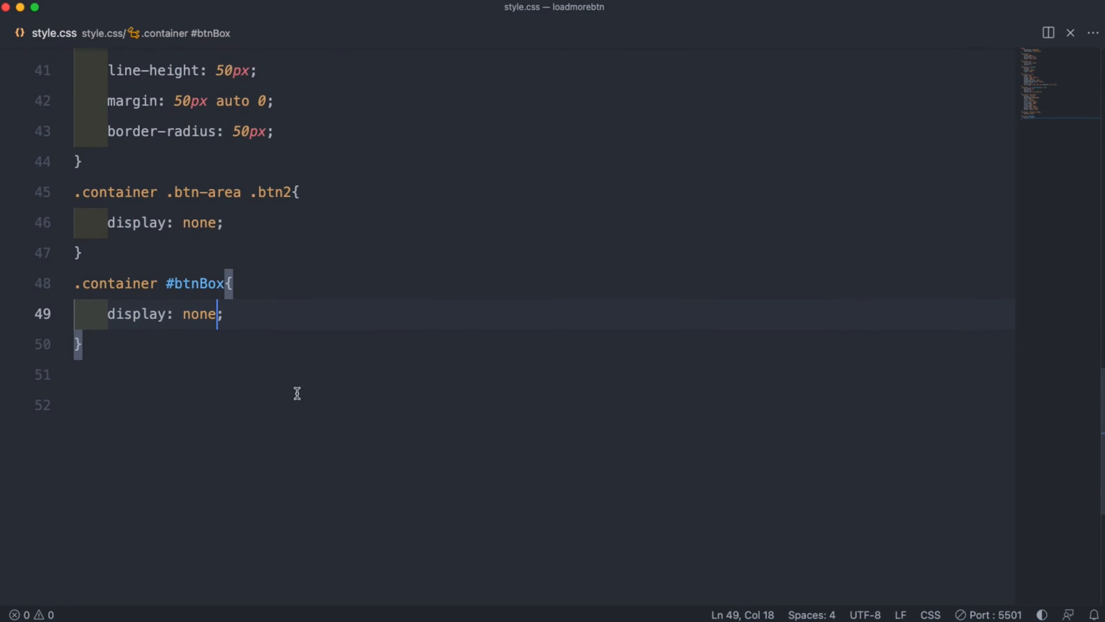
pyautogui.write('.container')
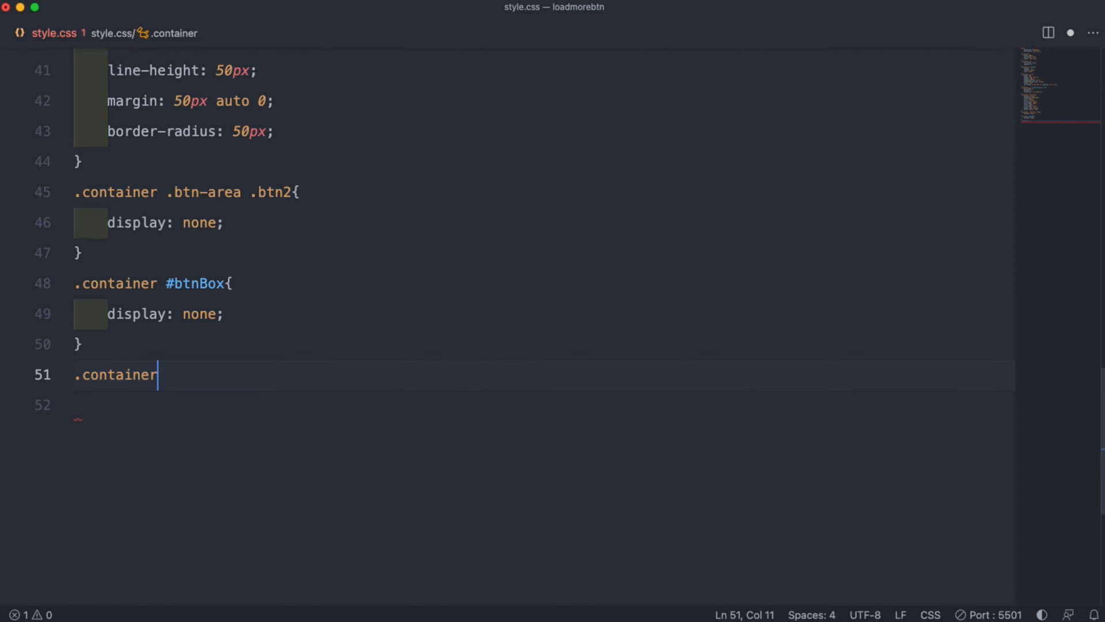
# Step: Write the selector #btnBox:checked ~ ul li:nth-child(n+4) targeting gallery items four onward
pyautogui.write('#b')
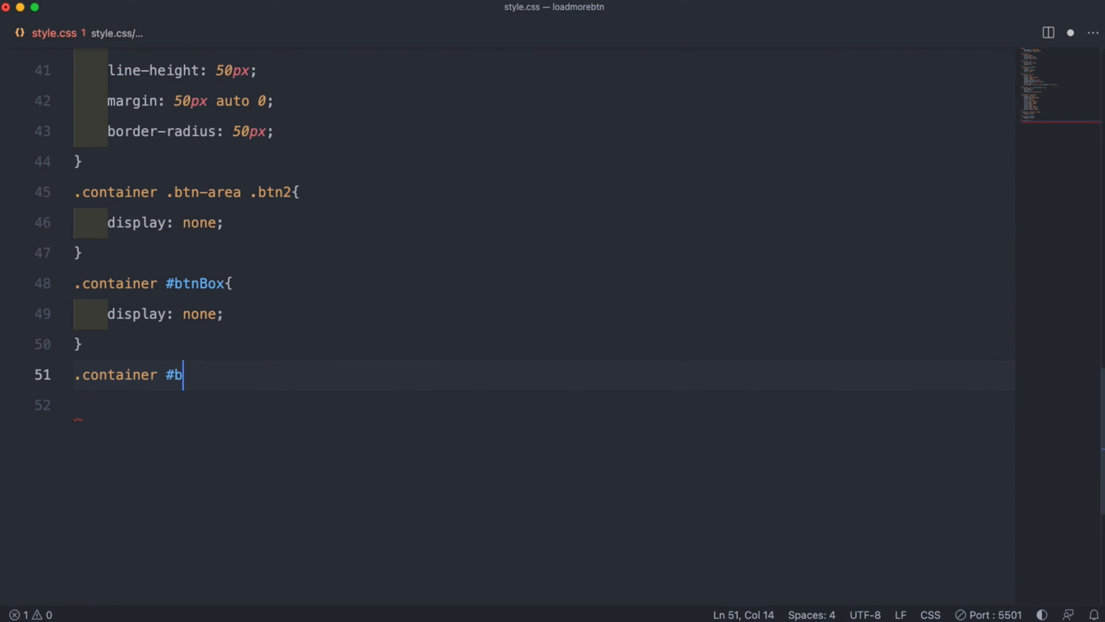
pyautogui.write('tnBox')
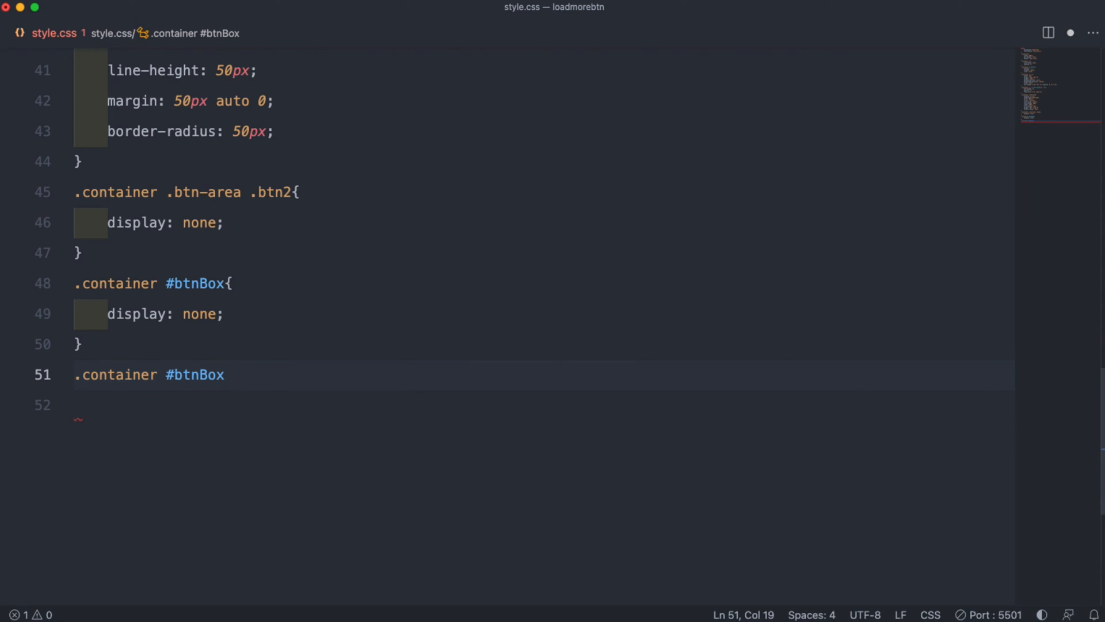
pyautogui.write(':checked')
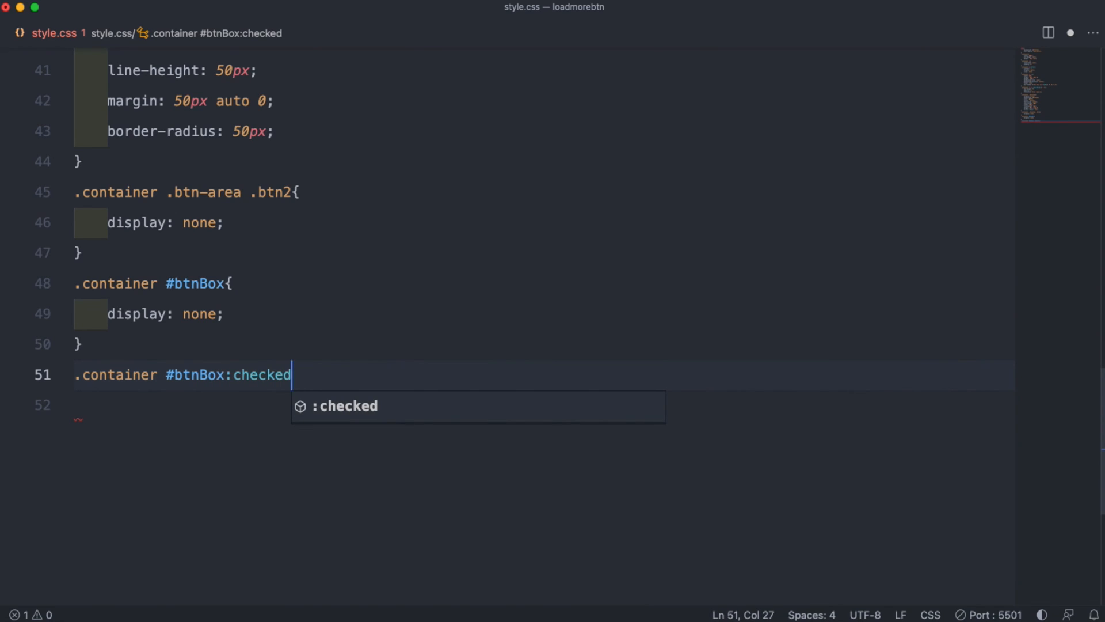
pyautogui.write('~ul li:')
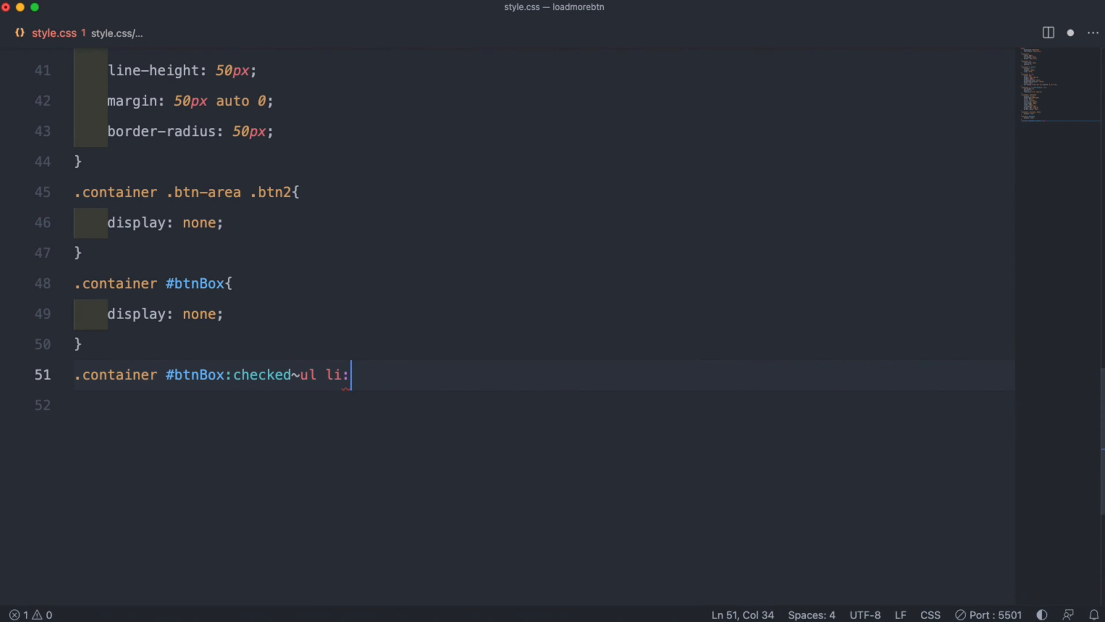
pyautogui.write('nth')
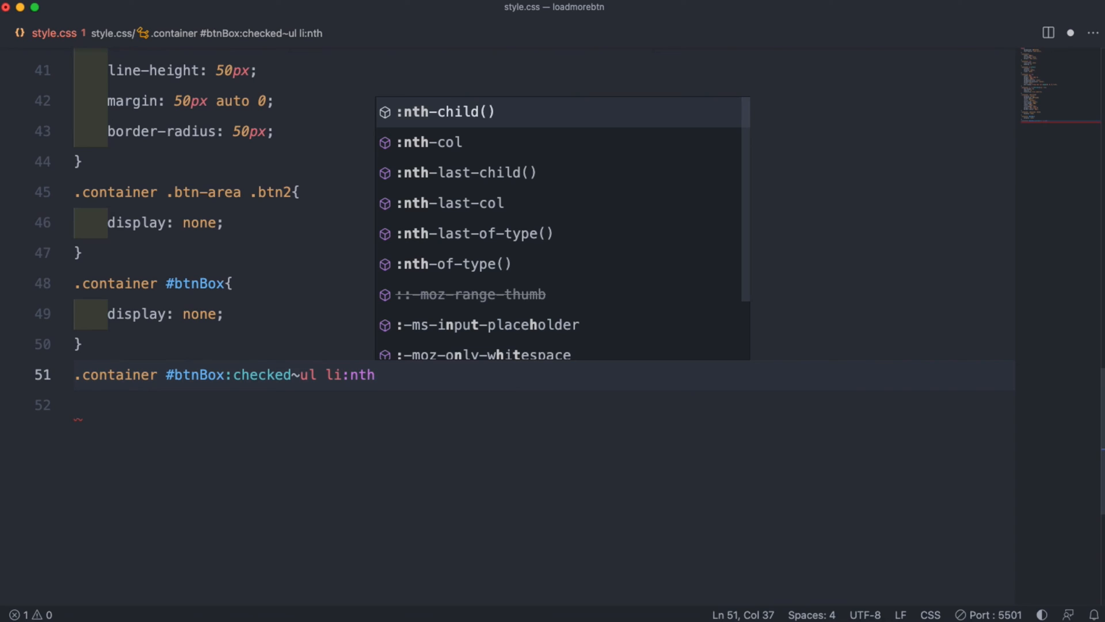
pyautogui.write('-')
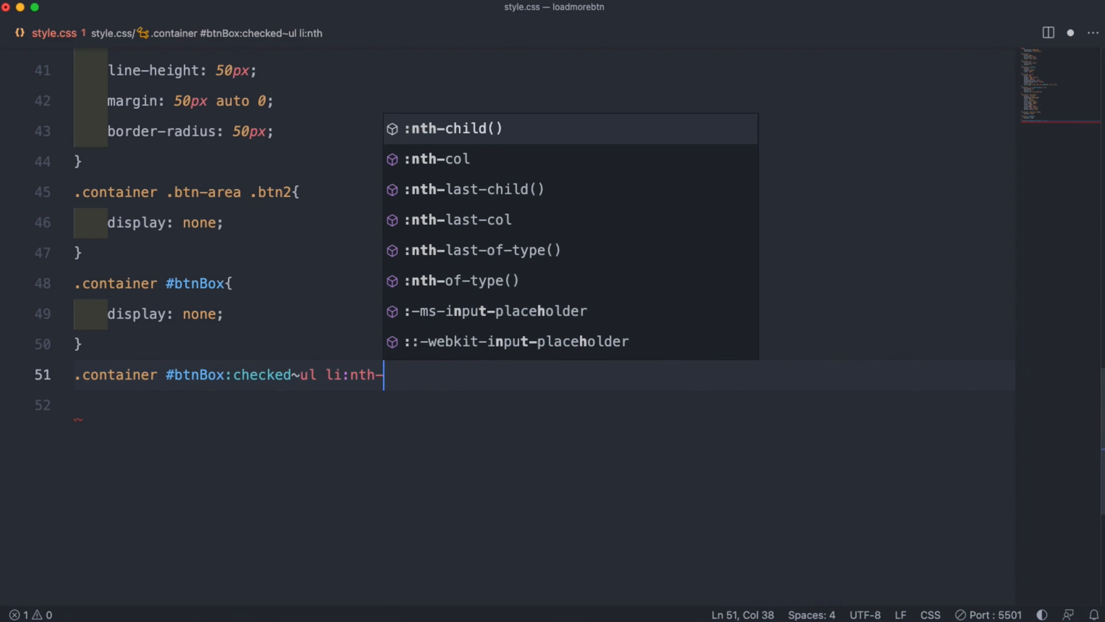
pyautogui.write('child')
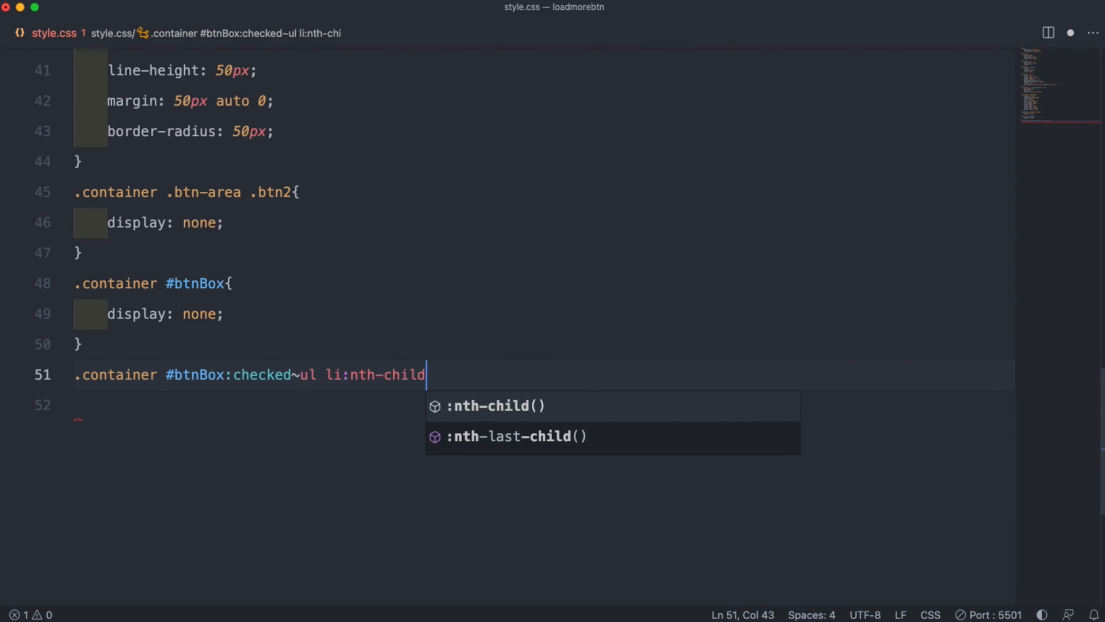
pyautogui.click(494, 405)
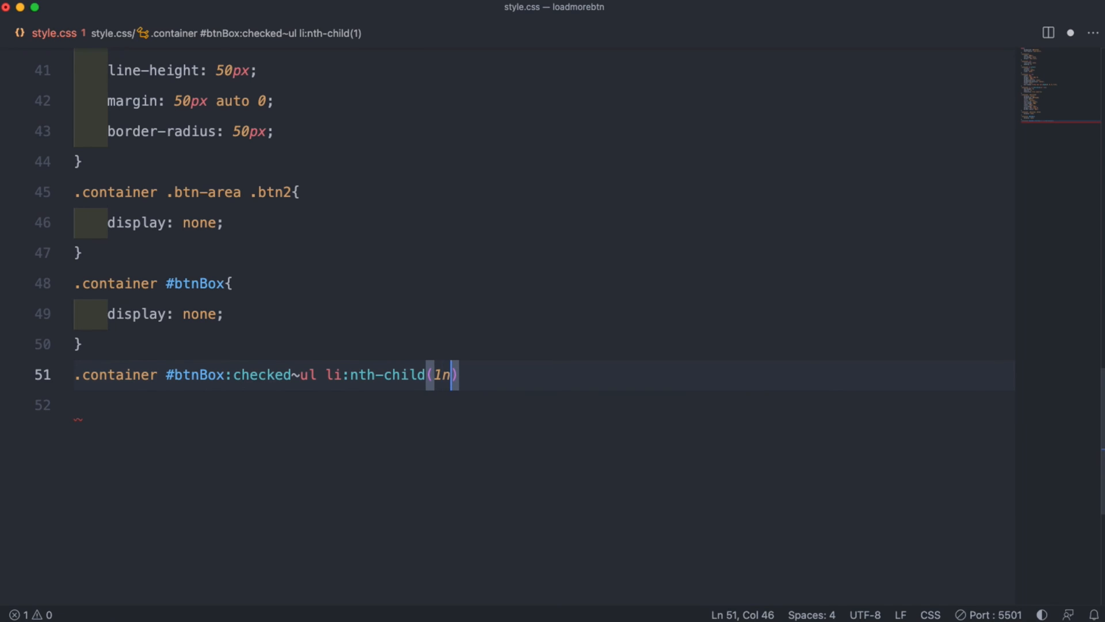
pyautogui.write('+ 4')
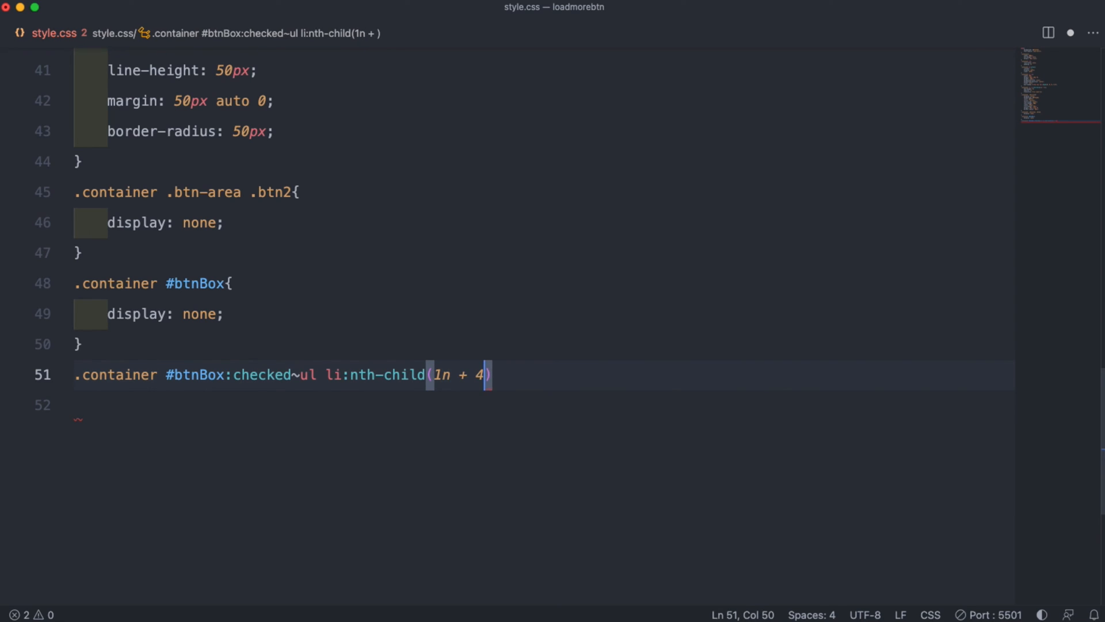
pyautogui.write('{')
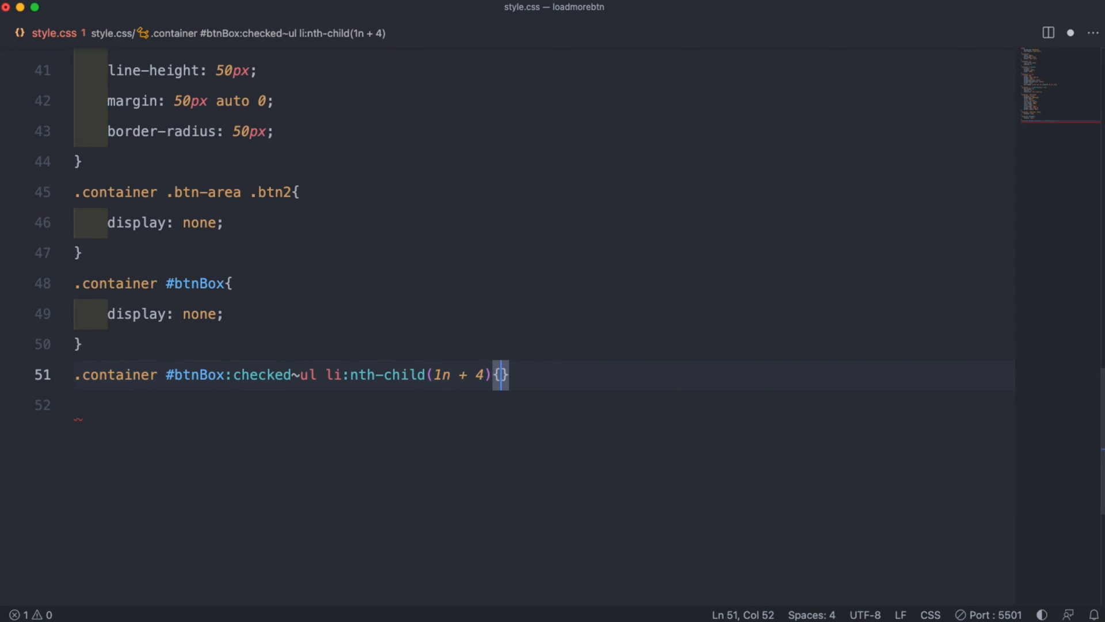
# Step: Give that rule max-height 1000px, opacity 1 and a 0.2s ease transition
pyautogui.write('max-height: ;')
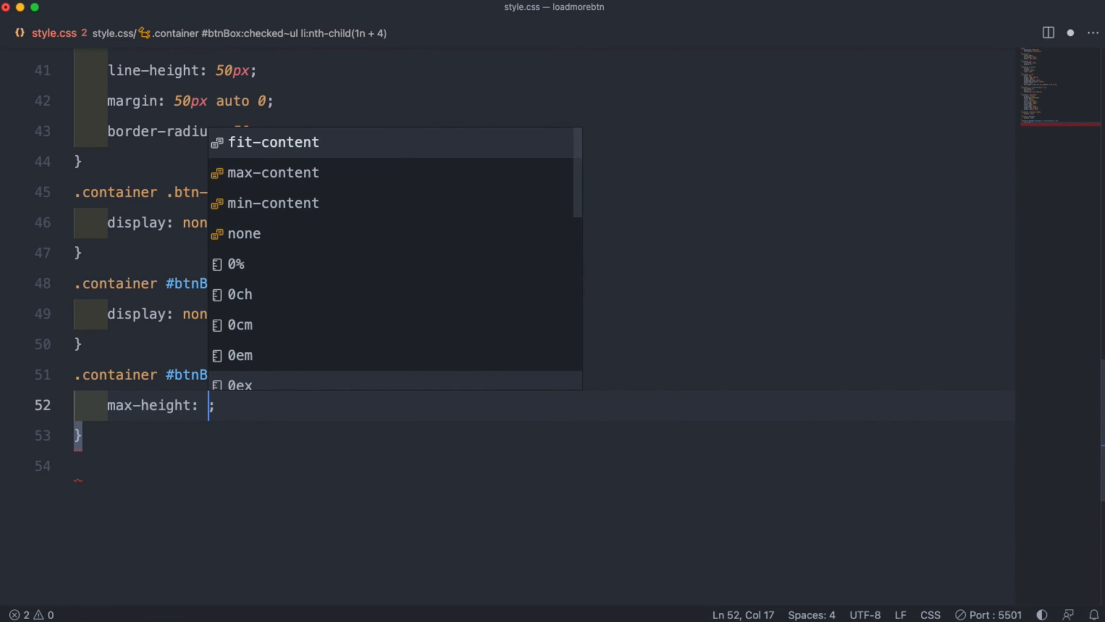
pyautogui.write('1000')
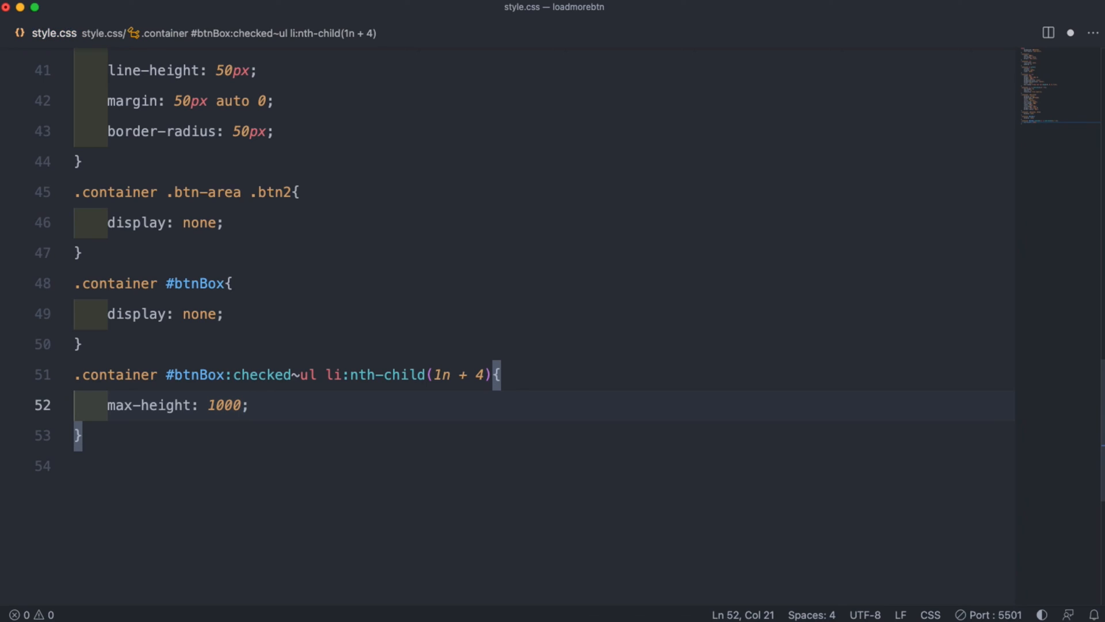
pyautogui.write('opacity: 1;')
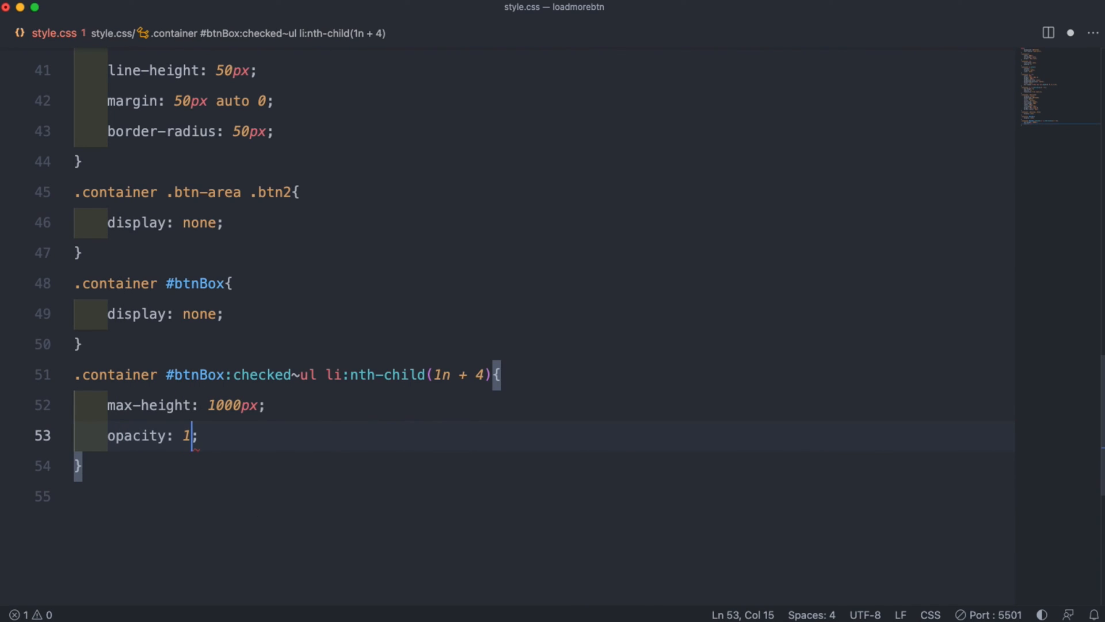
pyautogui.write('transition: ;')
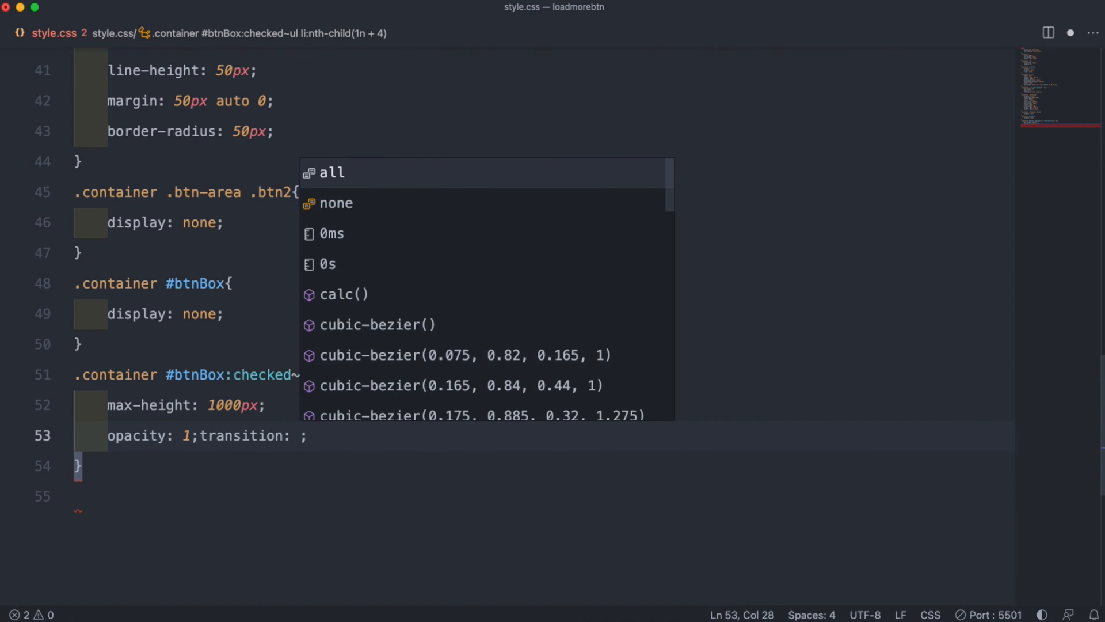
pyautogui.write('0.2')
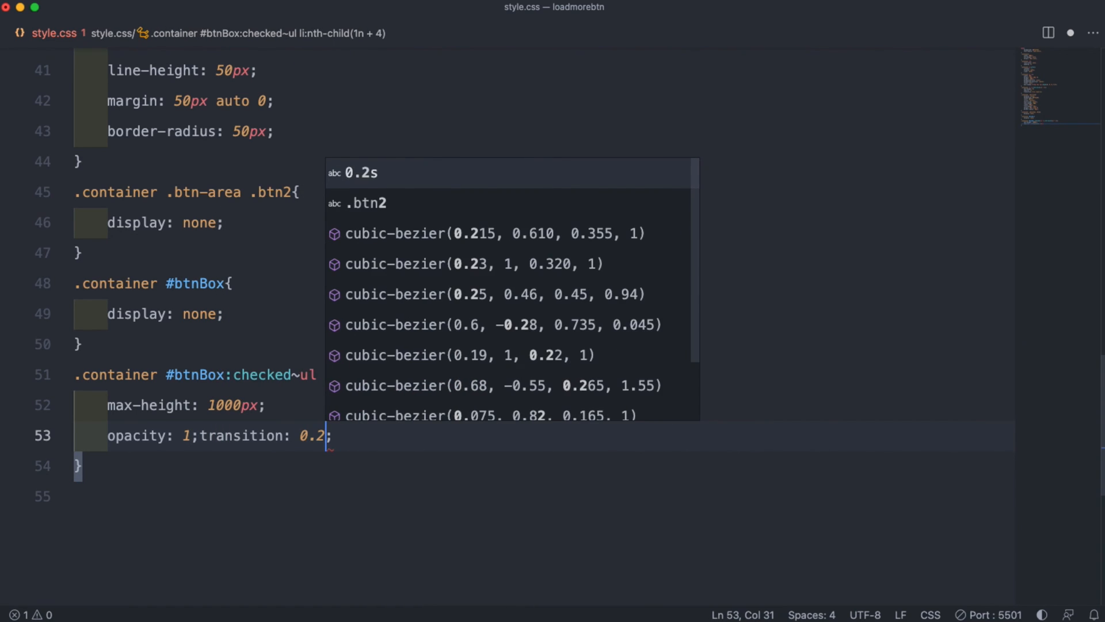
pyautogui.write('eas')
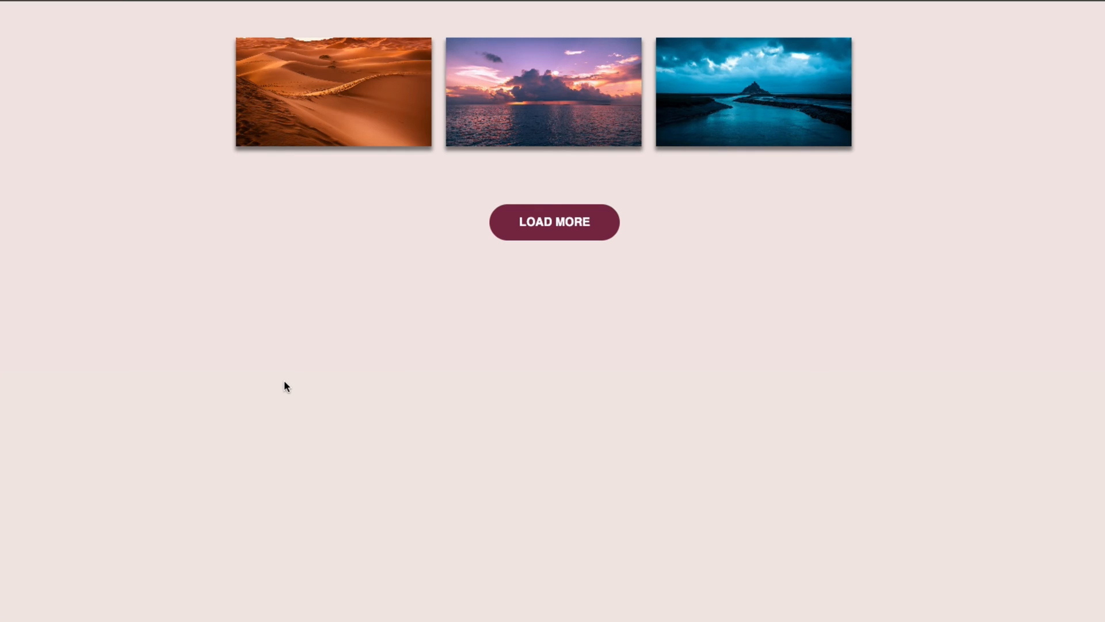
pyautogui.click(553, 221)
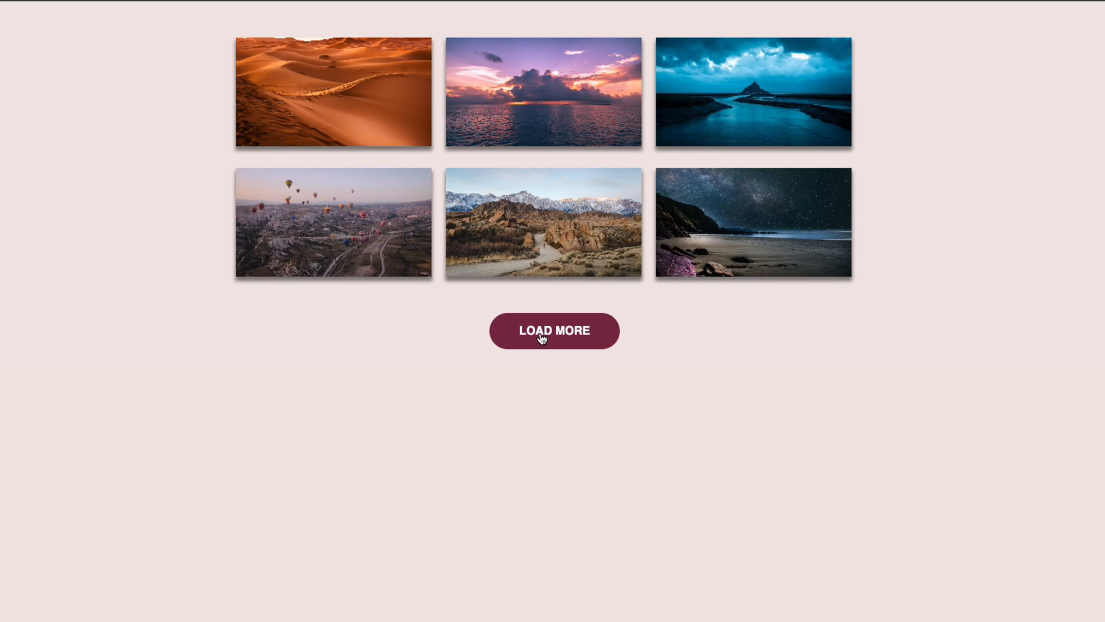
pyautogui.click(554, 331)
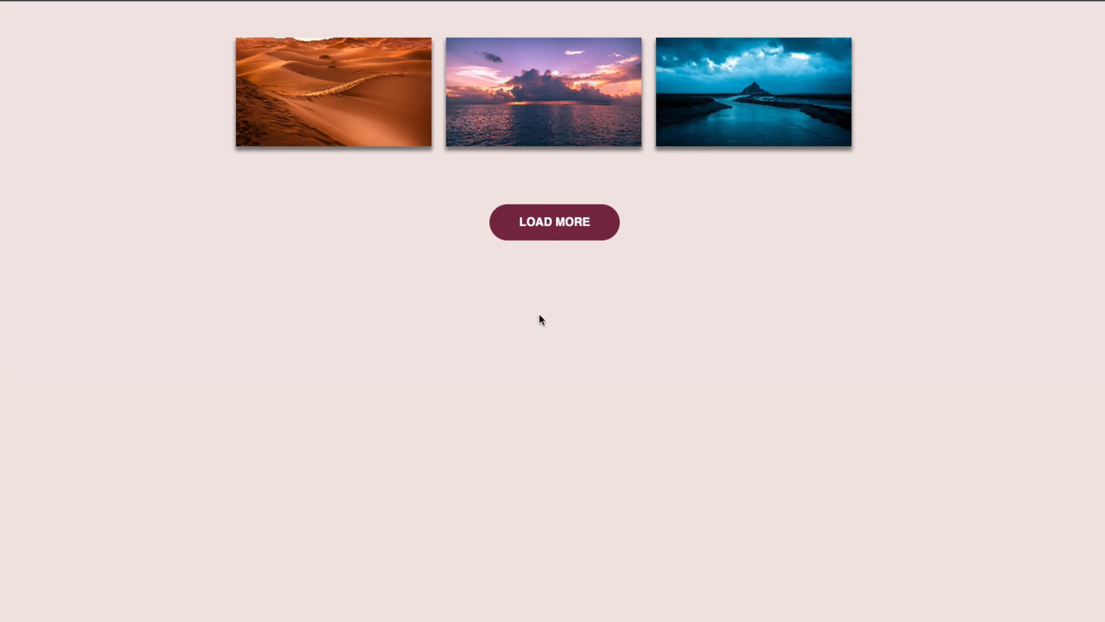
pyautogui.moveTo(550, 336)
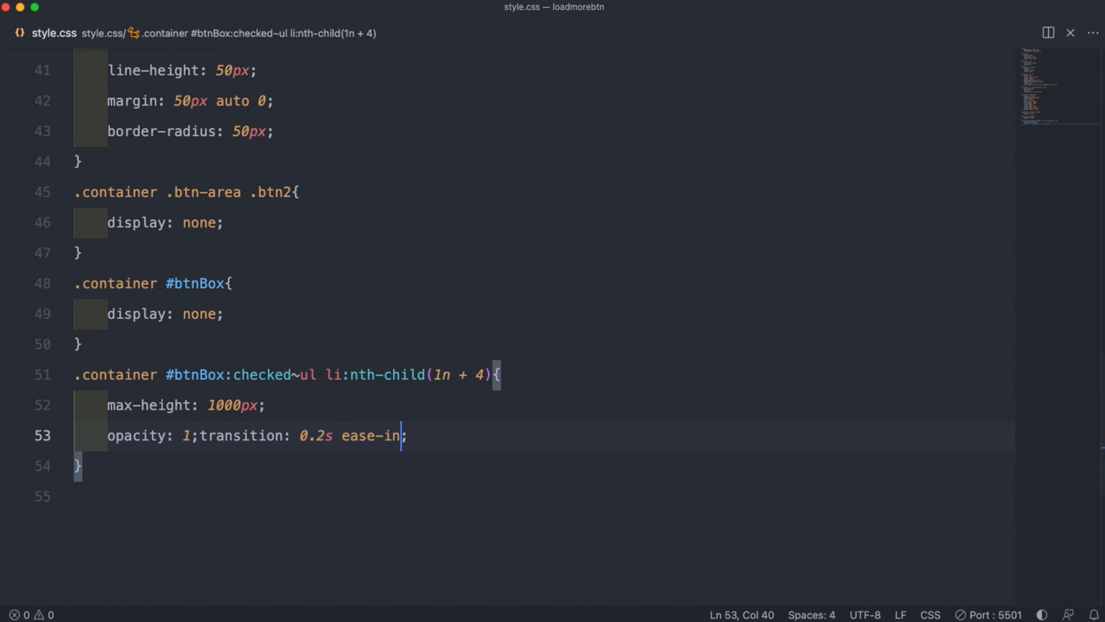
# Step: Add .container #btnBox:checked ~ .btn-area .btn2 { display: block; } so the second button shows when checked
pyautogui.press('Enter')
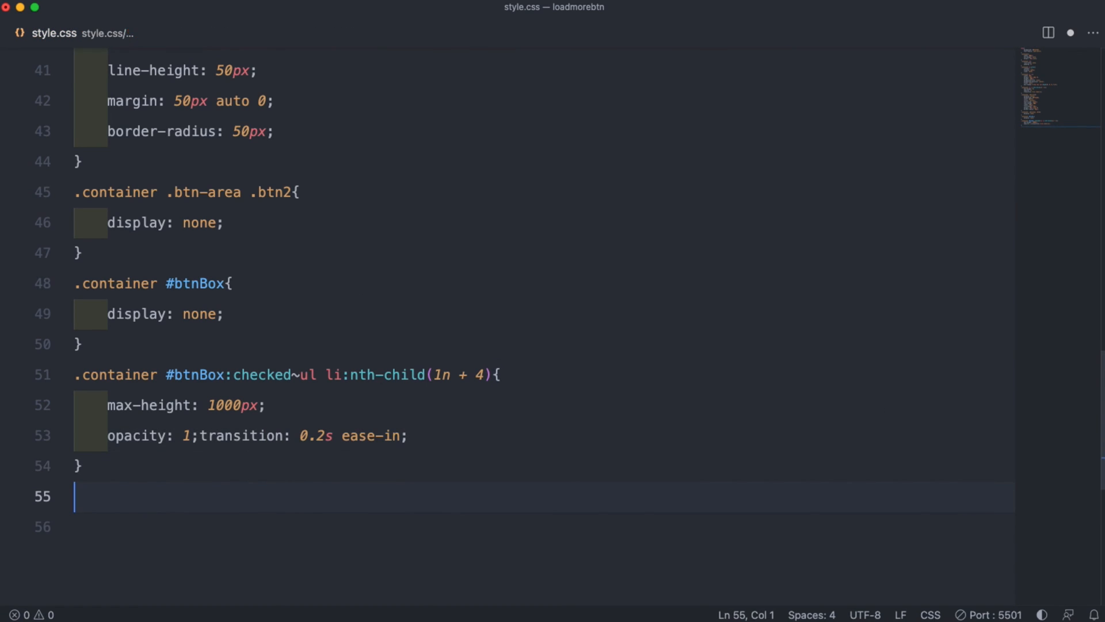
pyautogui.write('.container')
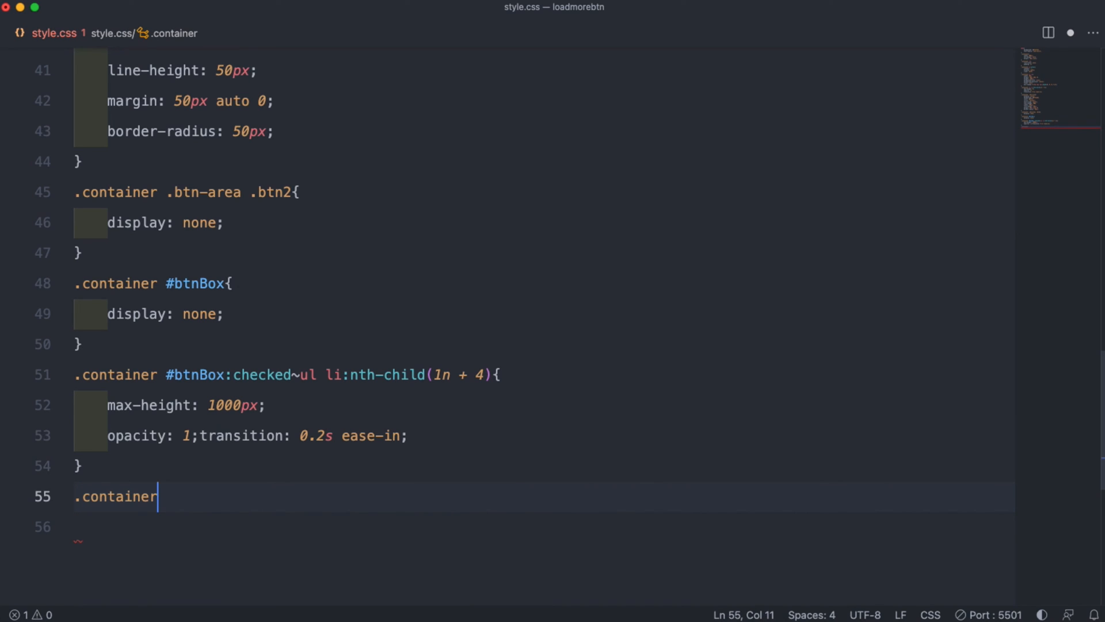
pyautogui.write('#')
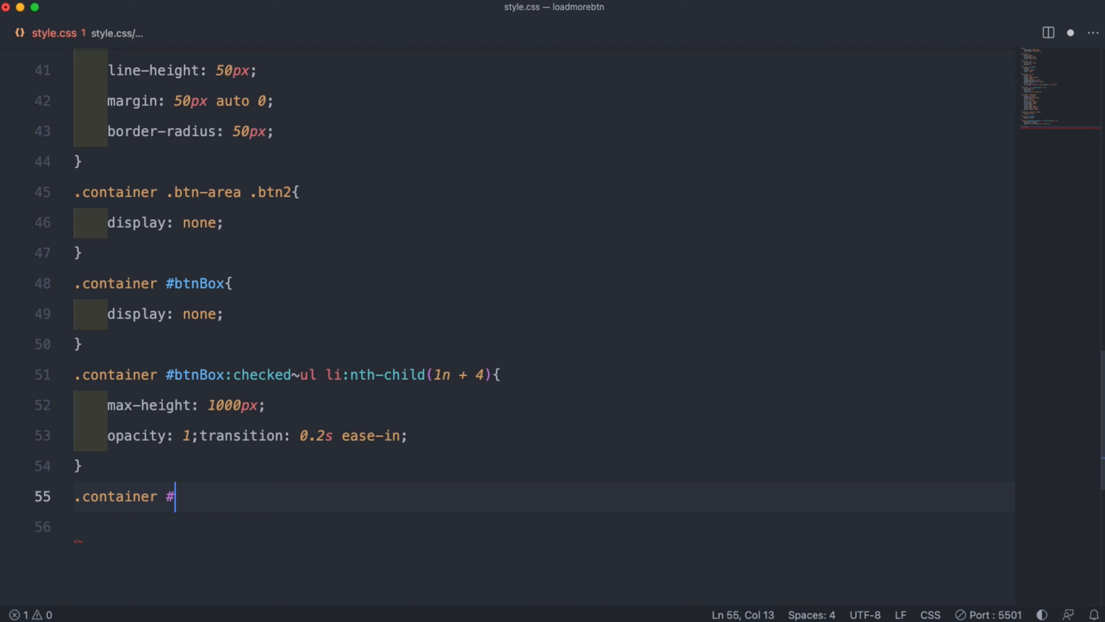
pyautogui.write('btnBox')
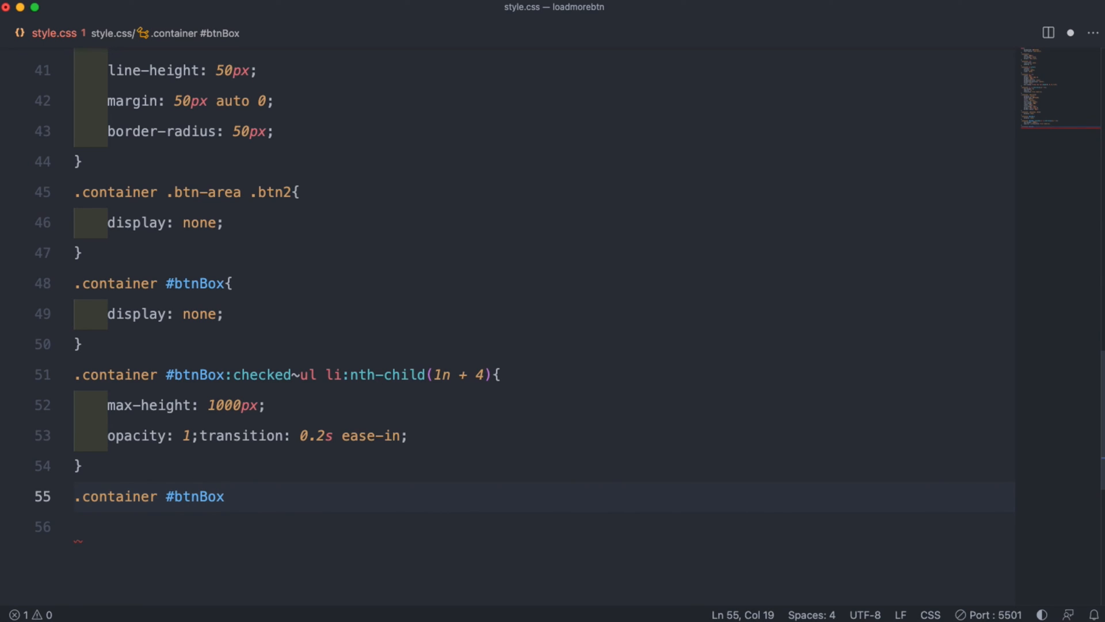
pyautogui.write(':chh')
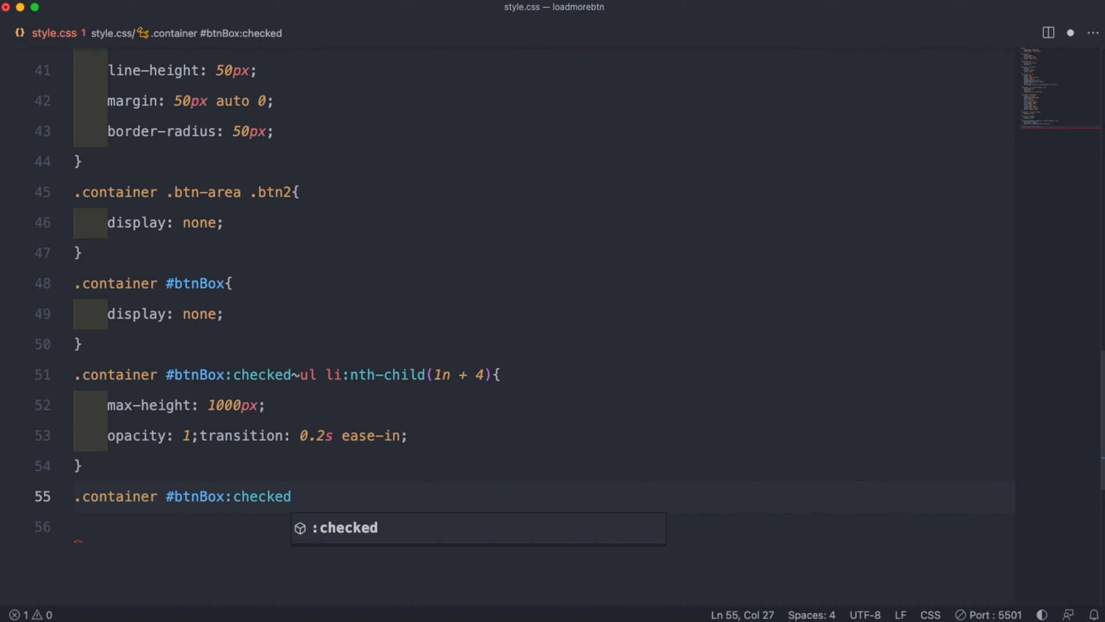
pyautogui.write('~')
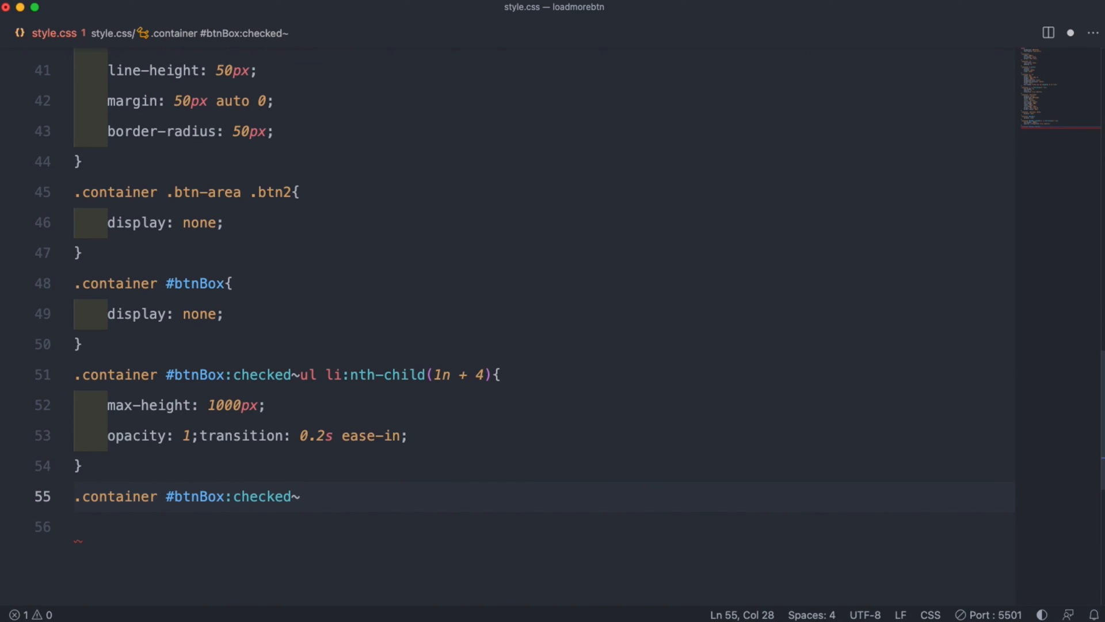
pyautogui.write('.btn-area')
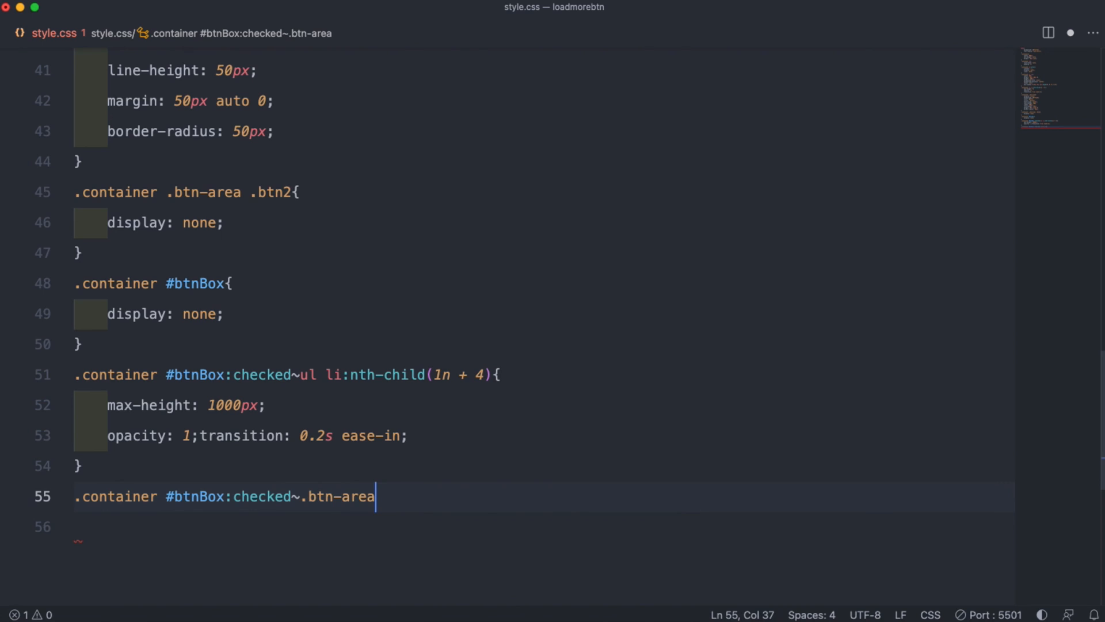
pyautogui.write('.btn2{')
pyautogui.click(545, 526)
pyautogui.write('d')
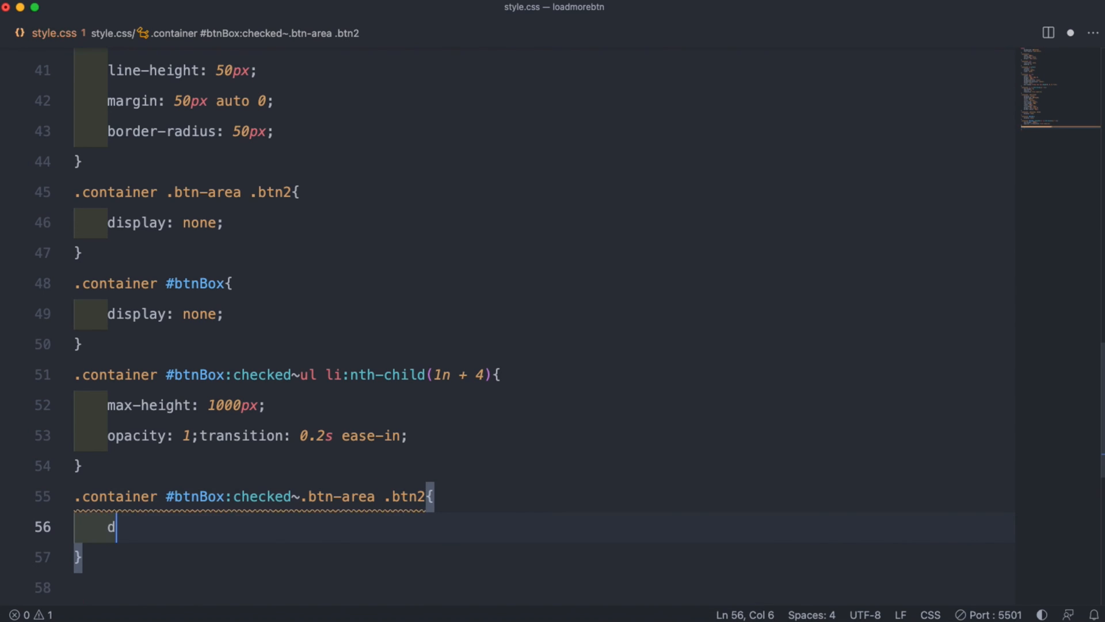
pyautogui.write('isplay: block;')
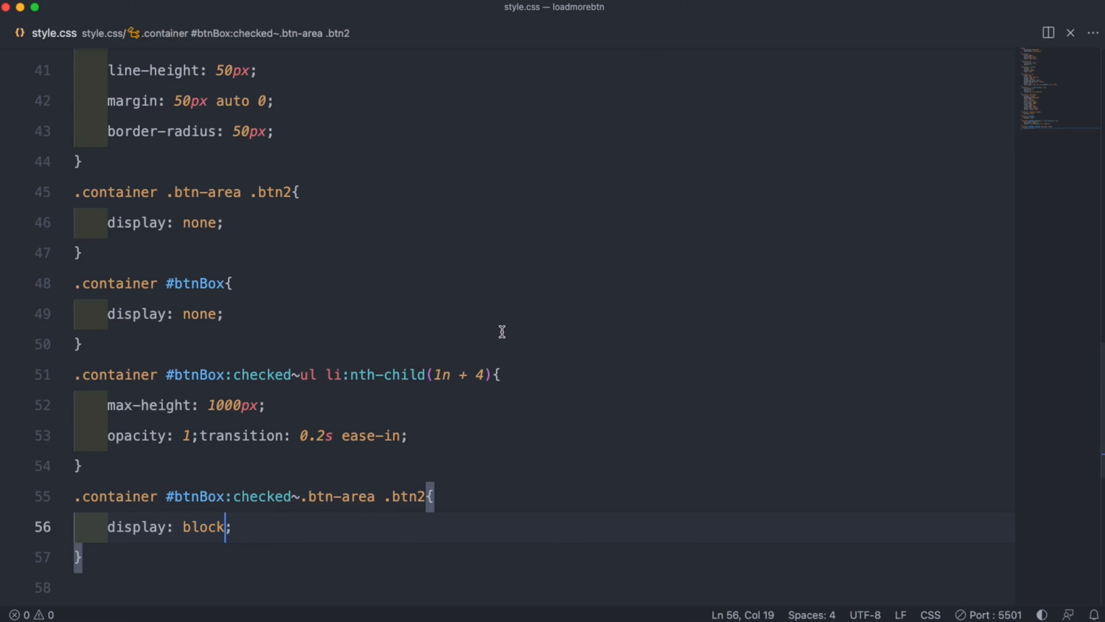
pyautogui.scroll(3)
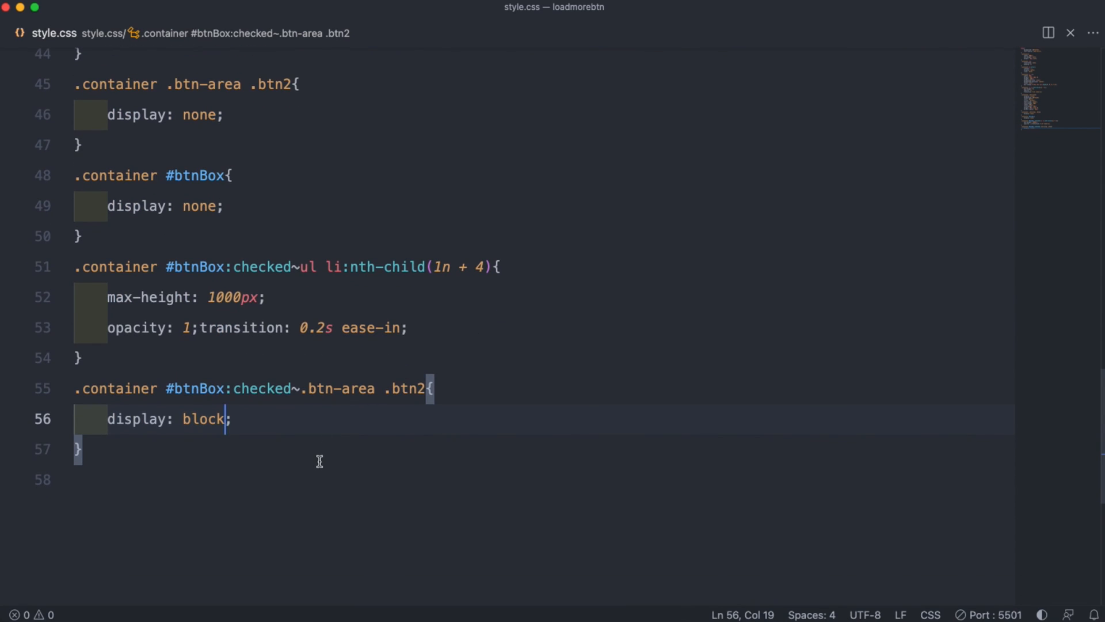
# Step: Add .container #btnBox:checked ~ .btn-area .btn1 with a display property for the first button
pyautogui.write('.container')
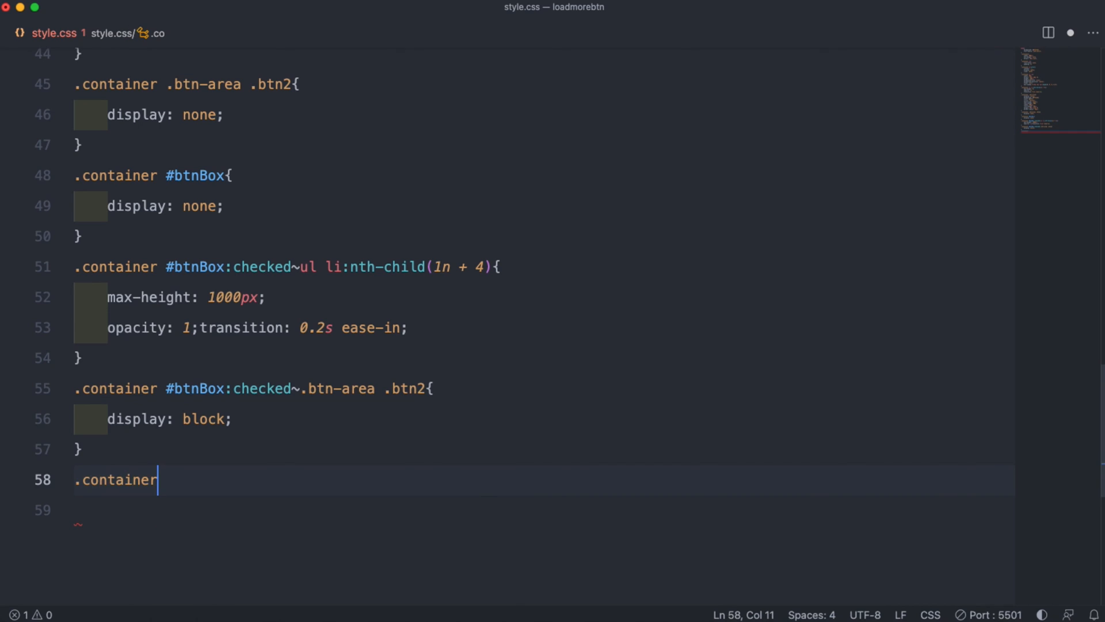
pyautogui.write('#')
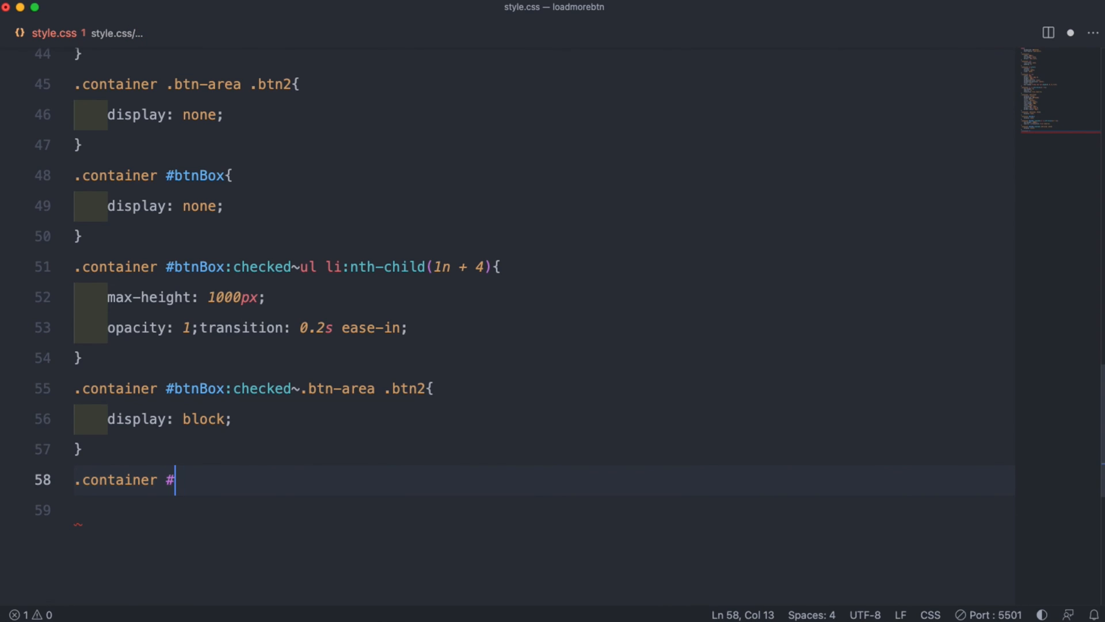
pyautogui.write('btnB')
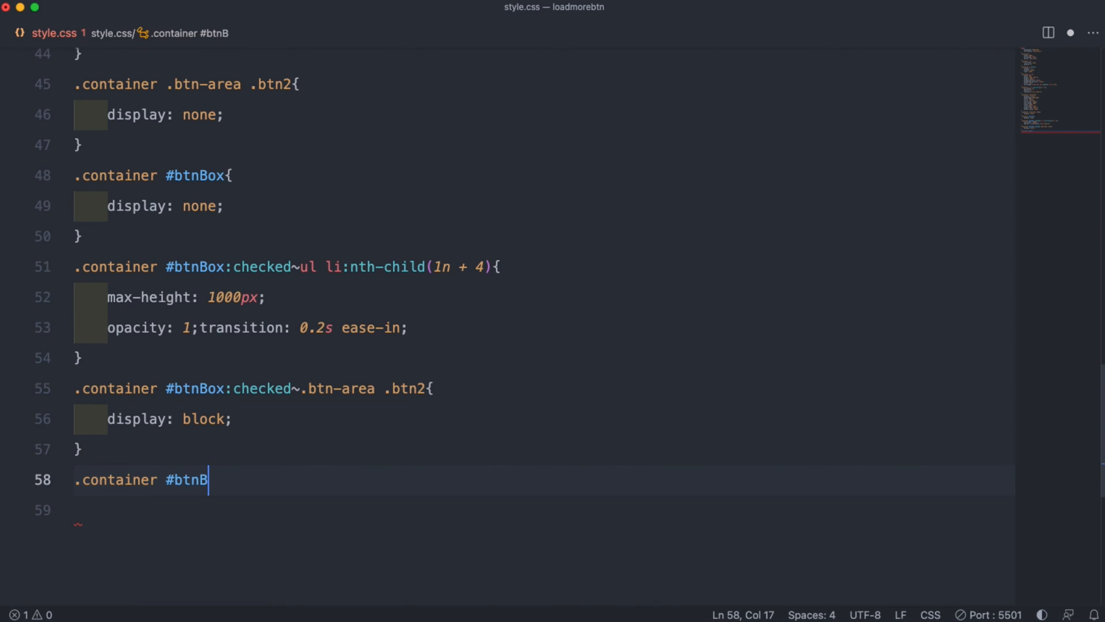
pyautogui.write('ox')
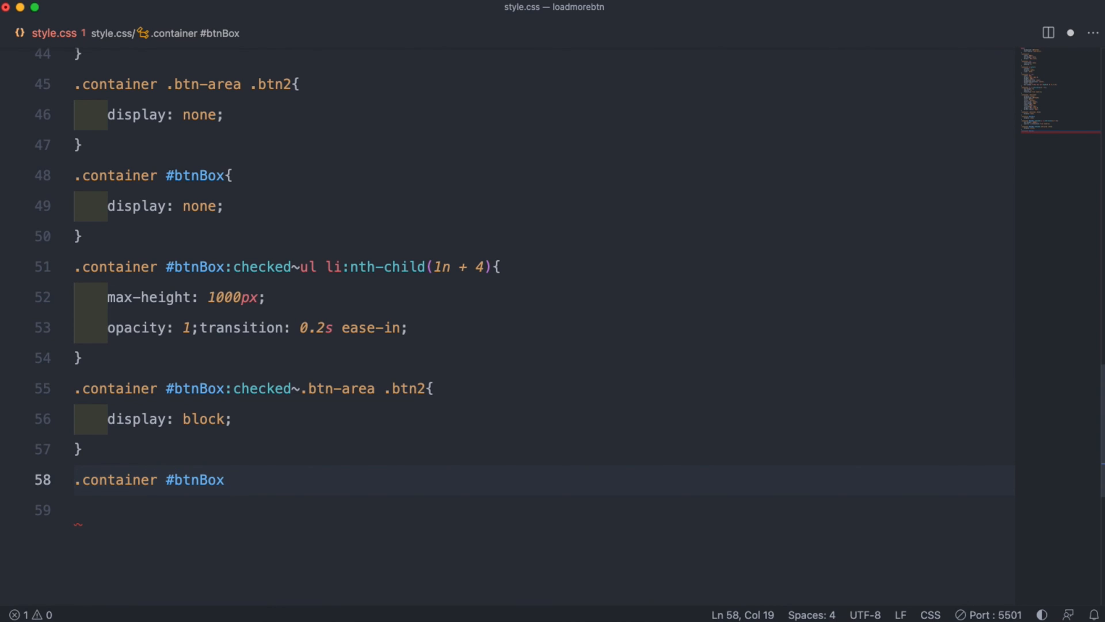
pyautogui.write(':checked')
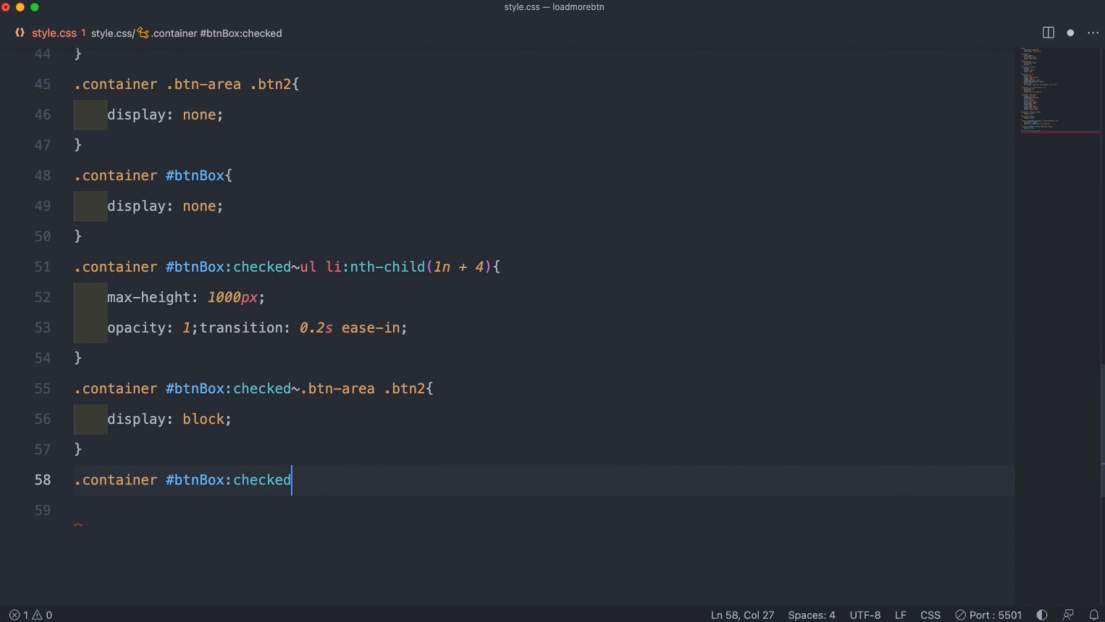
pyautogui.write('~')
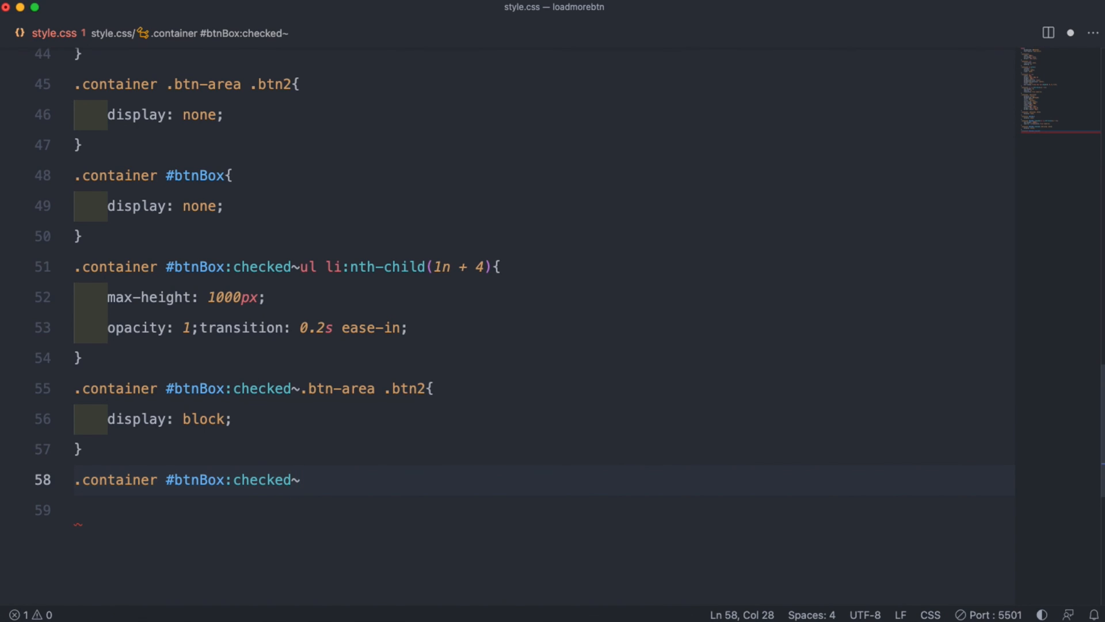
pyautogui.write('.btn')
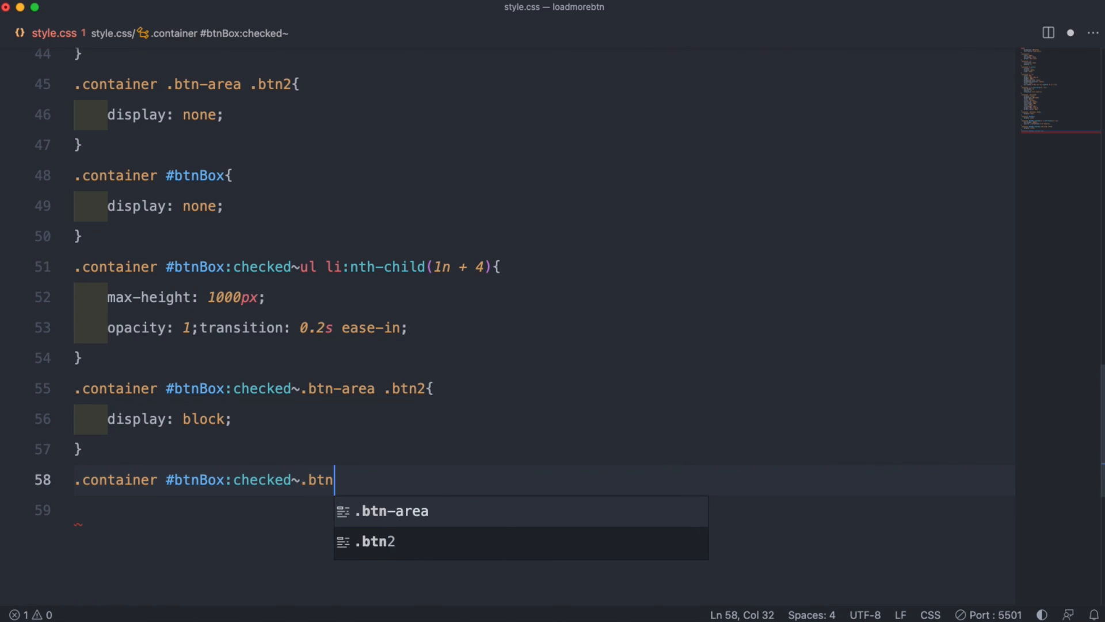
pyautogui.write('-')
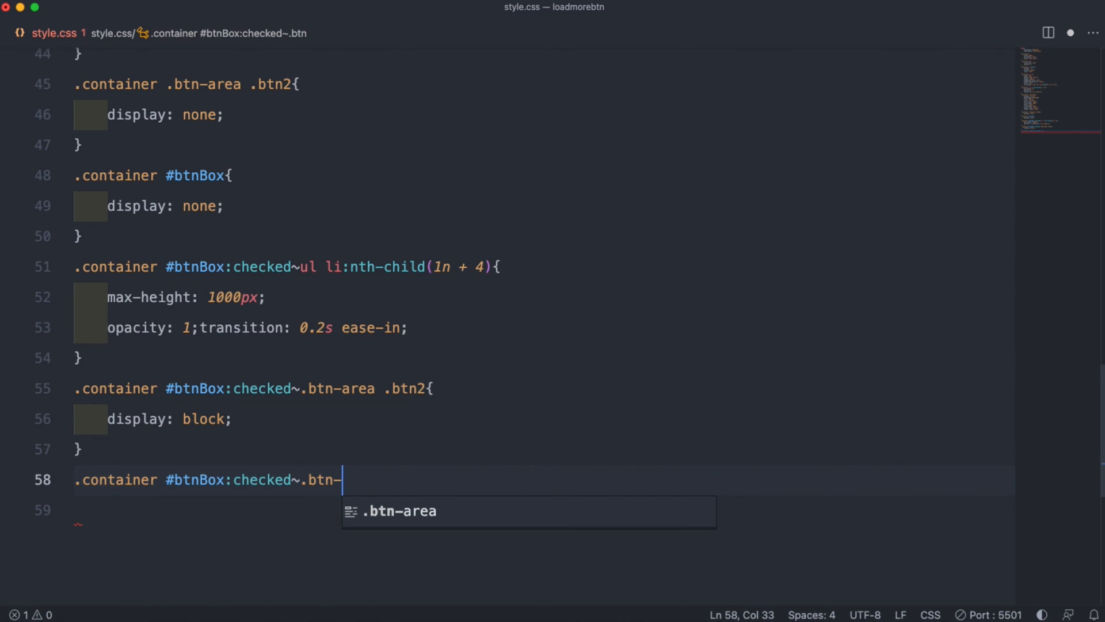
pyautogui.write('area .btn1{')
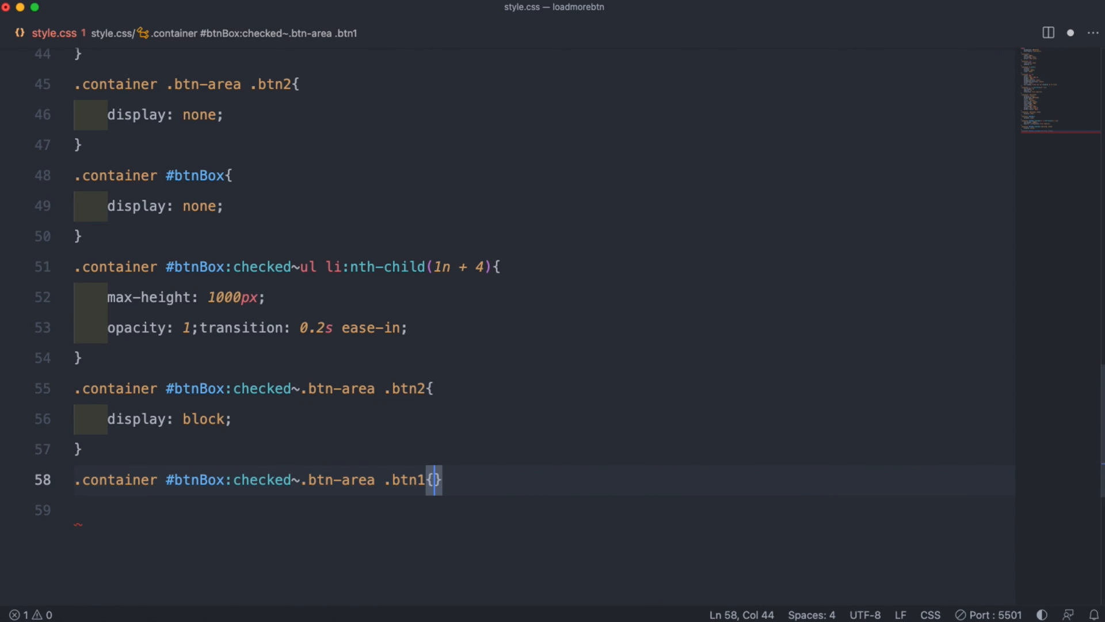
pyautogui.write('display:')
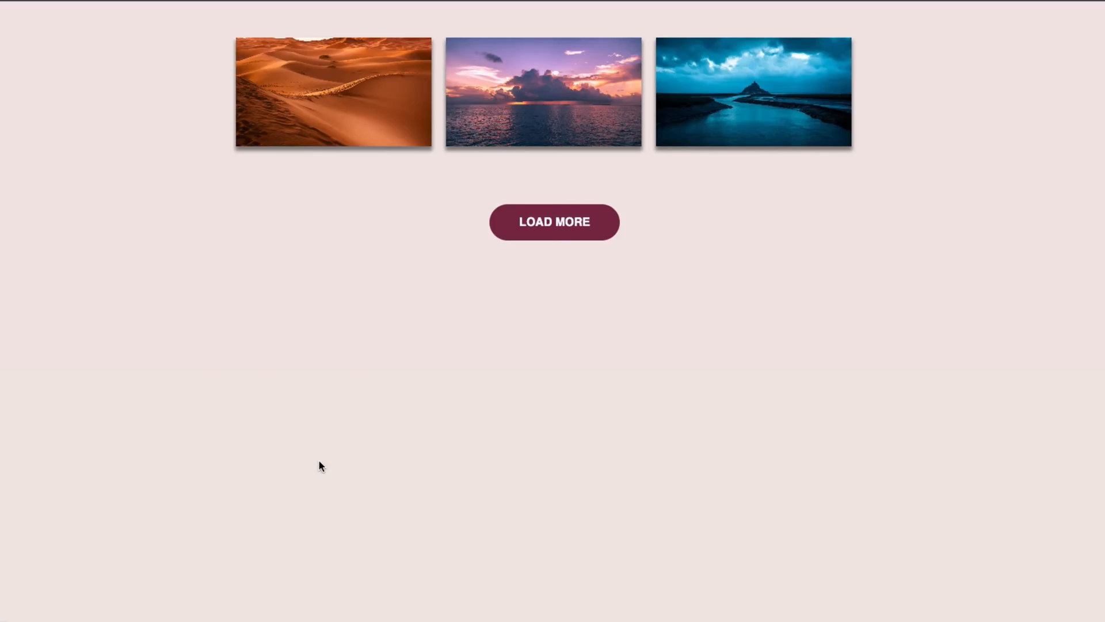
# Step: Toggle LOAD MORE / LOAD LESS in Chrome, ending with all six images and the LOAD LESS button shown
pyautogui.click(553, 221)
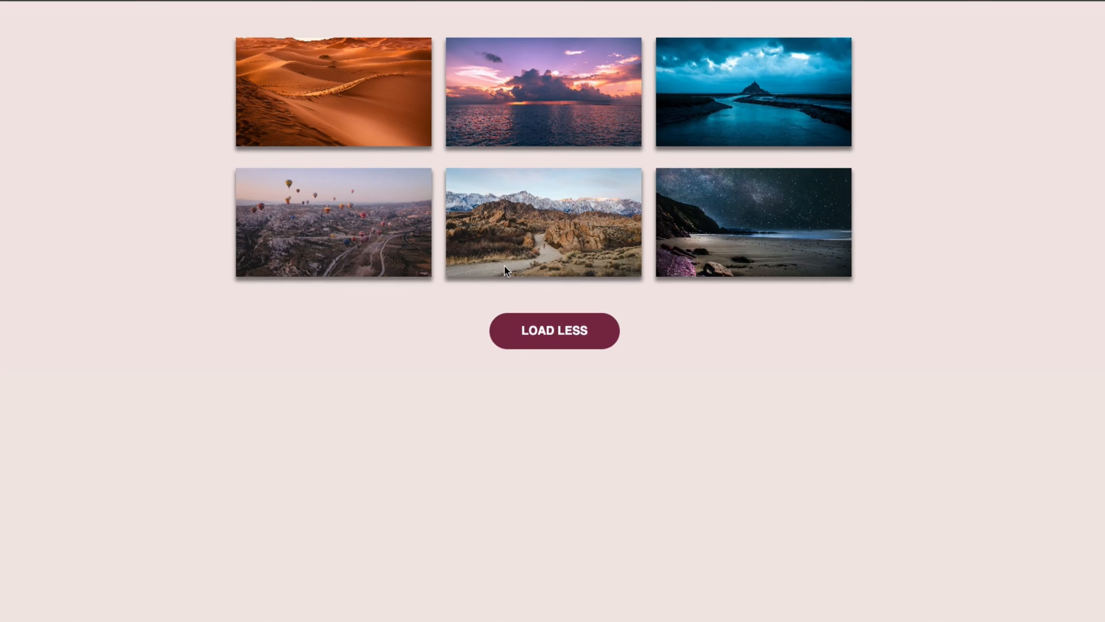
pyautogui.click(553, 330)
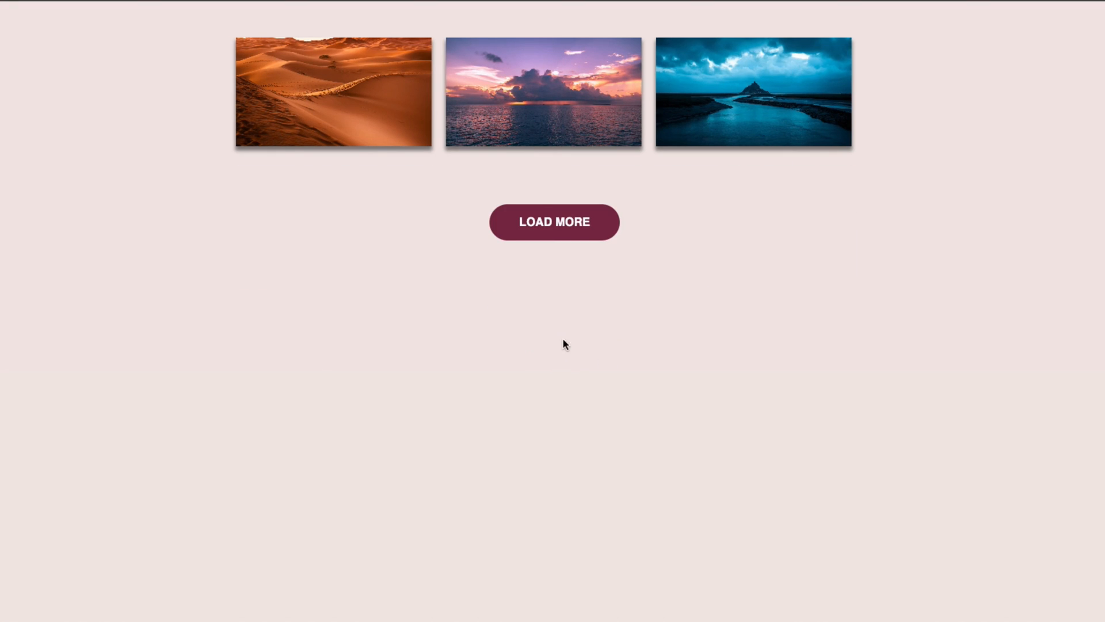
pyautogui.click(553, 221)
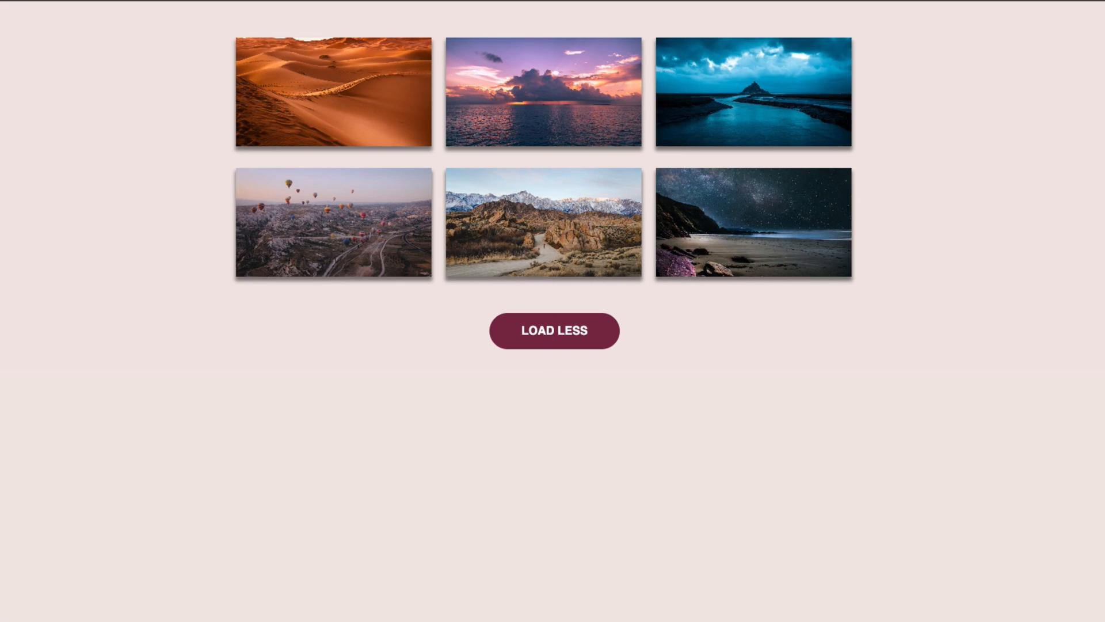